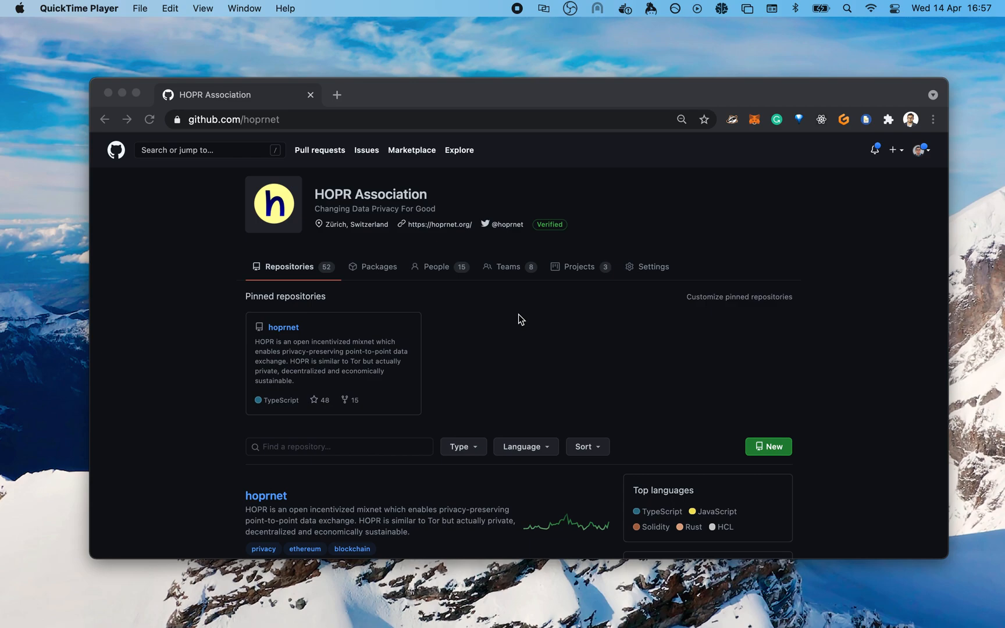
{"action": "mouse_move", "coordinate": [420, 207]}
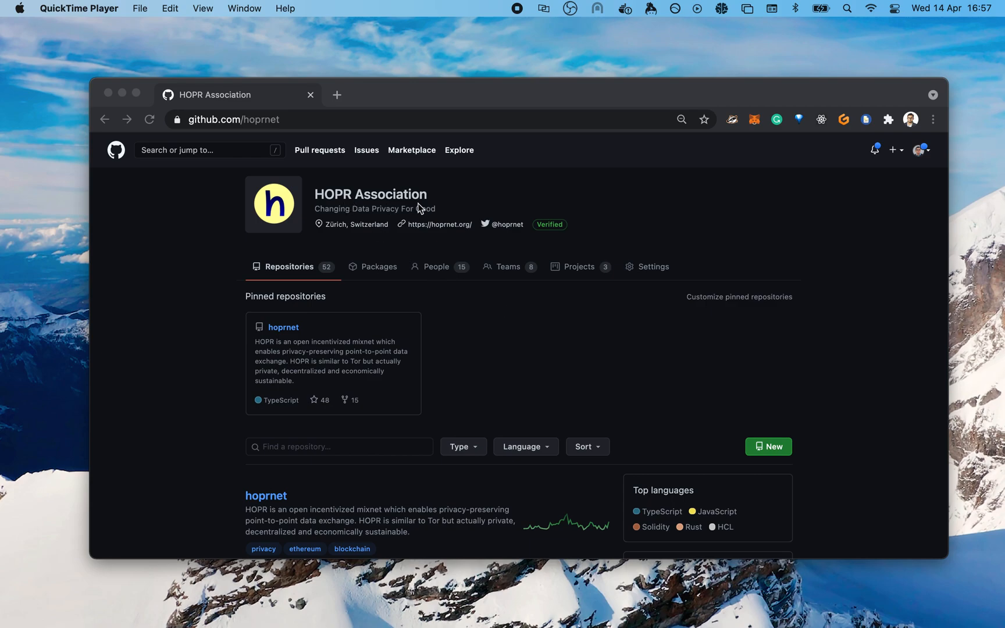
{"action": "mouse_move", "coordinate": [341, 232]}
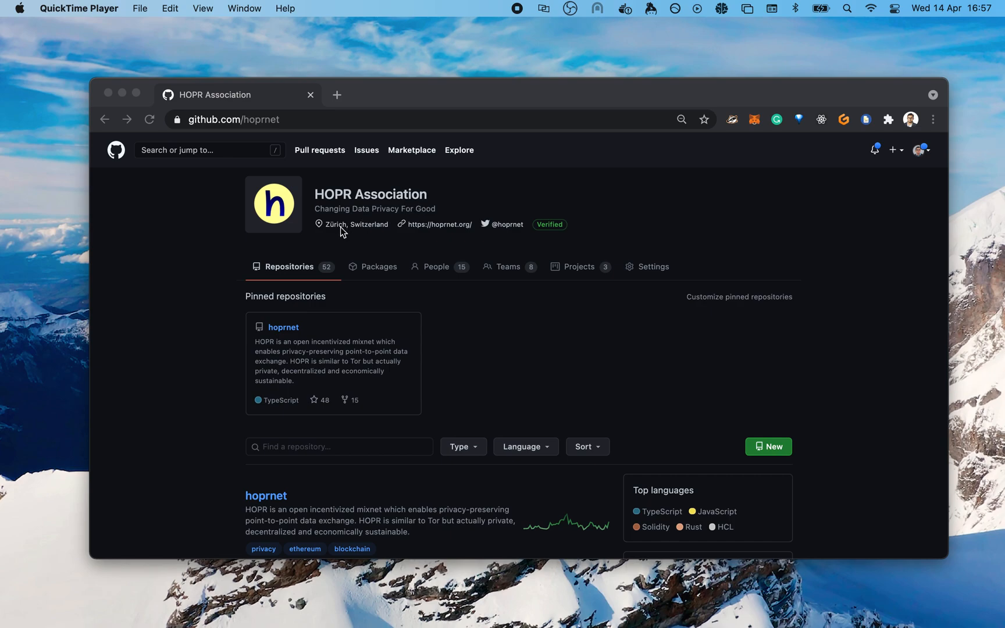
{"action": "mouse_move", "coordinate": [360, 233]}
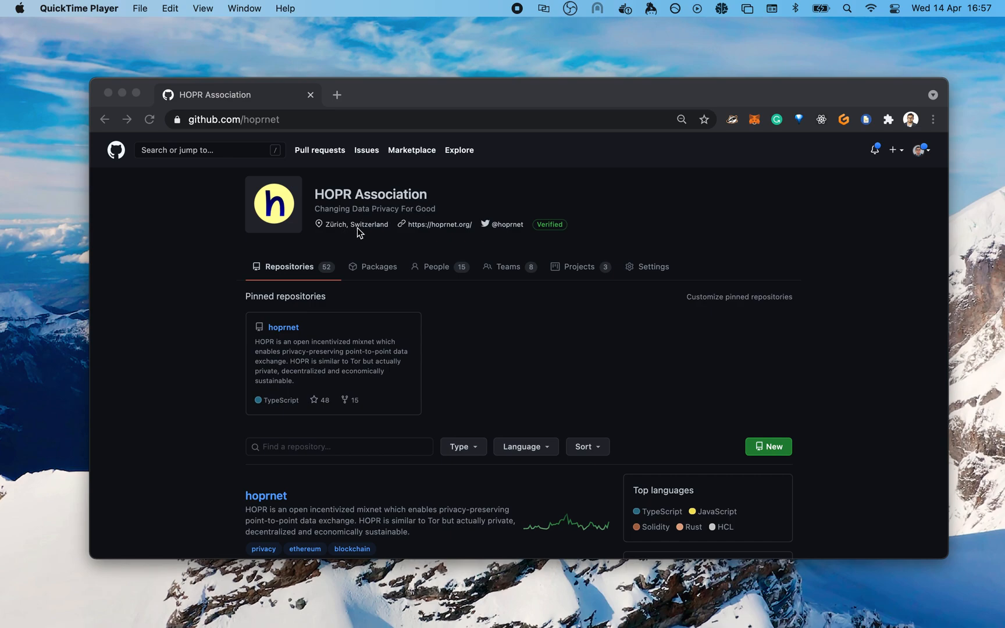
Open the hoprnet/hoprnet repository and scroll through its file list and back to the top.
{"action": "scroll", "scroll_direction": "down", "scroll_amount": 3}
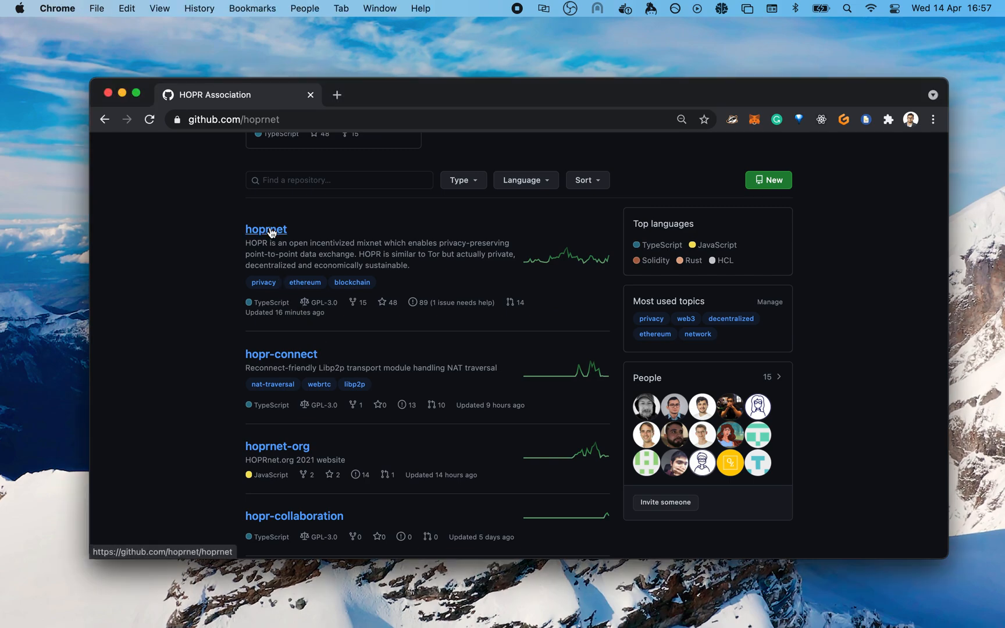
{"action": "left_click", "coordinate": [265, 228]}
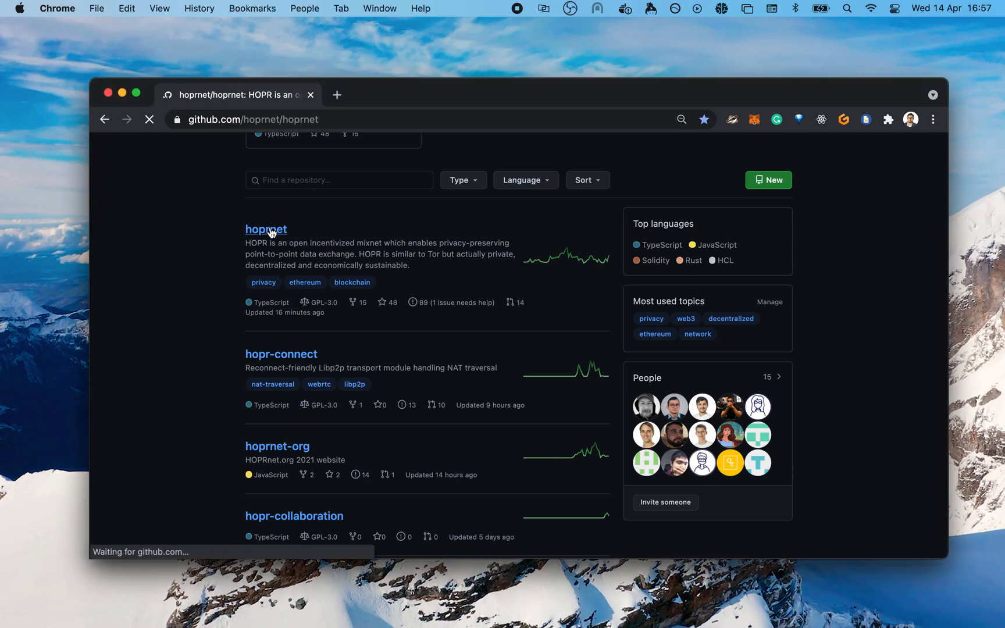
{"action": "left_click", "coordinate": [266, 229]}
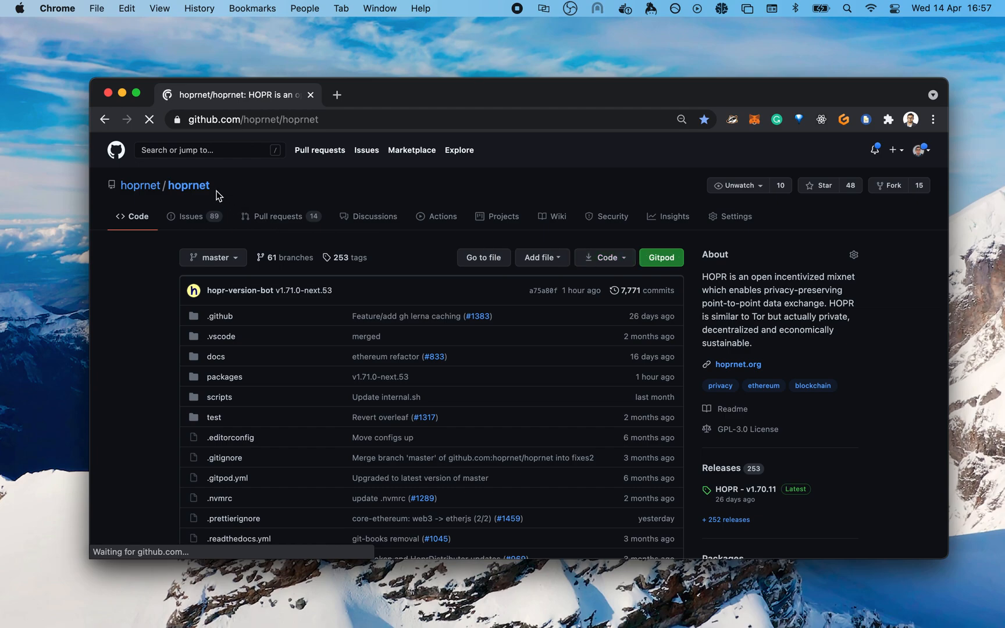
{"action": "scroll", "scroll_direction": "down", "scroll_amount": 3}
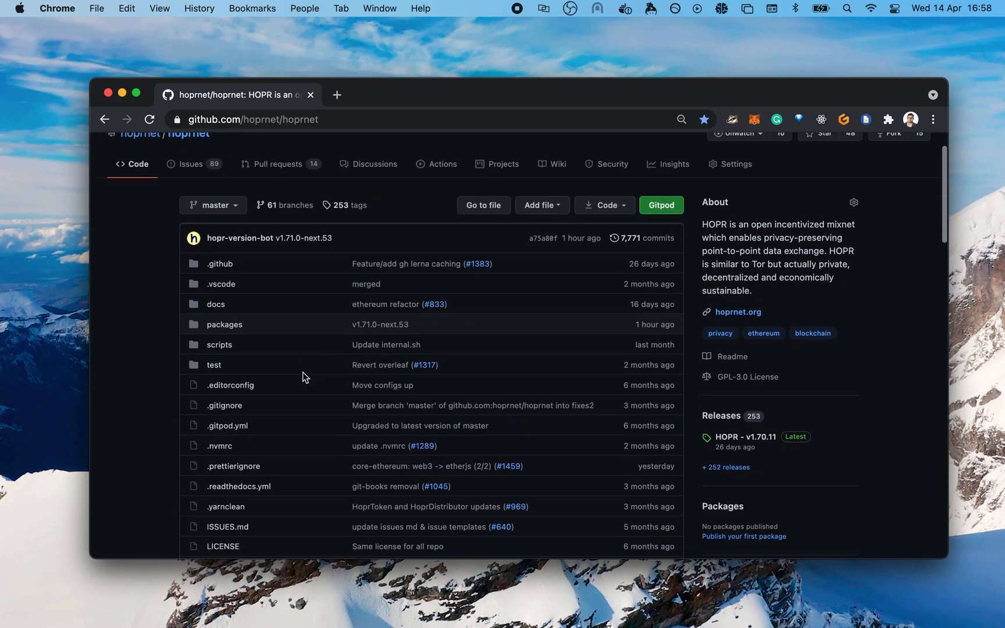
{"action": "scroll", "scroll_direction": "up", "scroll_amount": 3}
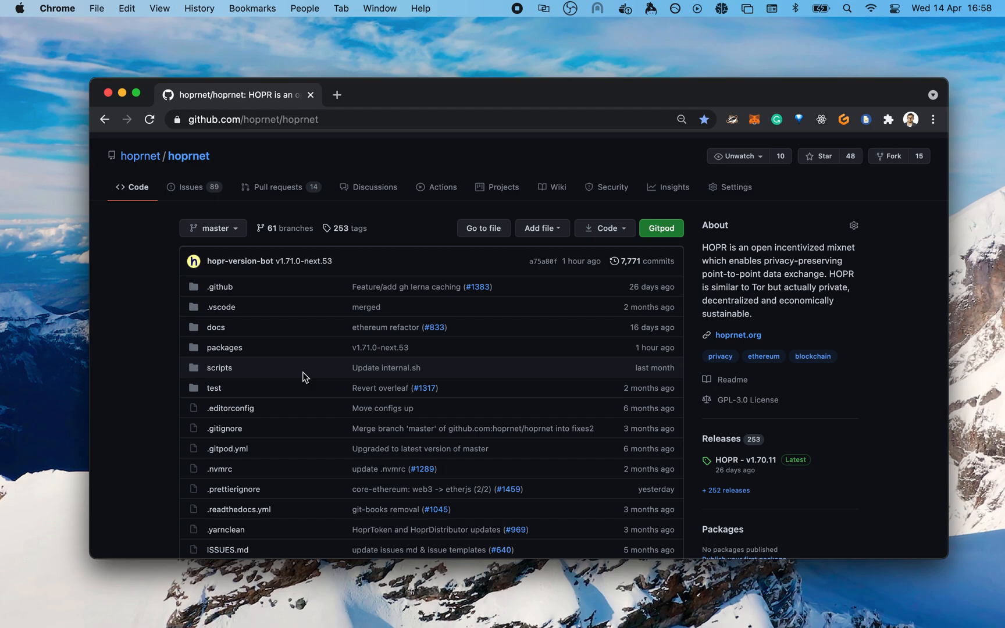
{"action": "scroll", "scroll_direction": "down", "scroll_amount": 3}
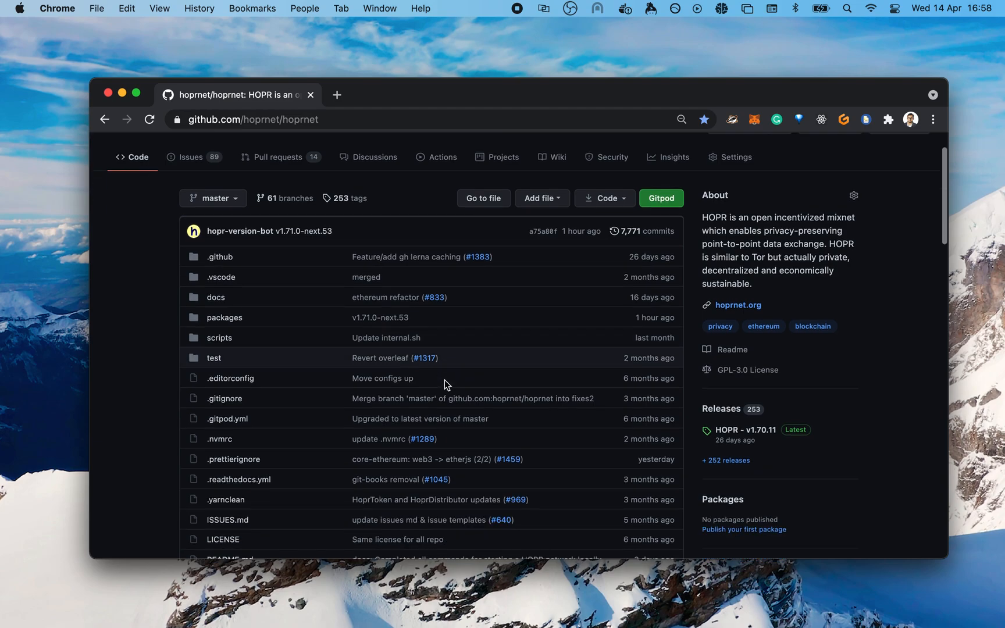
{"action": "scroll", "scroll_direction": "down", "scroll_amount": 3}
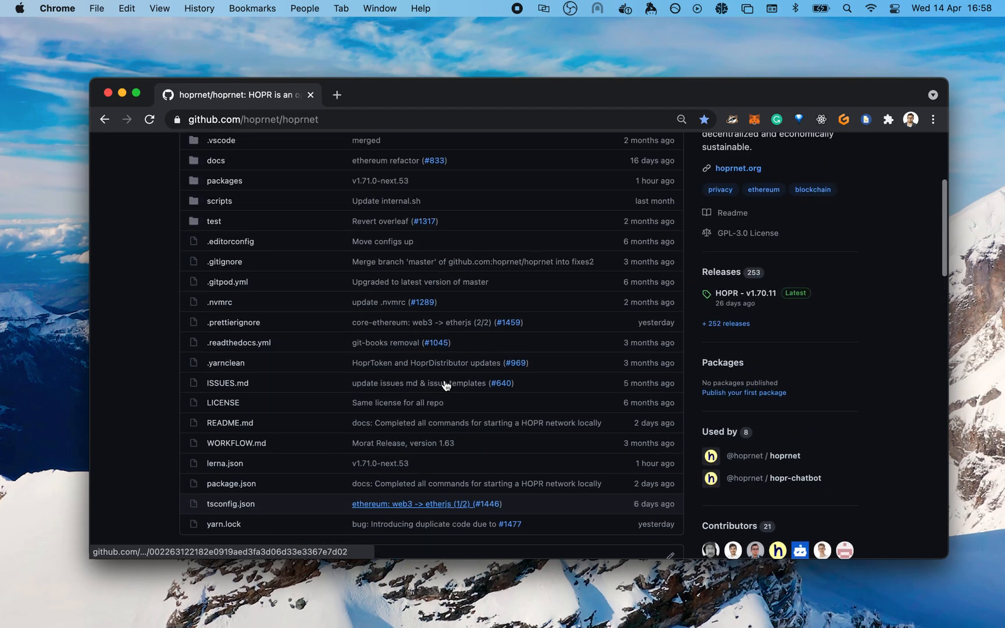
{"action": "scroll", "scroll_direction": "up", "scroll_amount": 3}
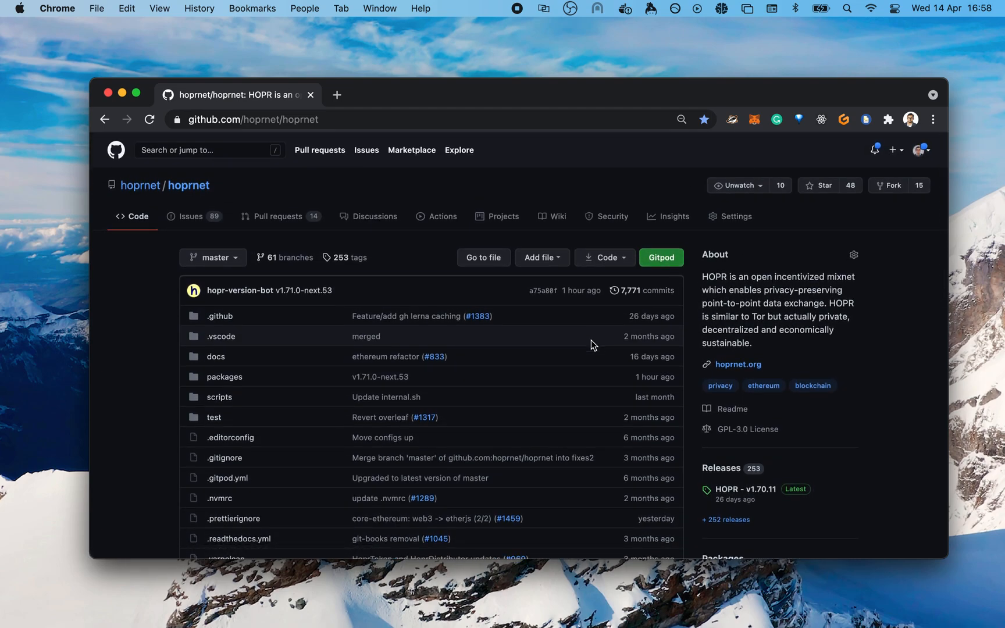
{"action": "mouse_move", "coordinate": [661, 257]}
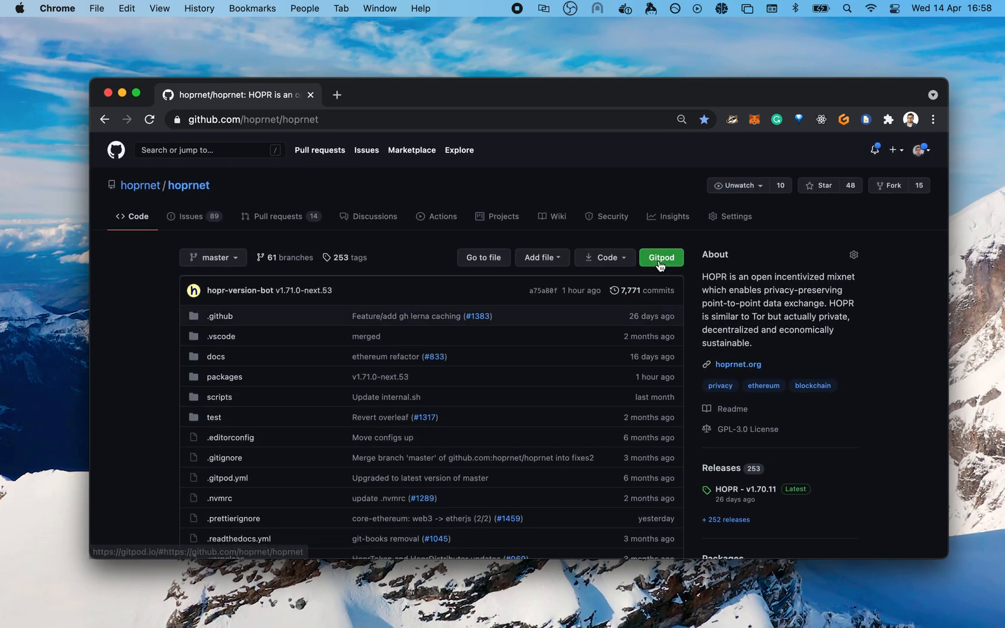
Launch a Gitpod workspace for hoprnet/hoprnet in a new tab via the green Gitpod button.
{"action": "left_click", "coordinate": [661, 257]}
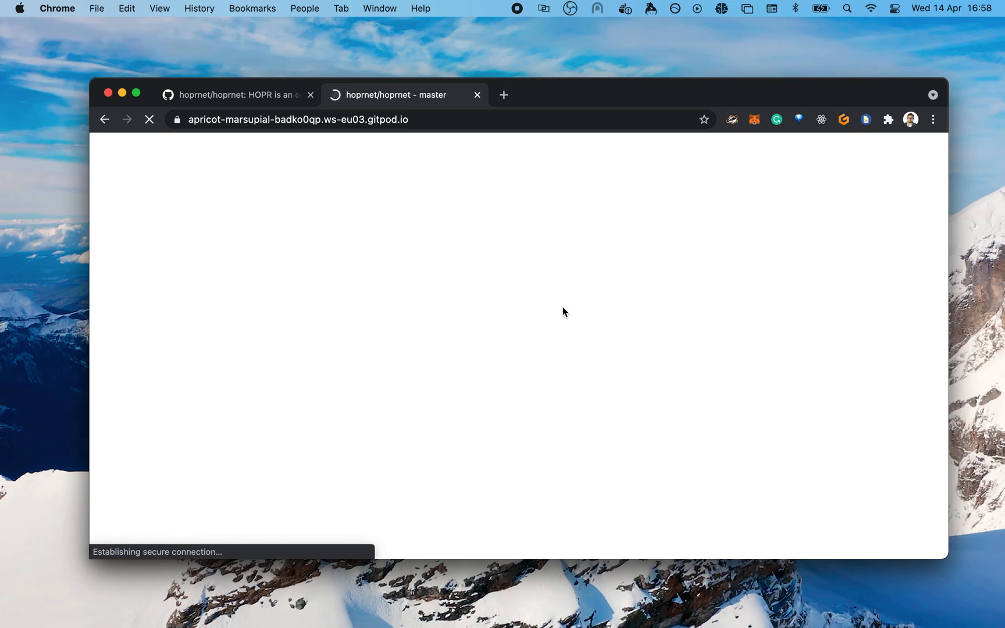
{"action": "mouse_move", "coordinate": [249, 96]}
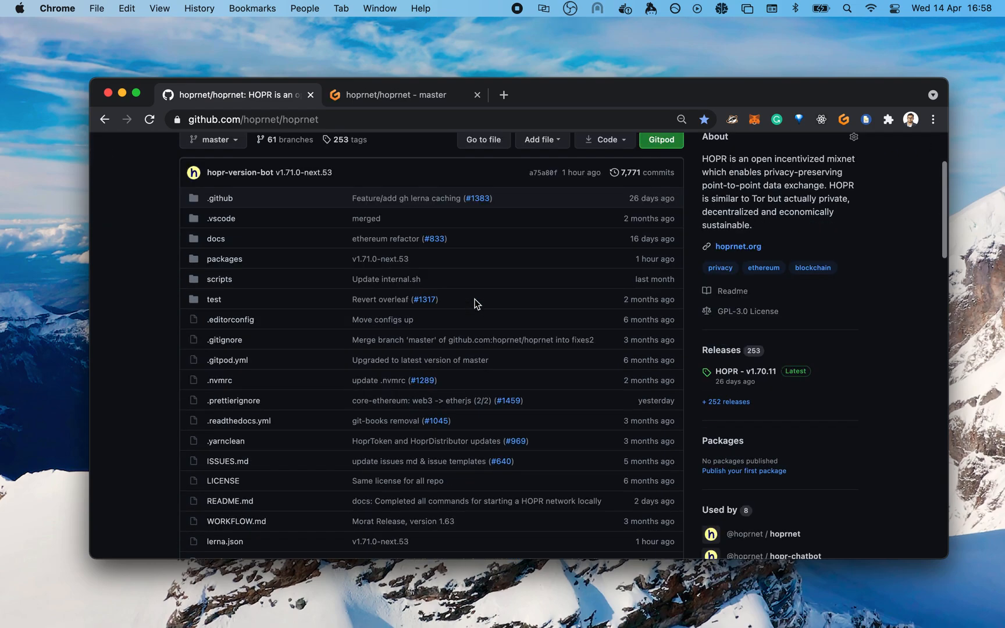
{"action": "scroll", "scroll_direction": "down", "scroll_amount": 3}
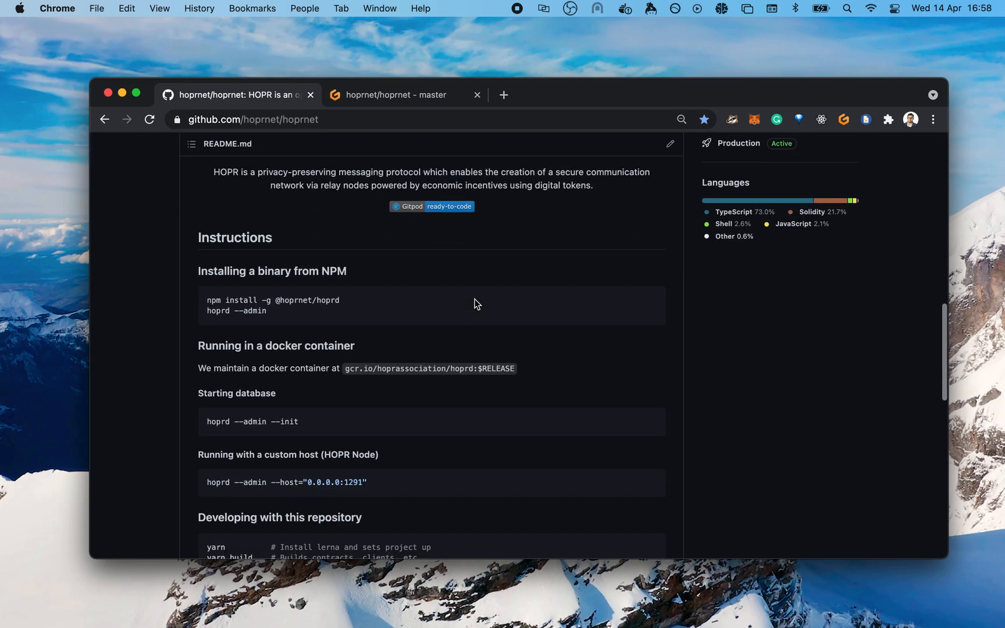
{"action": "scroll", "scroll_direction": "down", "scroll_amount": 3}
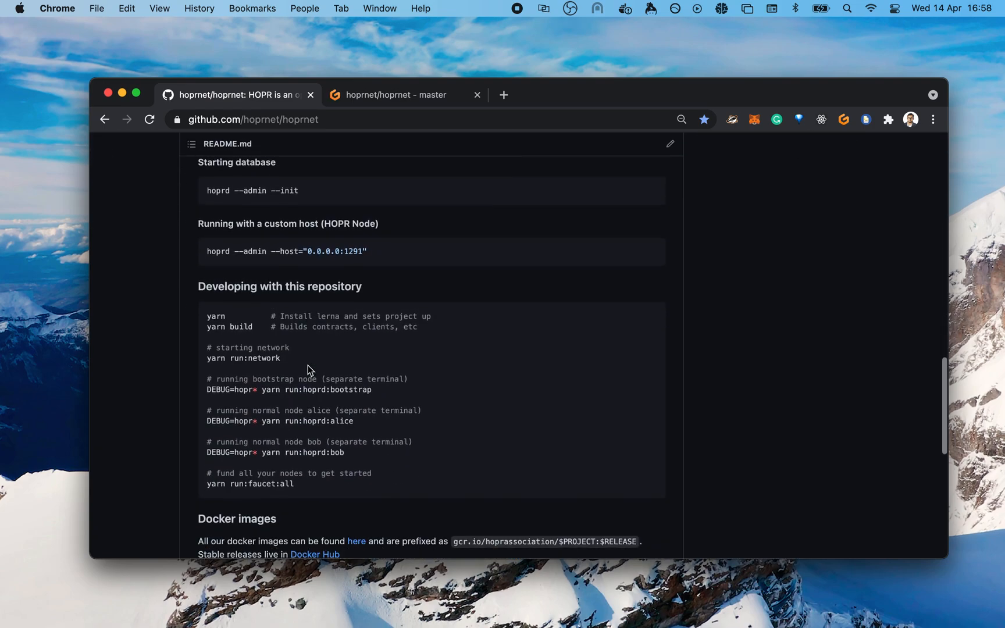
{"action": "scroll", "scroll_direction": "down", "scroll_amount": 3}
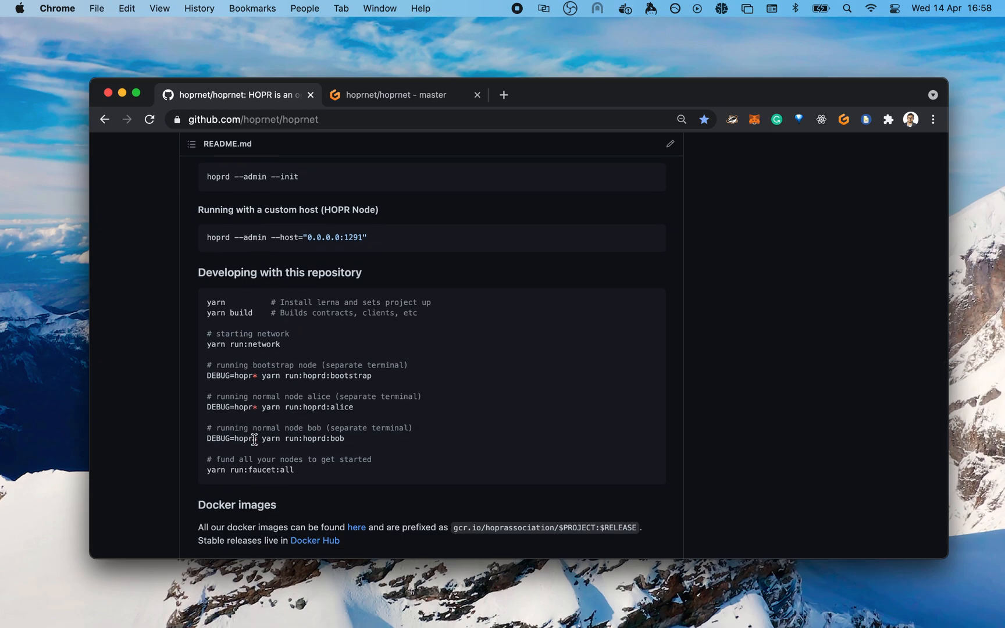
{"action": "scroll", "scroll_direction": "down", "scroll_amount": 3}
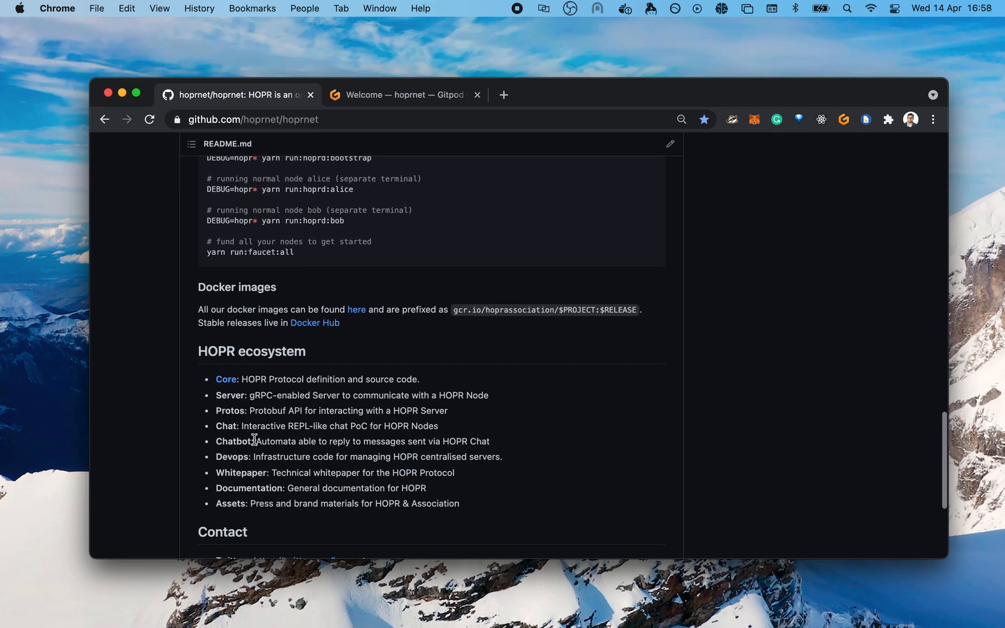
{"action": "scroll", "scroll_direction": "down", "scroll_amount": 3}
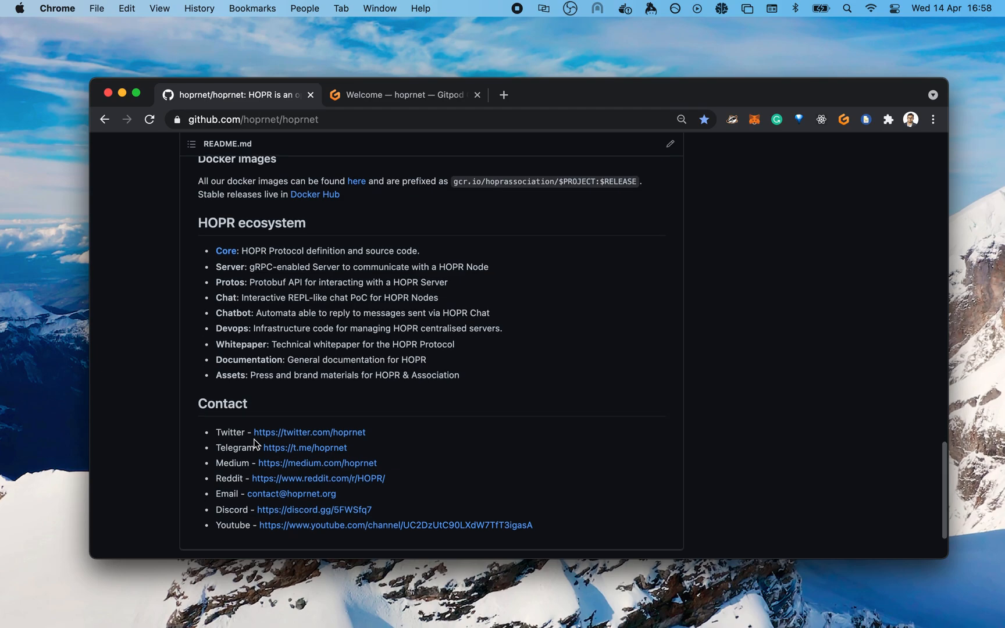
{"action": "scroll", "scroll_direction": "up", "scroll_amount": 3}
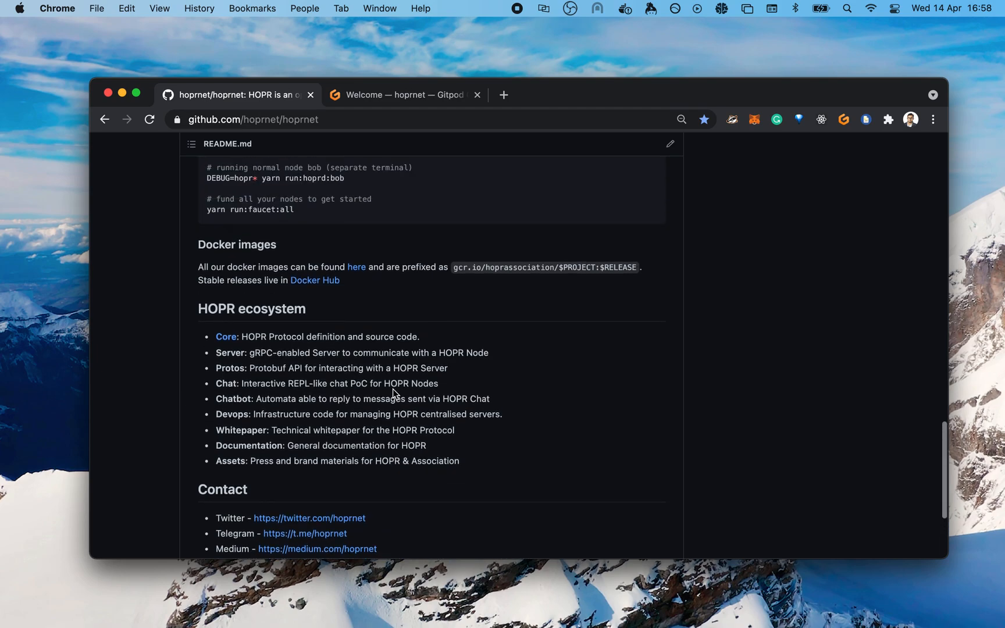
{"action": "scroll", "scroll_direction": "up", "scroll_amount": 3}
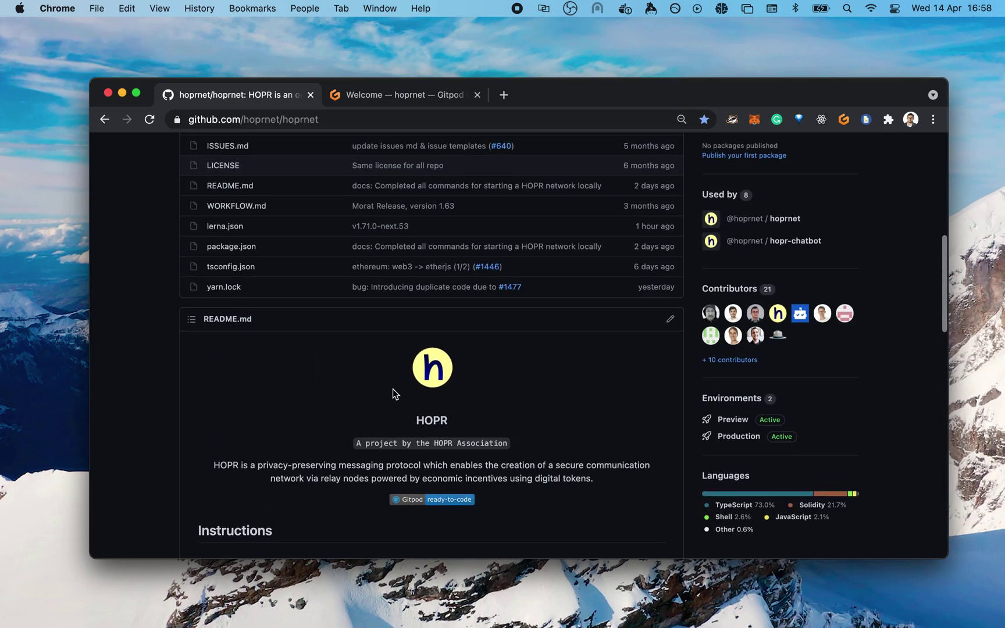
{"action": "scroll", "scroll_direction": "up", "scroll_amount": 3}
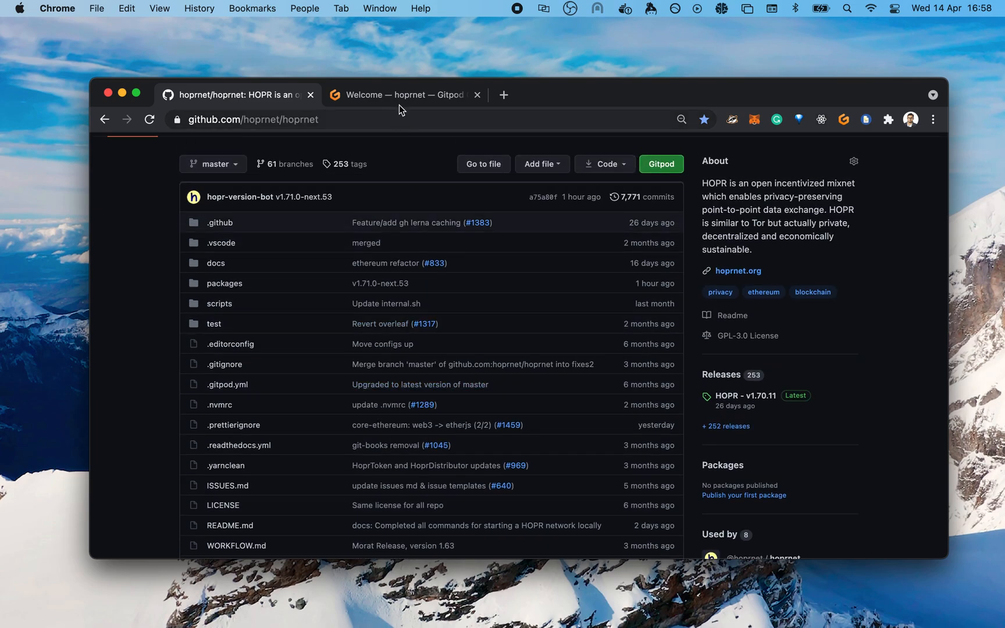
{"action": "scroll", "scroll_direction": "up", "scroll_amount": 3}
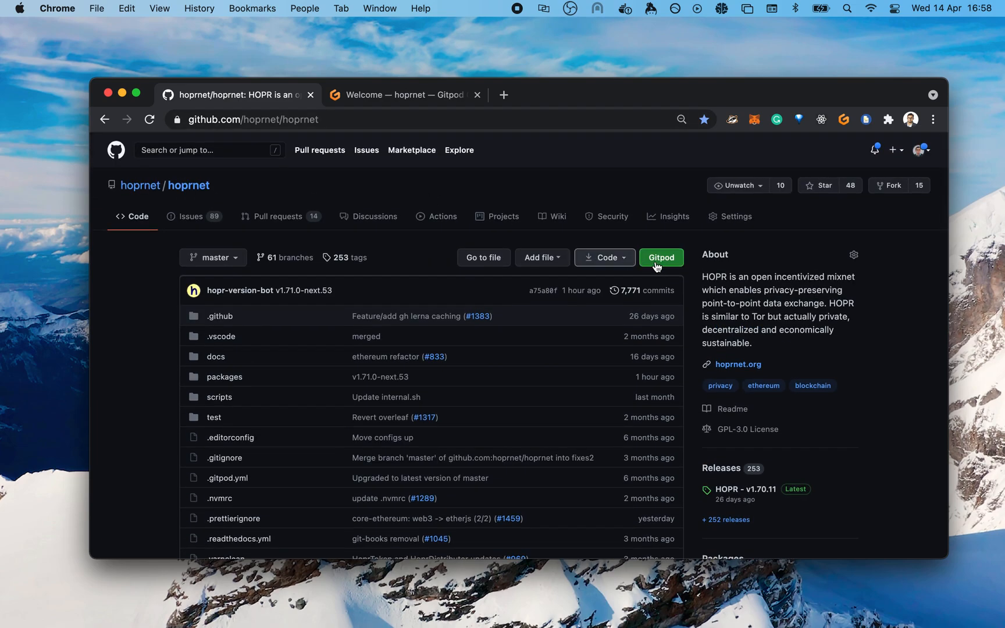
{"action": "mouse_move", "coordinate": [661, 258]}
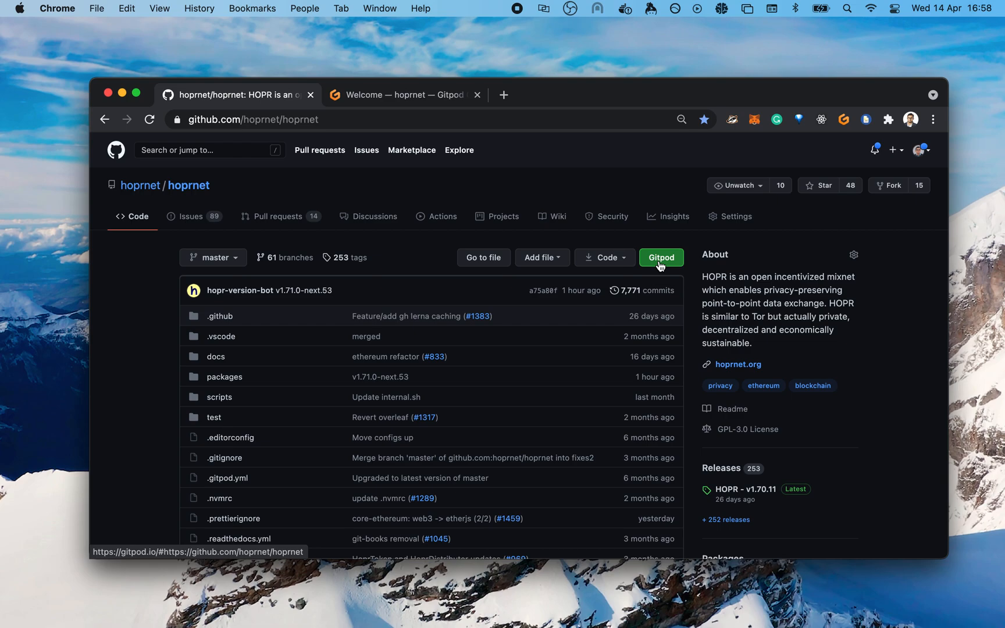
{"action": "mouse_move", "coordinate": [459, 150]}
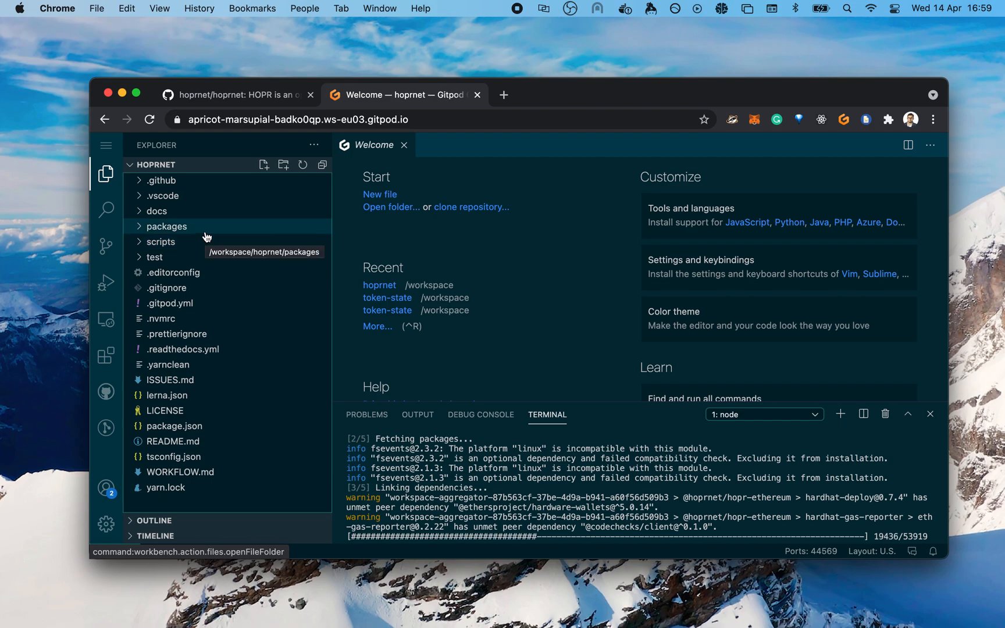
Browse the packages and hoprd folders in the Explorer while dependencies install.
{"action": "left_click", "coordinate": [166, 225]}
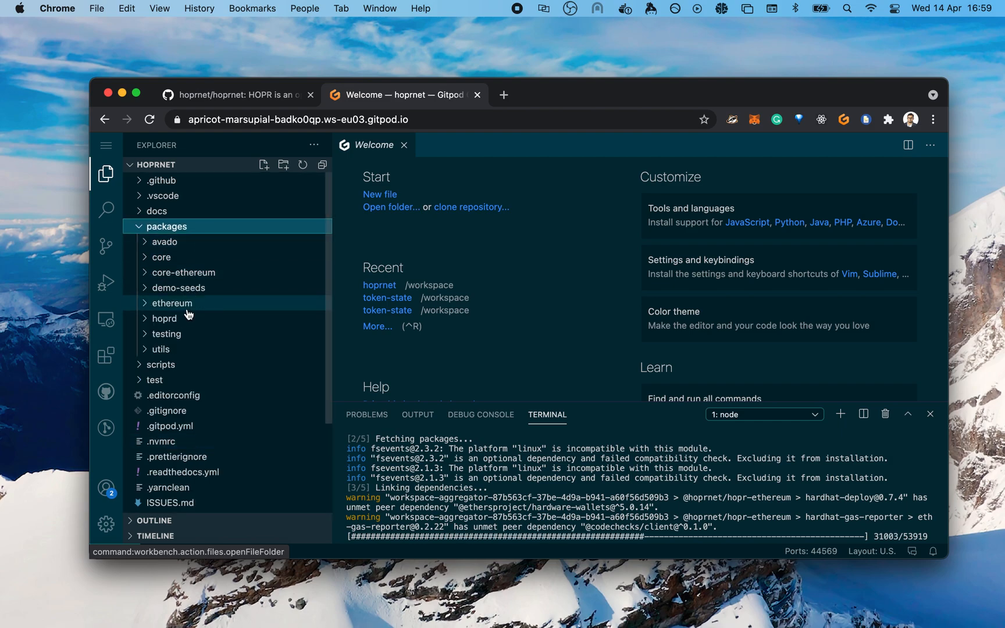
{"action": "mouse_move", "coordinate": [165, 319]}
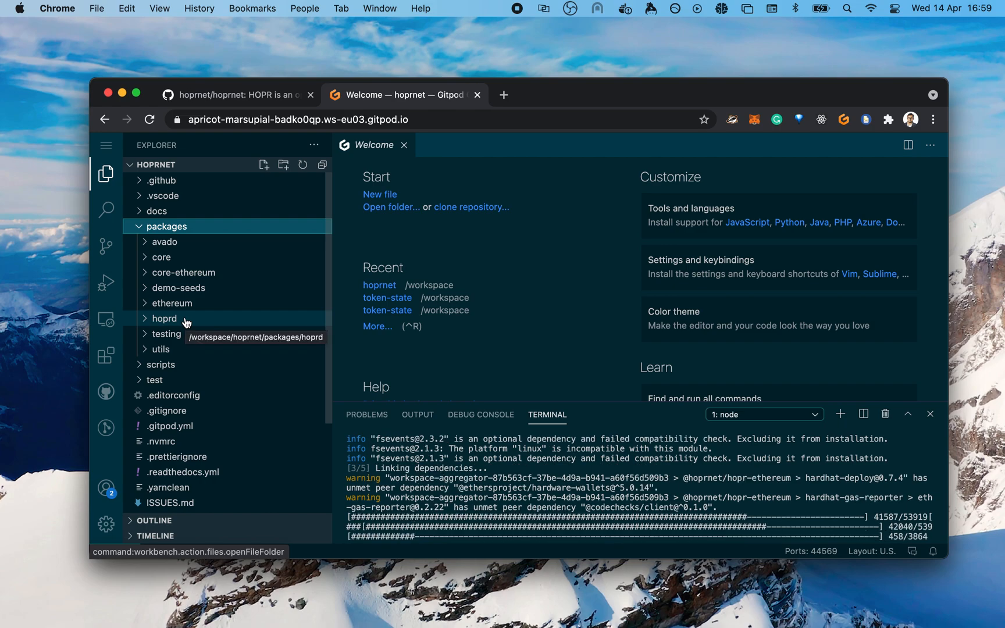
{"action": "left_click", "coordinate": [164, 319]}
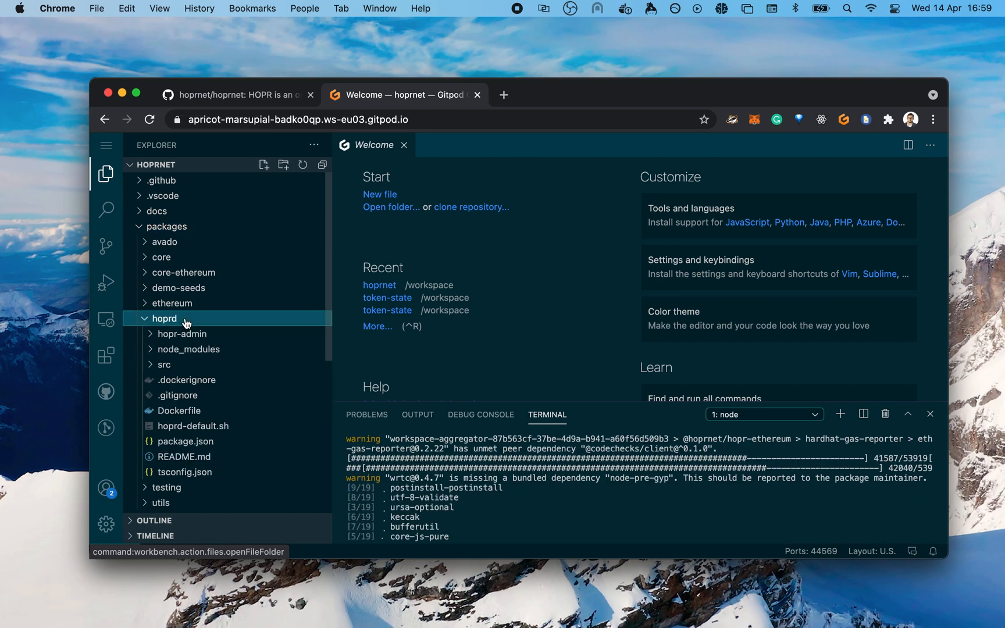
{"action": "mouse_move", "coordinate": [211, 392]}
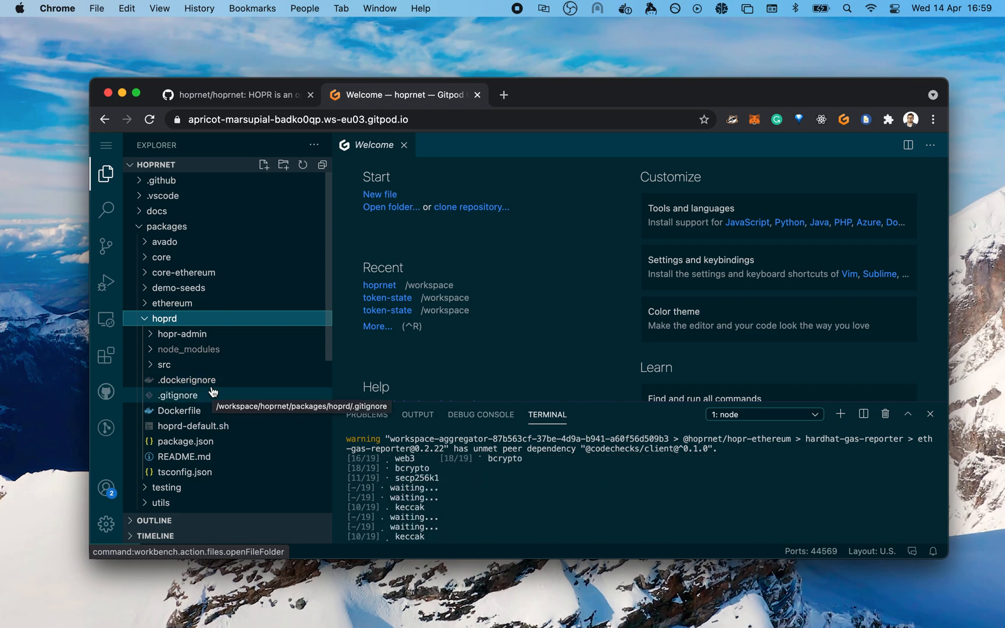
{"action": "mouse_move", "coordinate": [170, 226]}
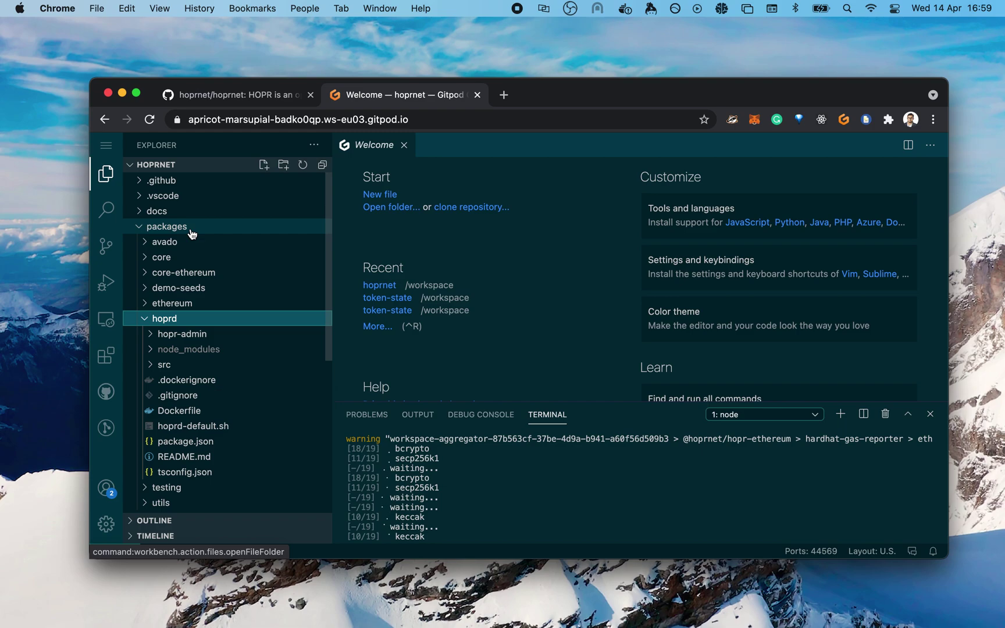
{"action": "left_click", "coordinate": [166, 226]}
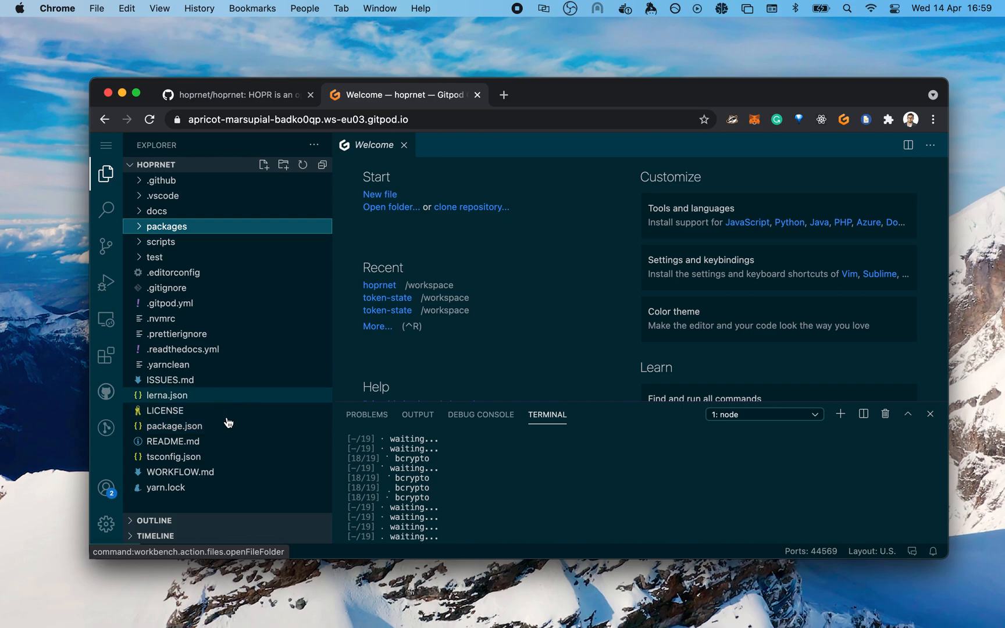
Open lerna.json and the root package.json, browsing the packages folder alongside.
{"action": "left_click", "coordinate": [167, 395]}
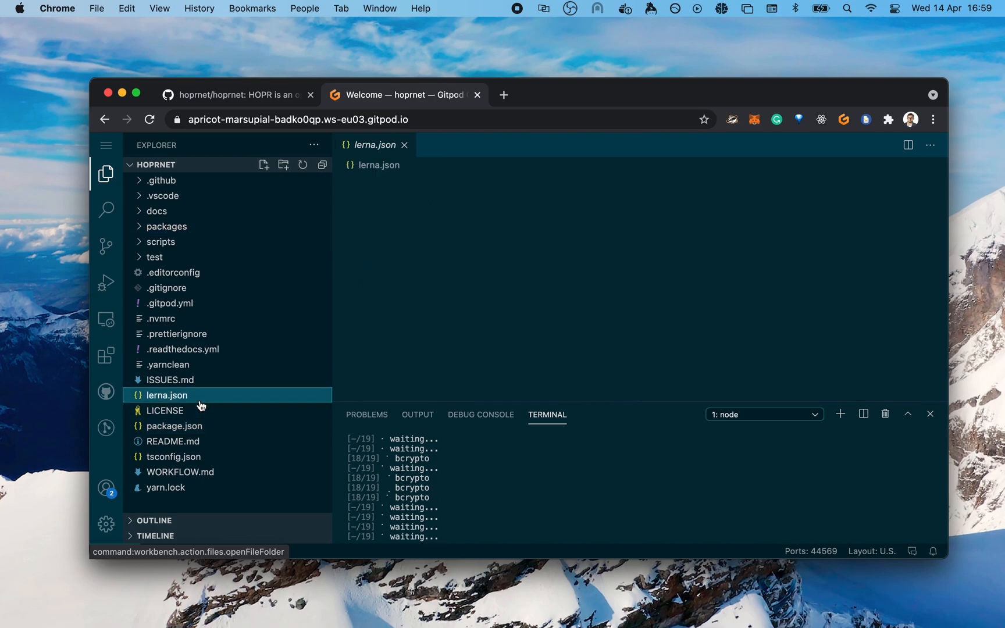
{"action": "left_click", "coordinate": [168, 395]}
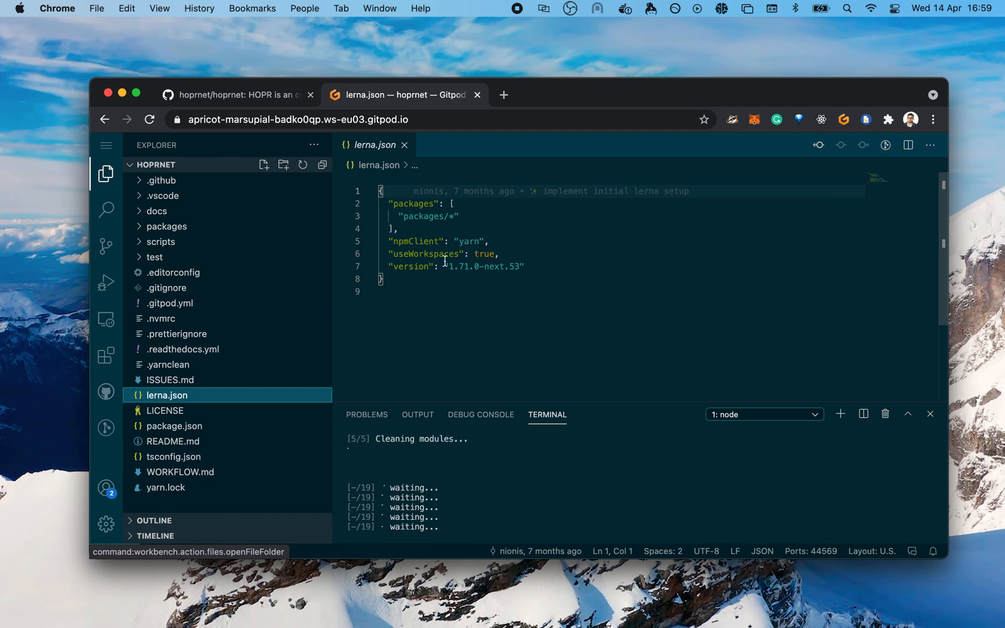
{"action": "mouse_move", "coordinate": [327, 296]}
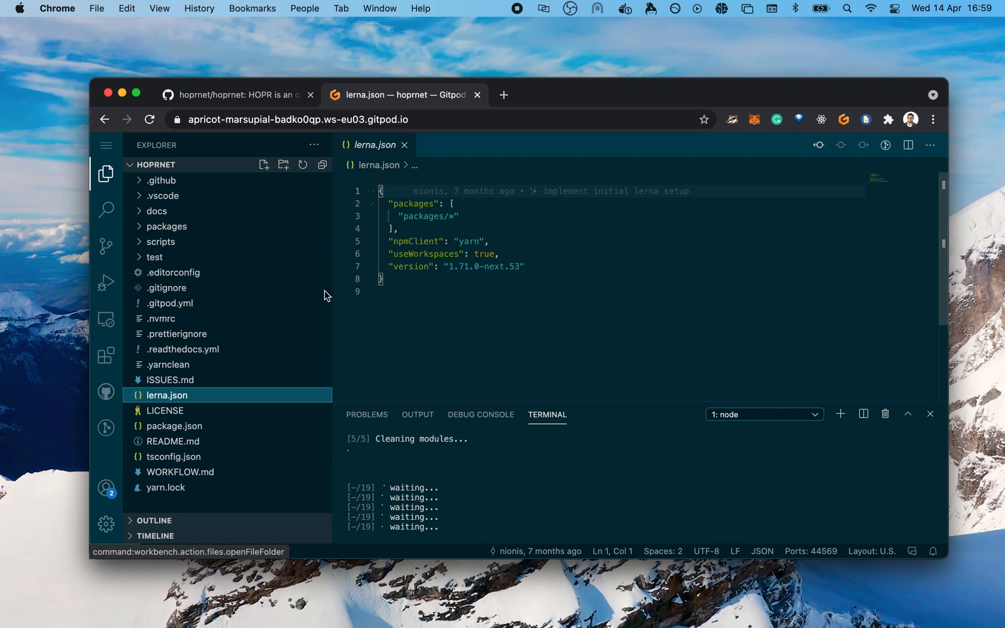
{"action": "left_click", "coordinate": [173, 425]}
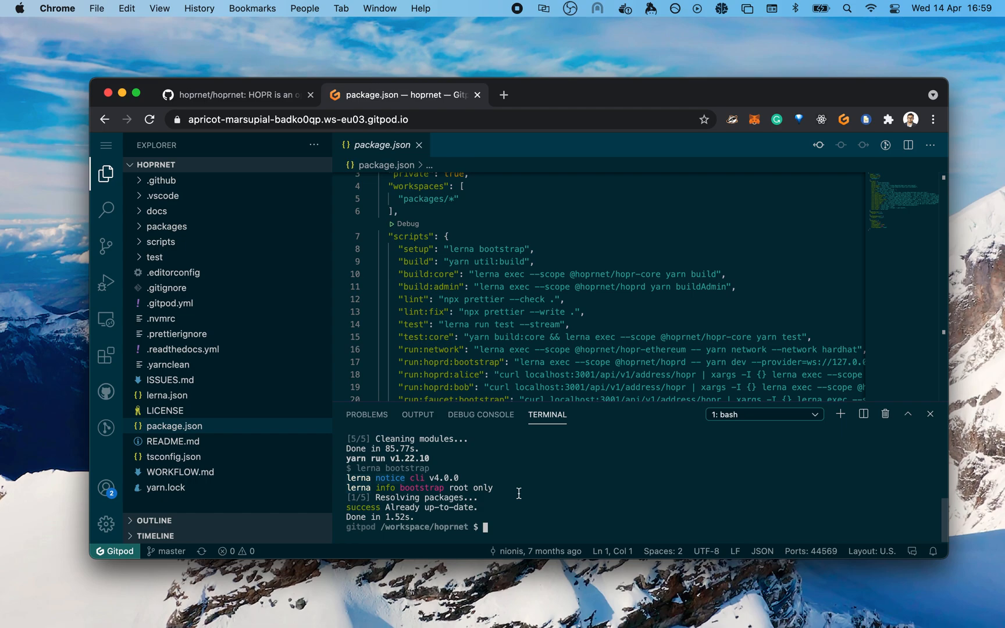
{"action": "mouse_move", "coordinate": [224, 229]}
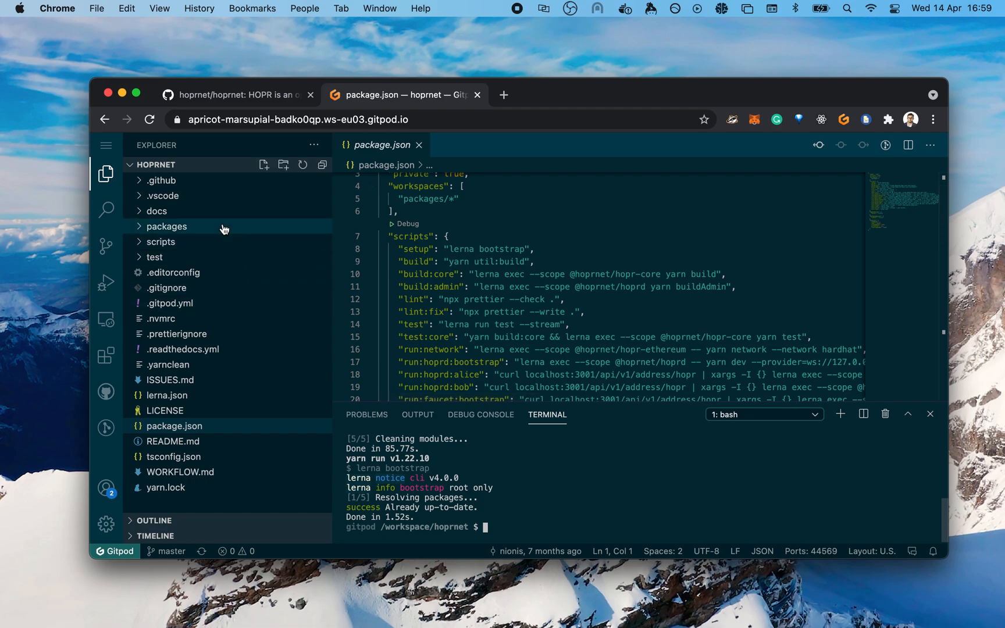
{"action": "left_click", "coordinate": [166, 226]}
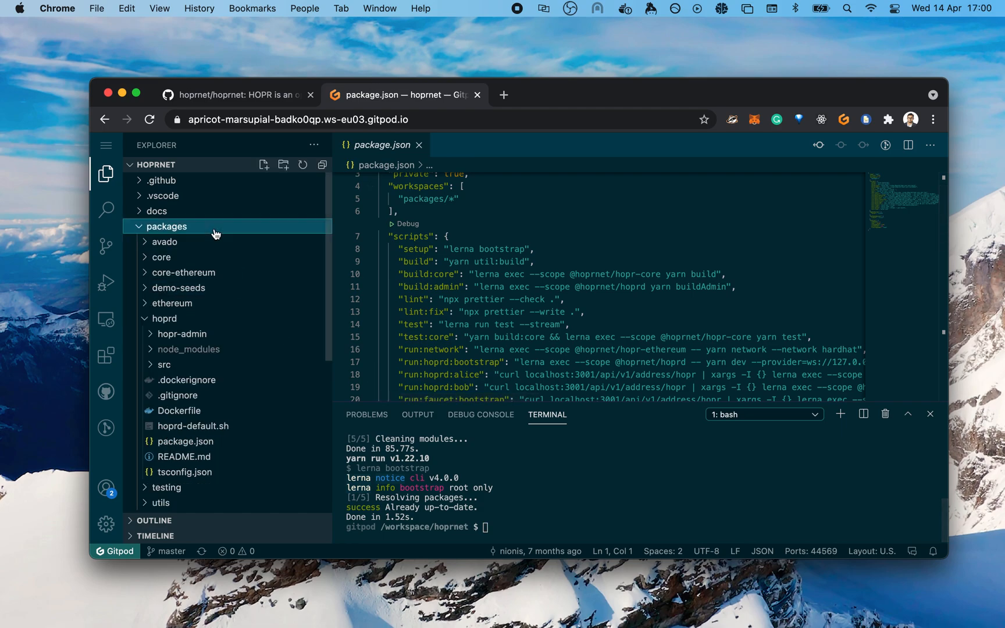
{"action": "left_click", "coordinate": [164, 318]}
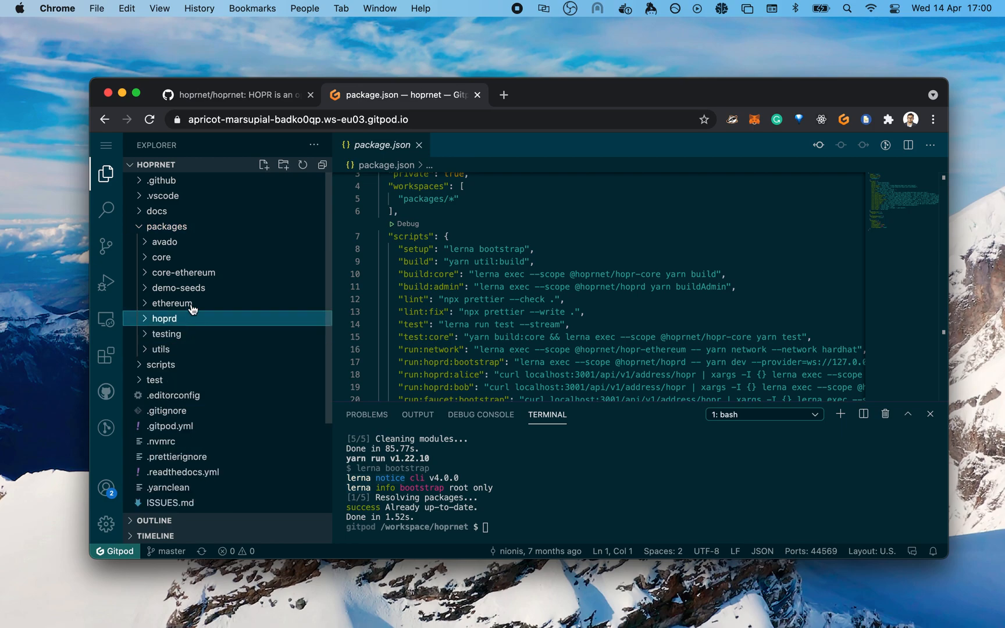
{"action": "left_click", "coordinate": [165, 227]}
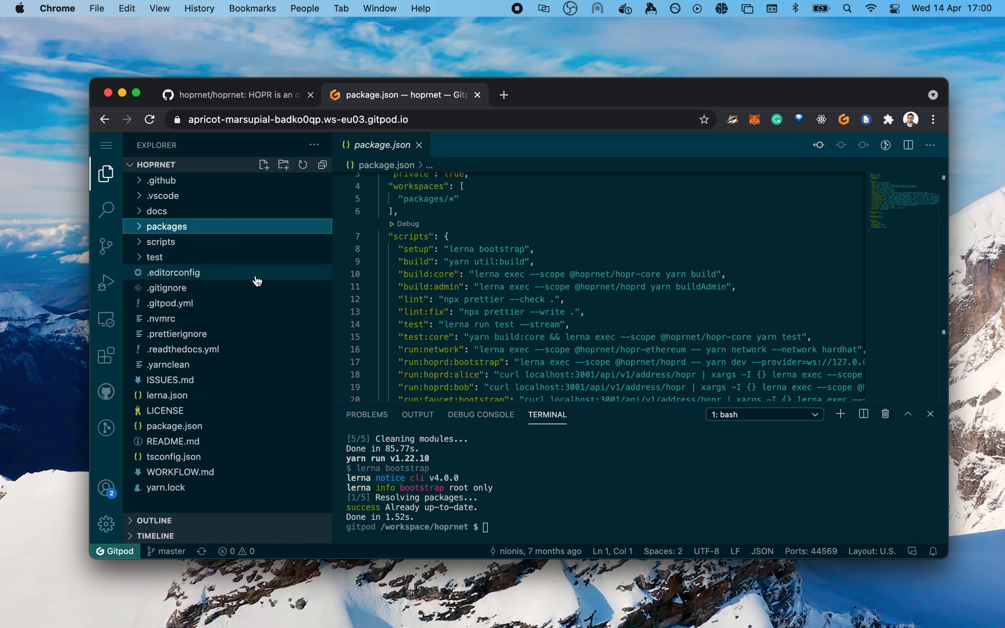
Run yarn build in the terminal to build all seven project packages.
{"action": "type", "text": "y"}
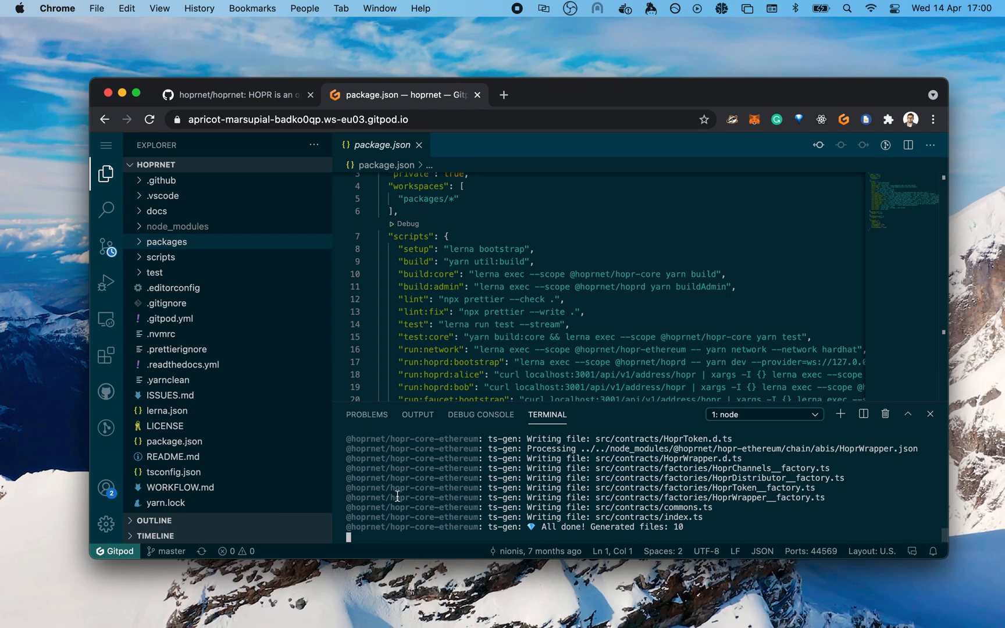
{"action": "mouse_move", "coordinate": [596, 403]}
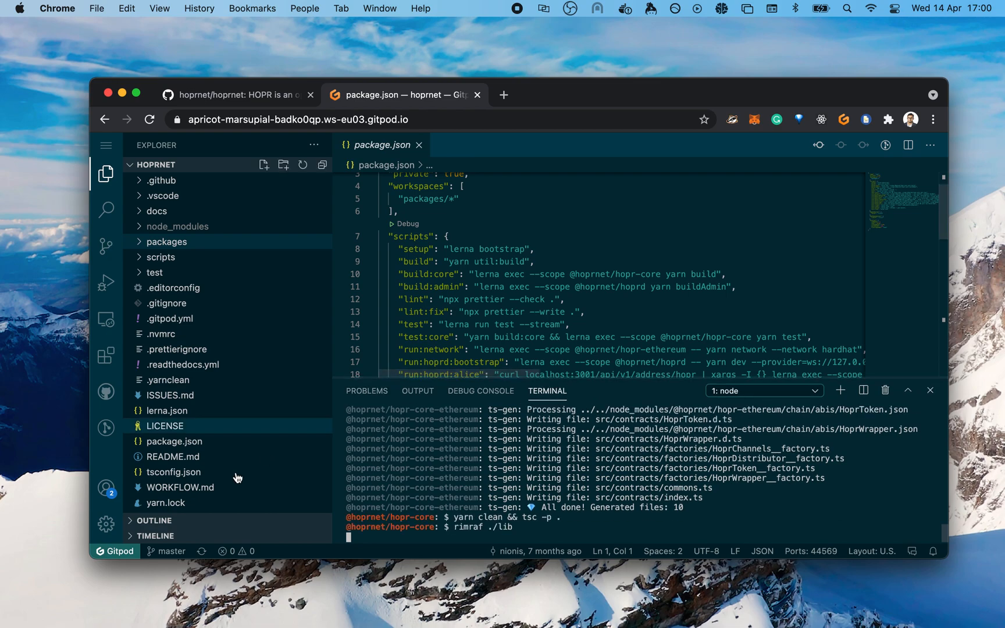
Show README.md as a rendered preview, scrolled to 'Developing with this repository'.
{"action": "left_click", "coordinate": [172, 456]}
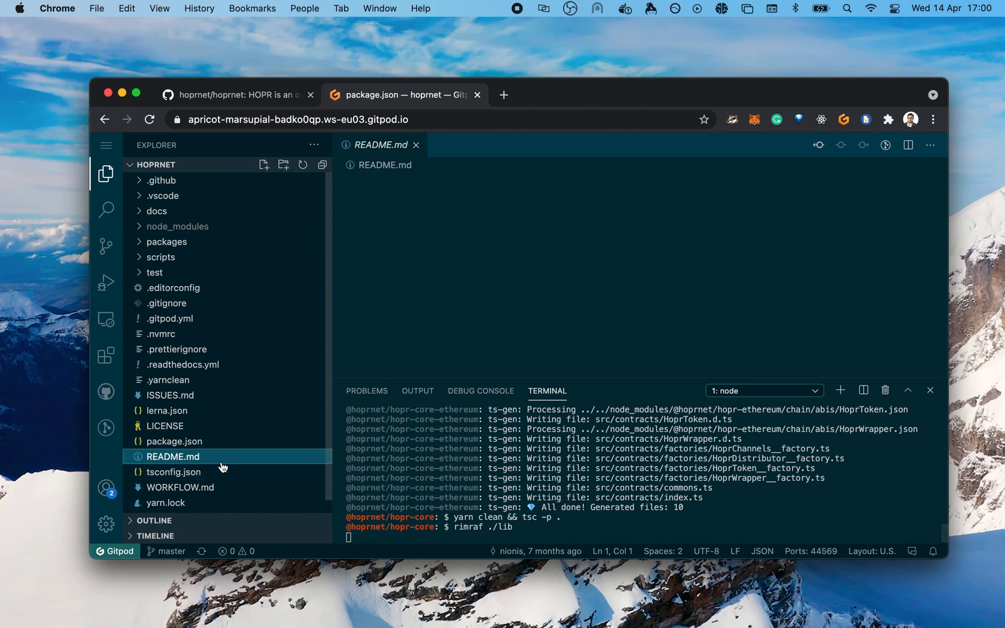
{"action": "left_click", "coordinate": [171, 457]}
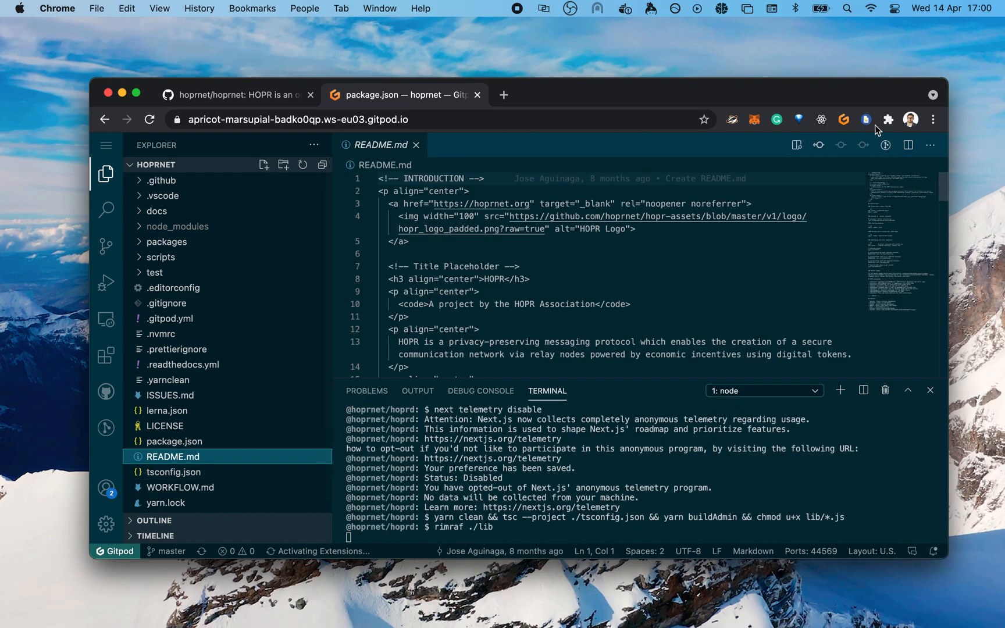
{"action": "left_click", "coordinate": [909, 145]}
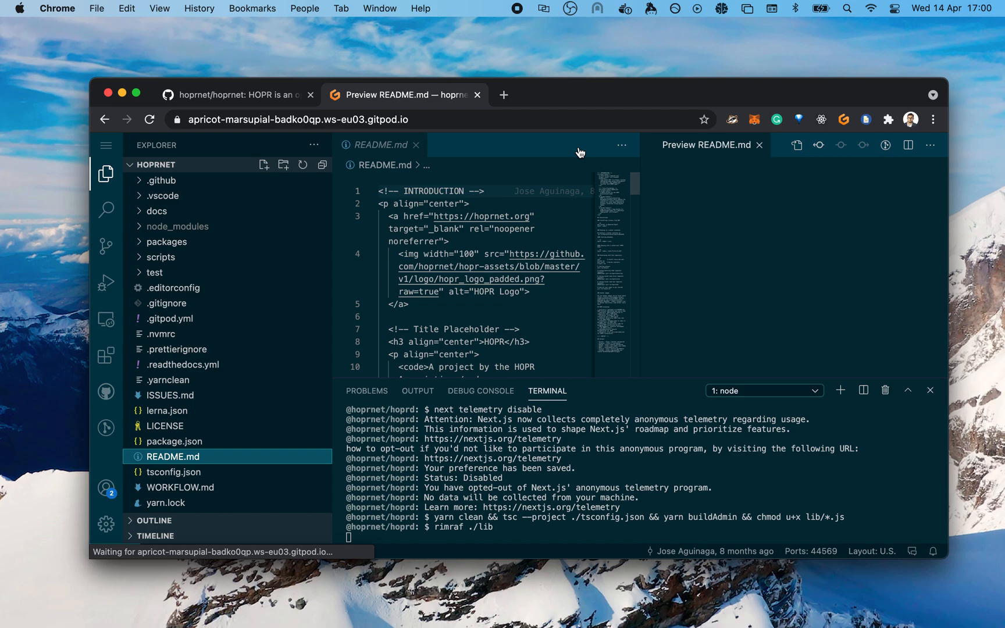
{"action": "left_click", "coordinate": [418, 145]}
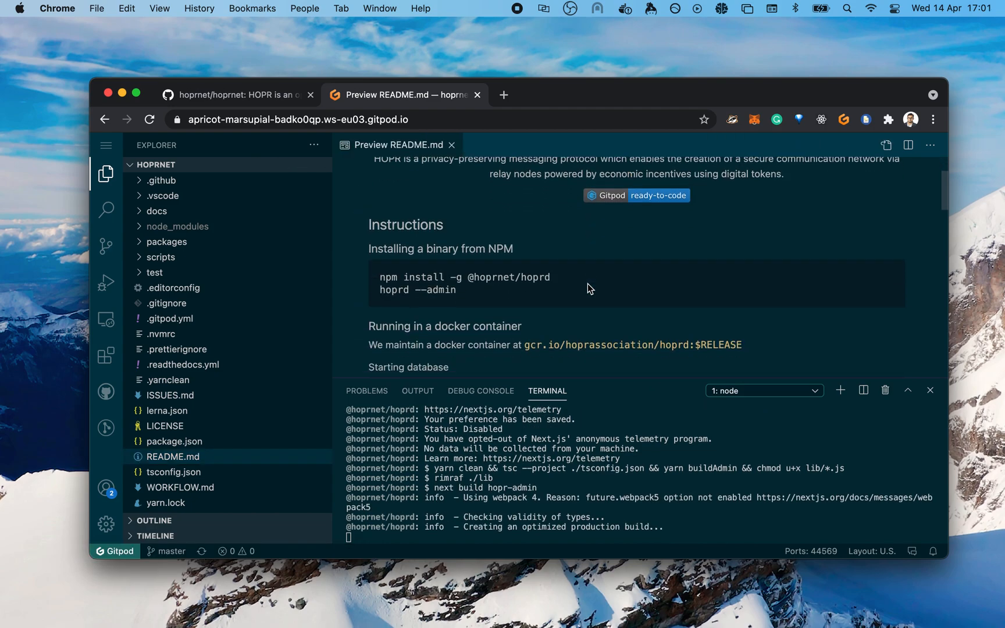
{"action": "scroll", "scroll_direction": "down", "scroll_amount": 3}
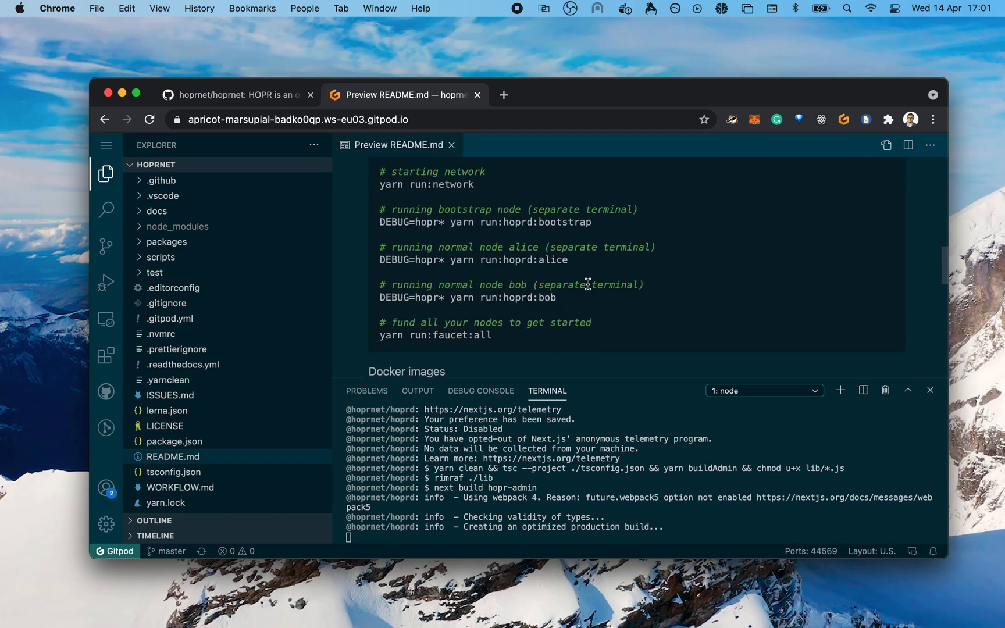
{"action": "scroll", "scroll_direction": "up", "scroll_amount": 3}
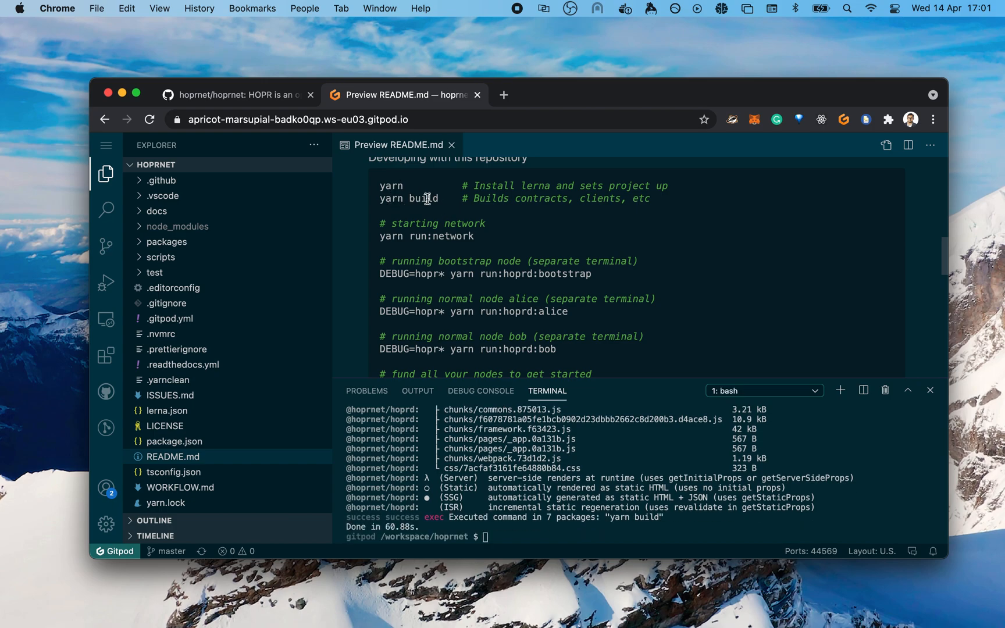
{"action": "mouse_move", "coordinate": [563, 199]}
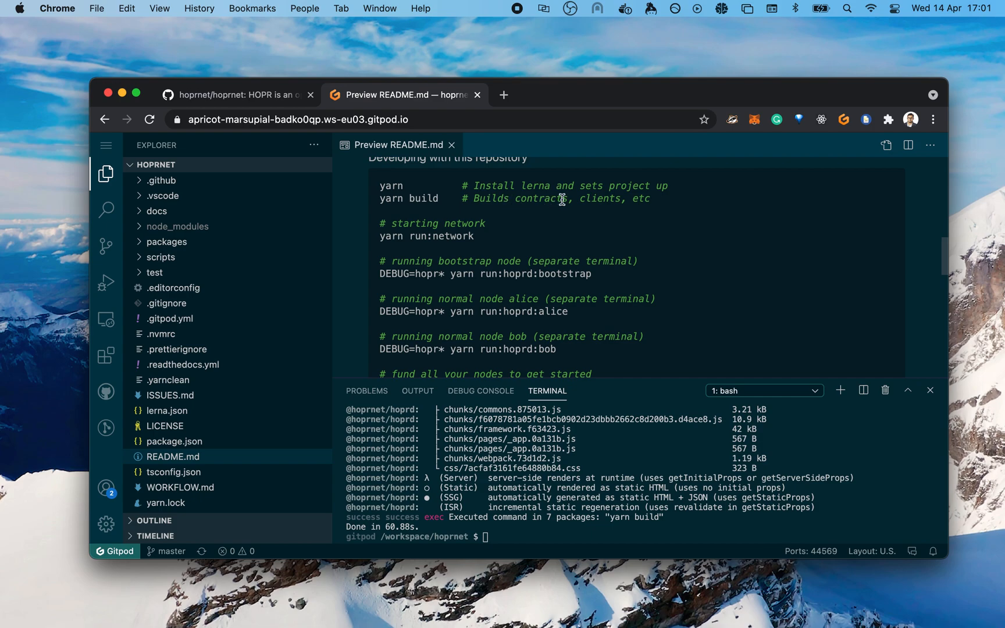
Run yarn run:network to start the local Hardhat network on port 8545 and dismiss its port notice.
{"action": "type", "text": "y"}
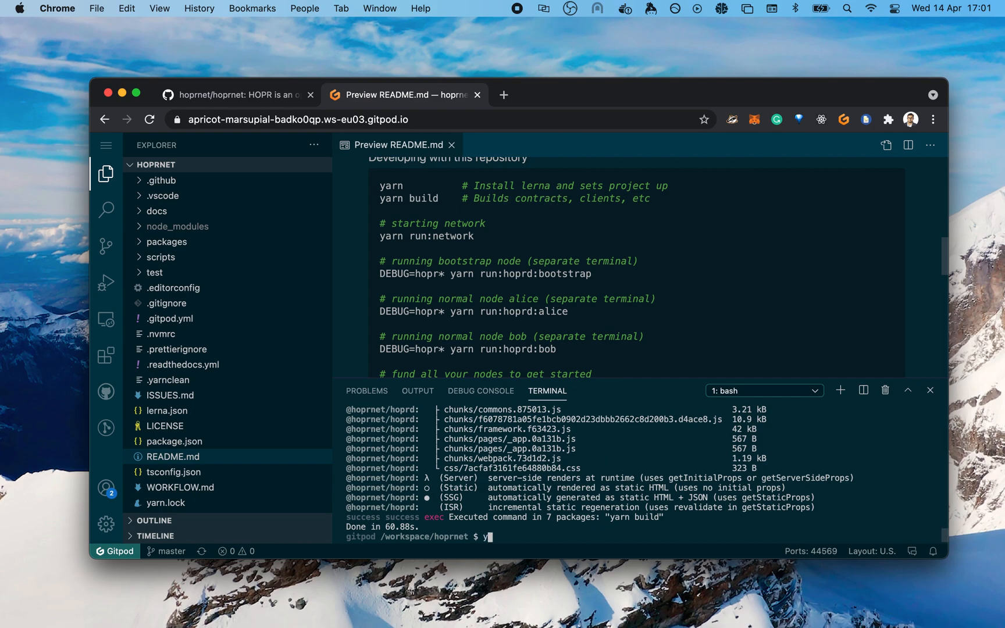
{"action": "type", "text": "arn run:ne"}
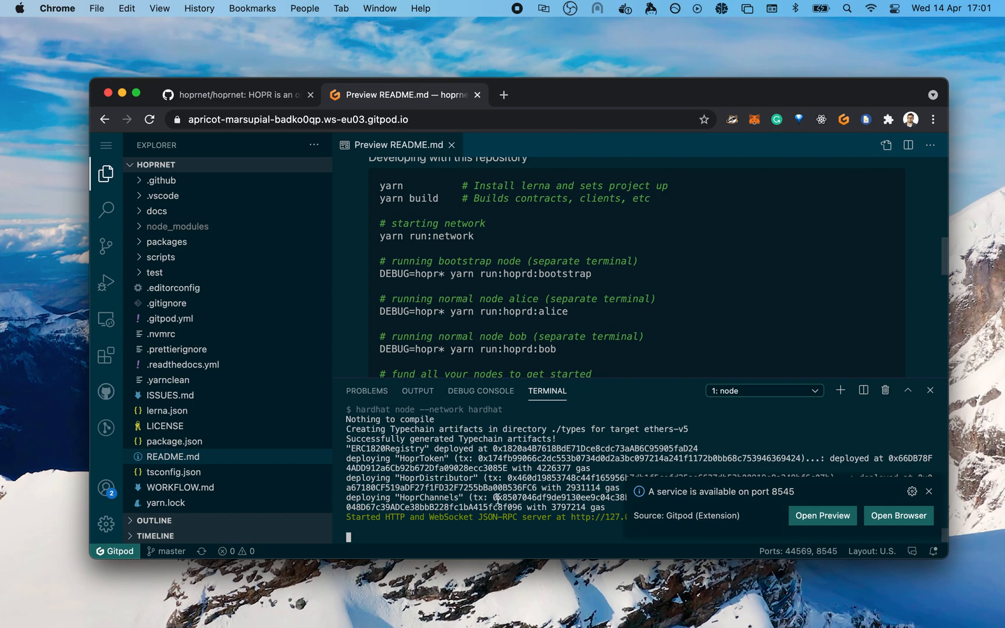
{"action": "mouse_move", "coordinate": [930, 497]}
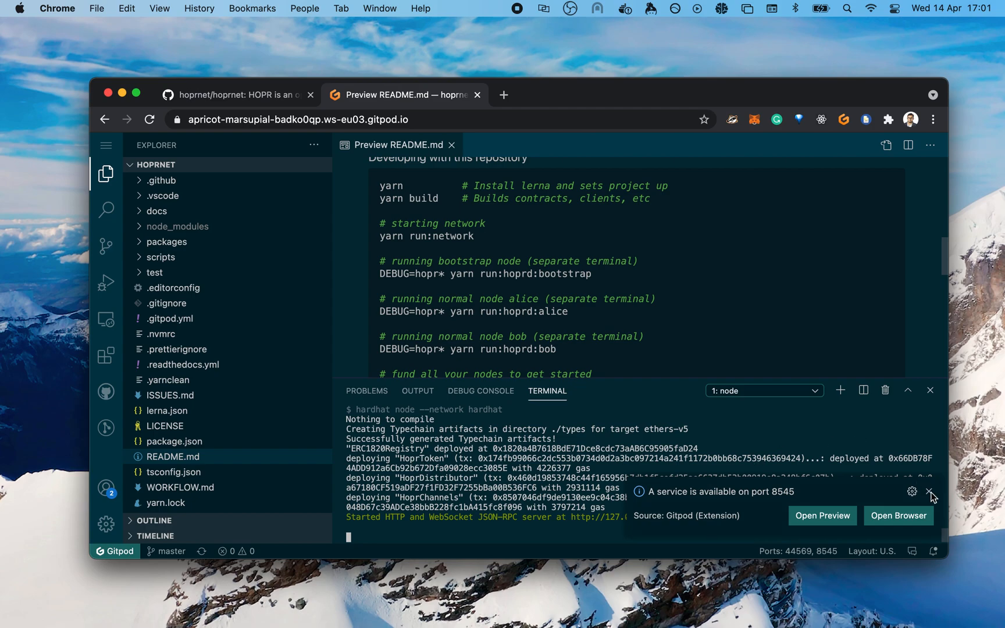
{"action": "left_click", "coordinate": [931, 492]}
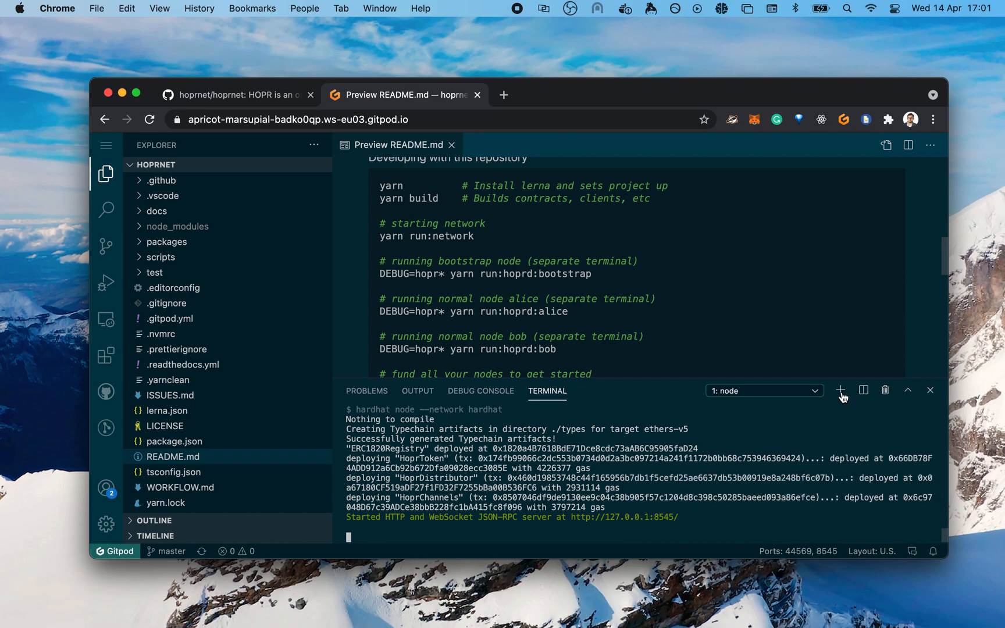
Run DEBUG=hopr* yarn run:hoprd:bootstrap in a second terminal to start the bootstrap node.
{"action": "left_click", "coordinate": [840, 391]}
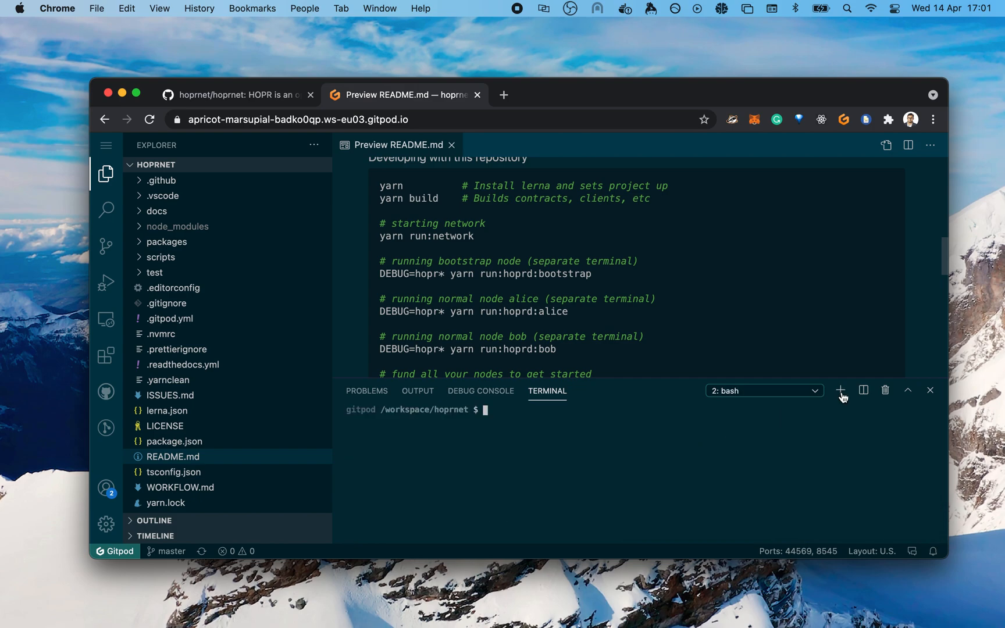
{"action": "mouse_move", "coordinate": [687, 422]}
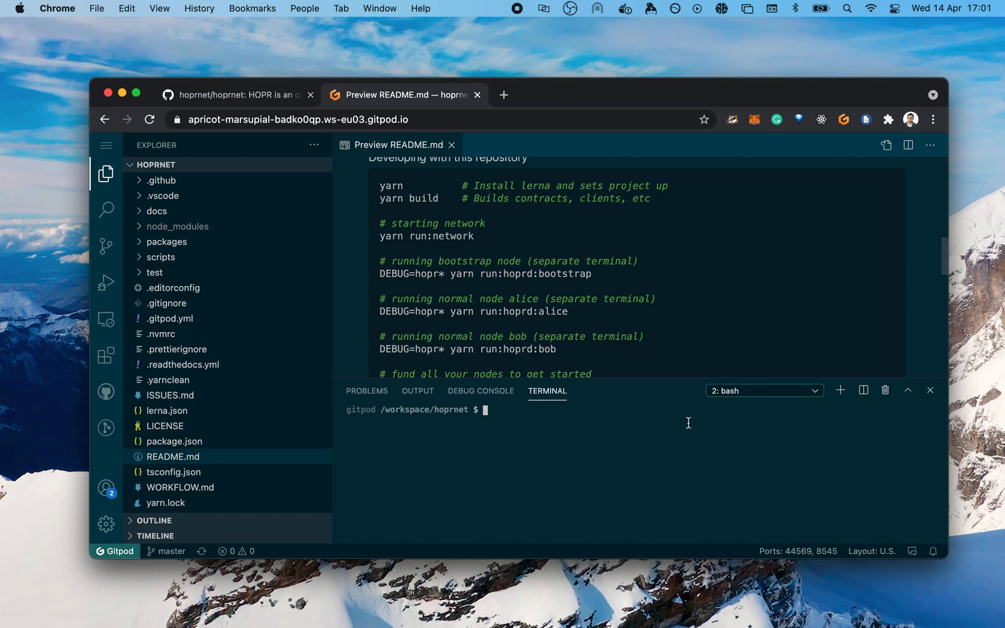
{"action": "type", "text": "DEBUG"}
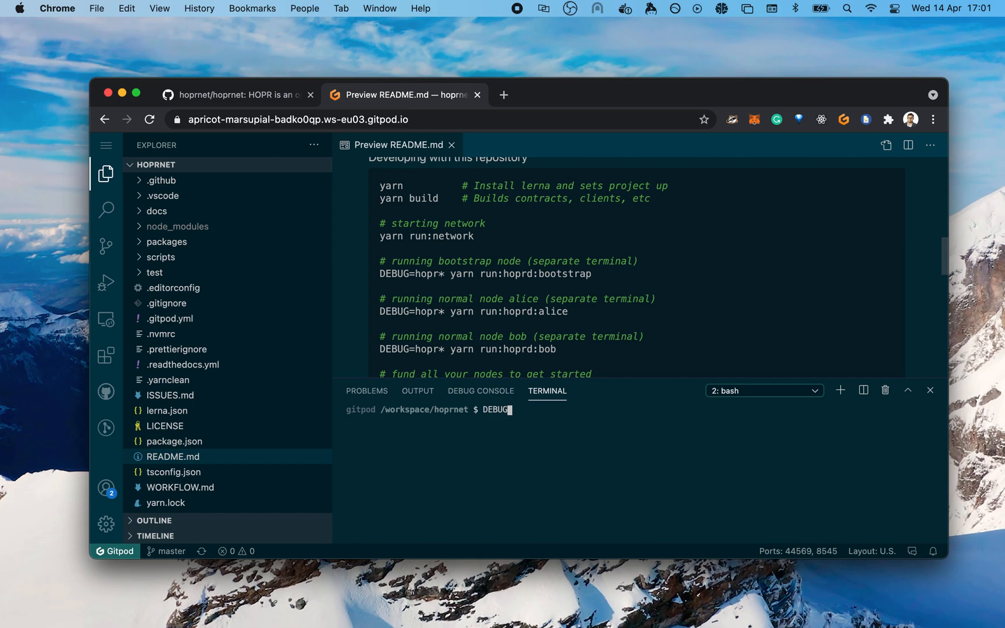
{"action": "type", "text": "=hopr*"}
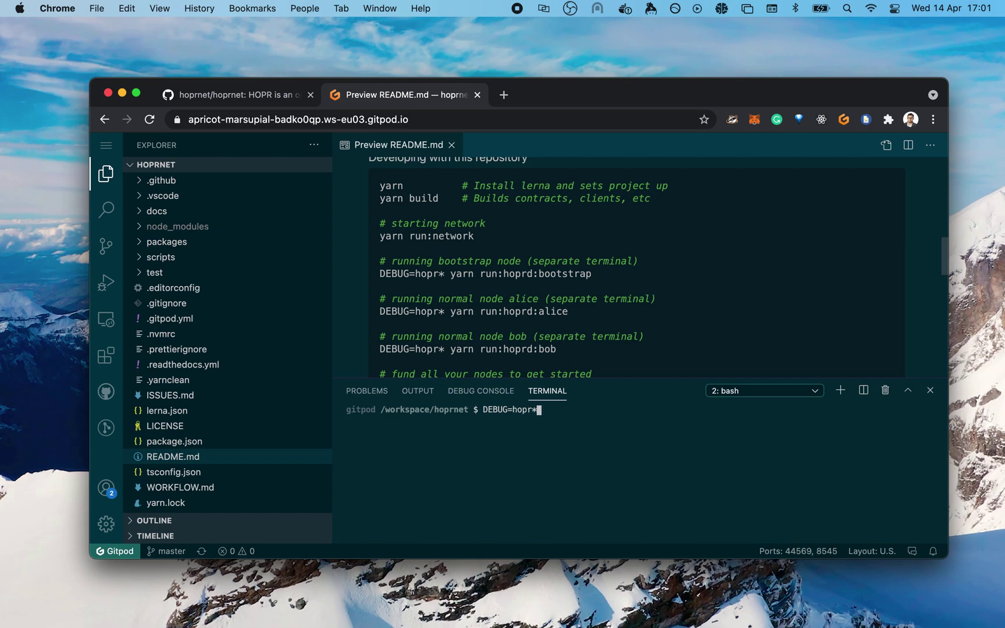
{"action": "type", "text": "yarn run"}
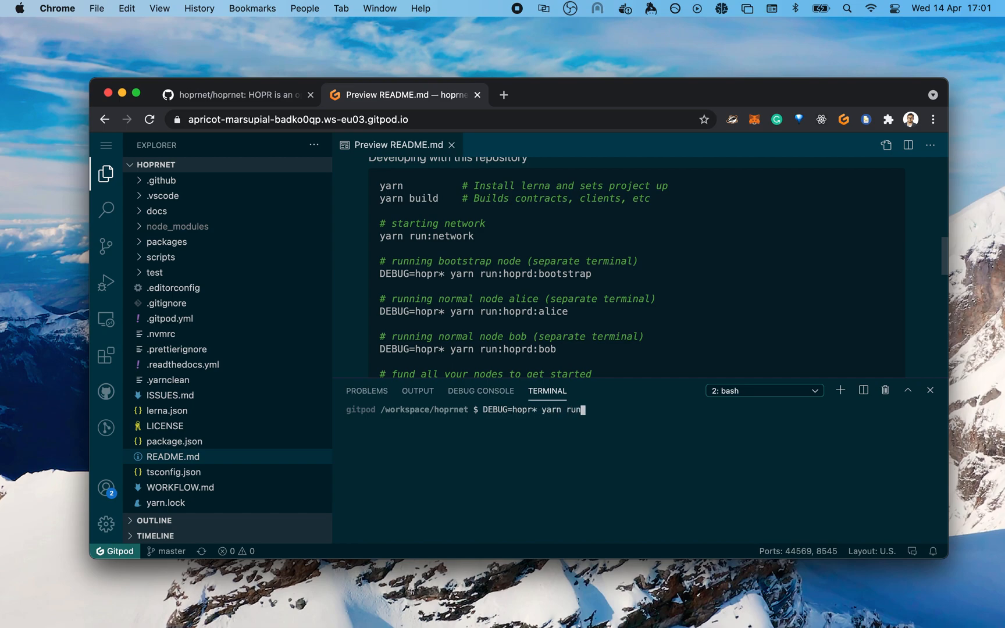
{"action": "type", "text": ":hoprd:"}
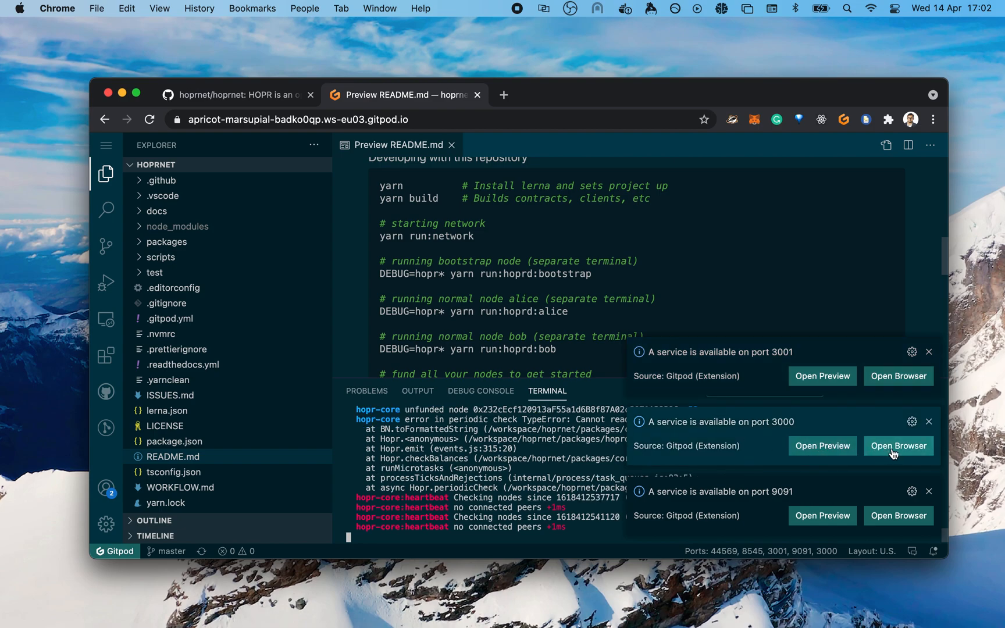
Run info and address in the port 3000 HOPR Admin, then return to the Gitpod workspace.
{"action": "left_click", "coordinate": [897, 446]}
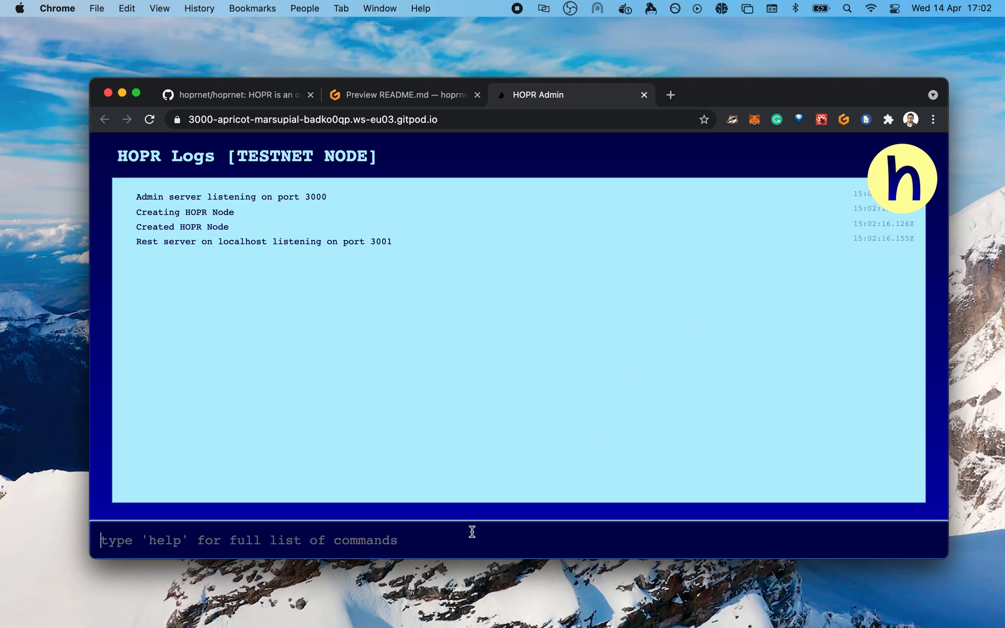
{"action": "type", "text": "info"}
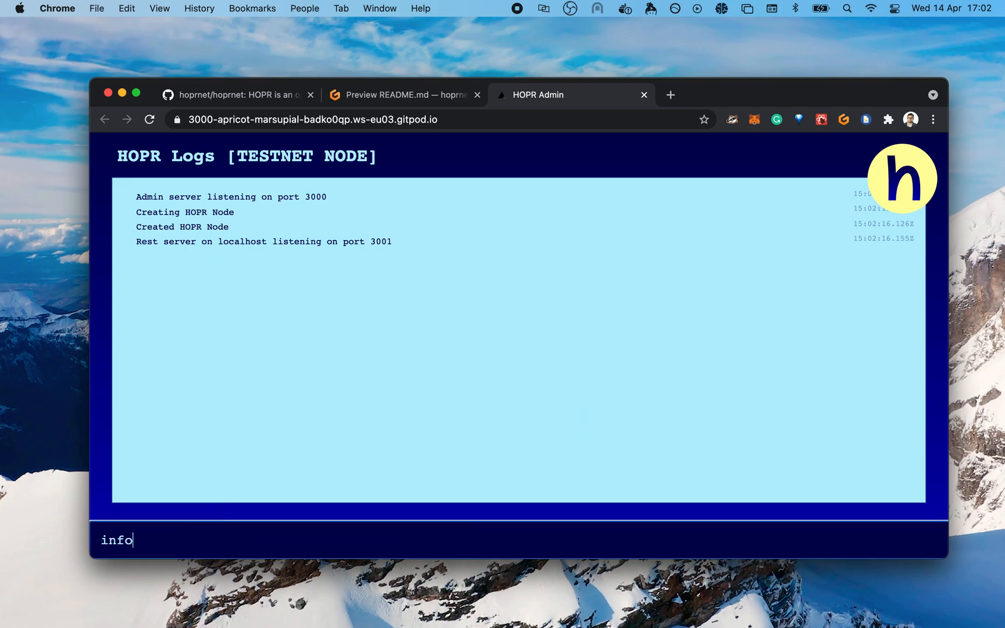
{"action": "key", "text": "Return"}
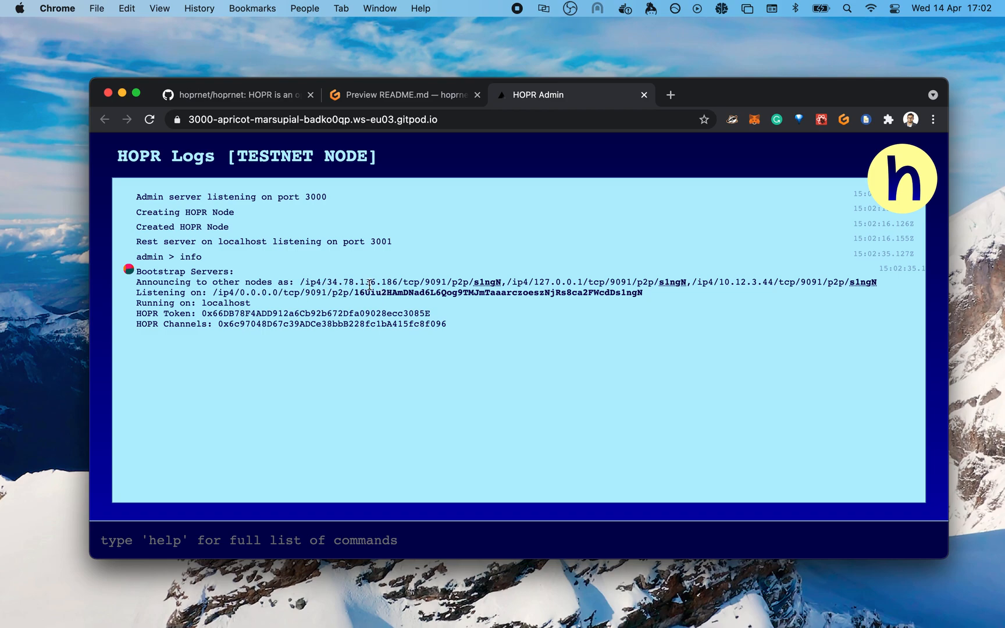
{"action": "mouse_move", "coordinate": [497, 287]}
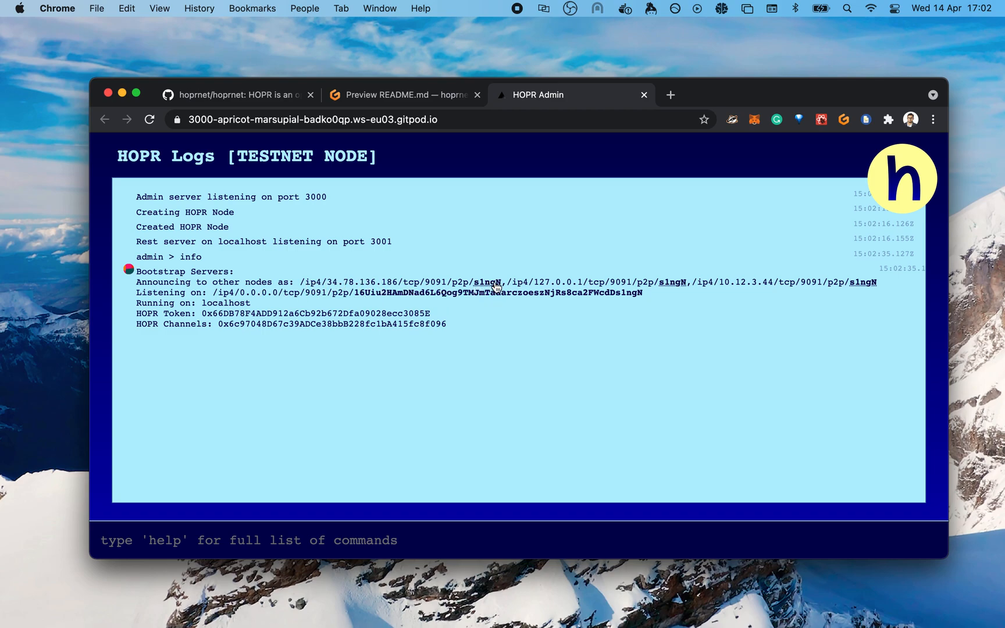
{"action": "mouse_move", "coordinate": [413, 296]}
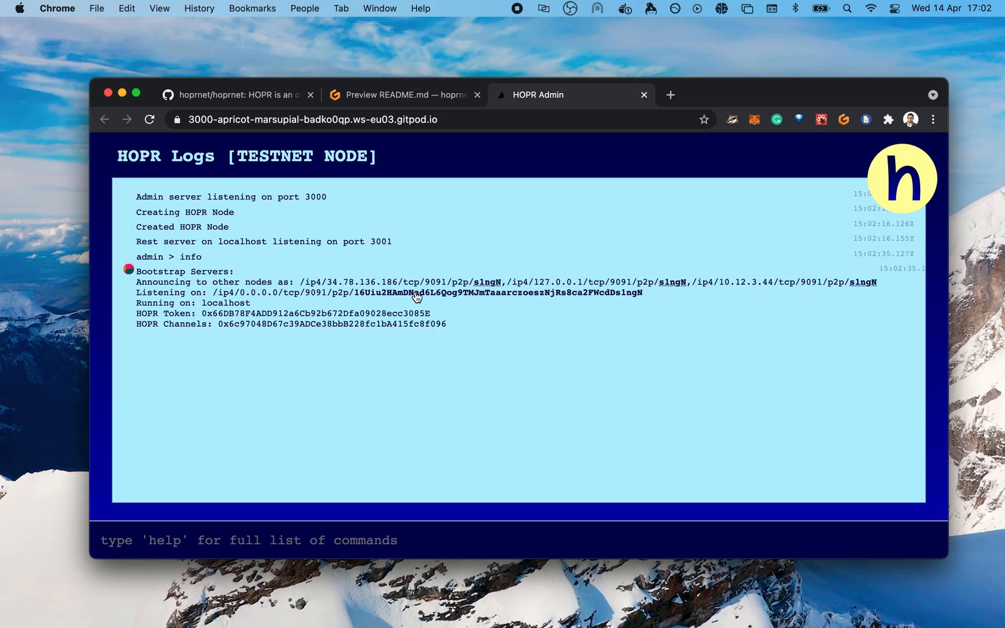
{"action": "mouse_move", "coordinate": [333, 282]}
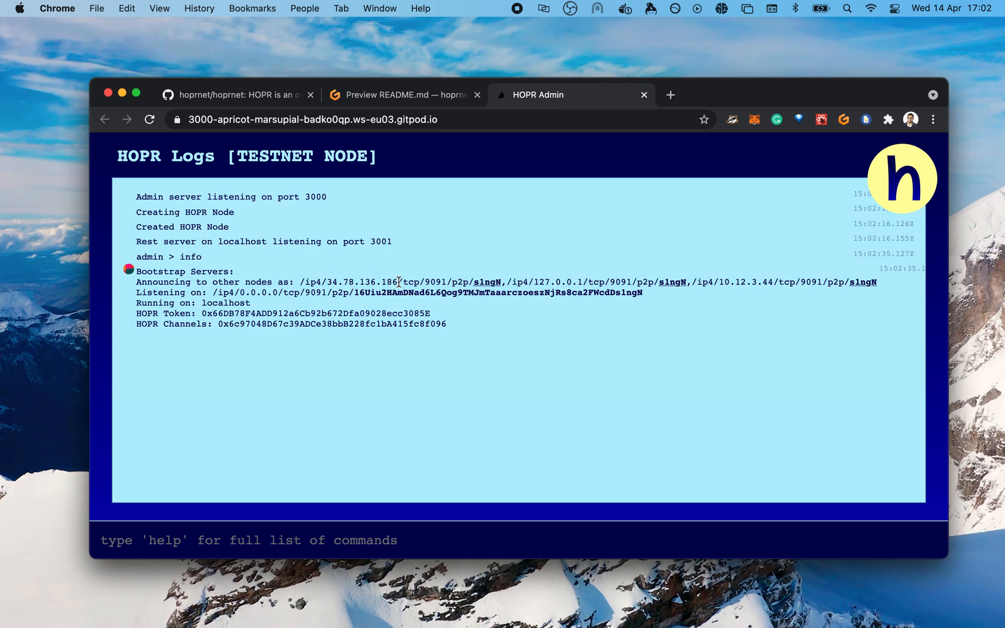
{"action": "mouse_move", "coordinate": [351, 280]}
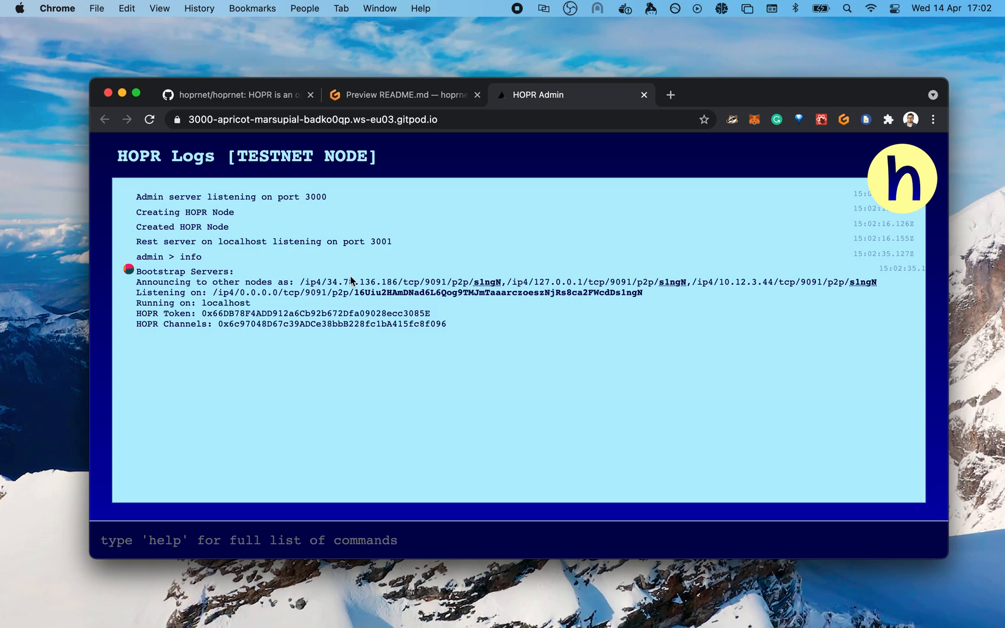
{"action": "mouse_move", "coordinate": [409, 297]}
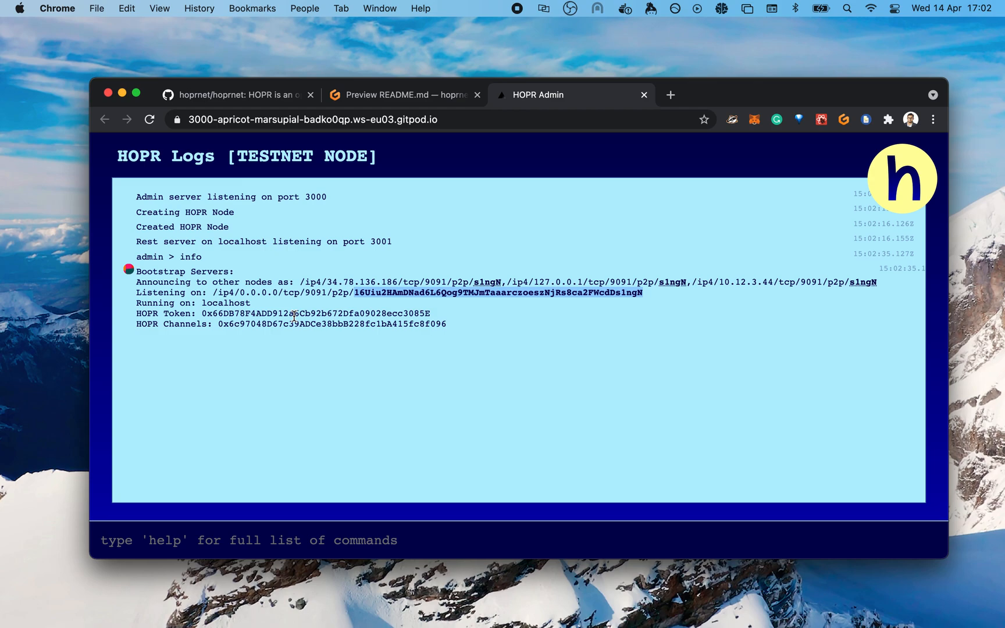
{"action": "mouse_move", "coordinate": [386, 300]}
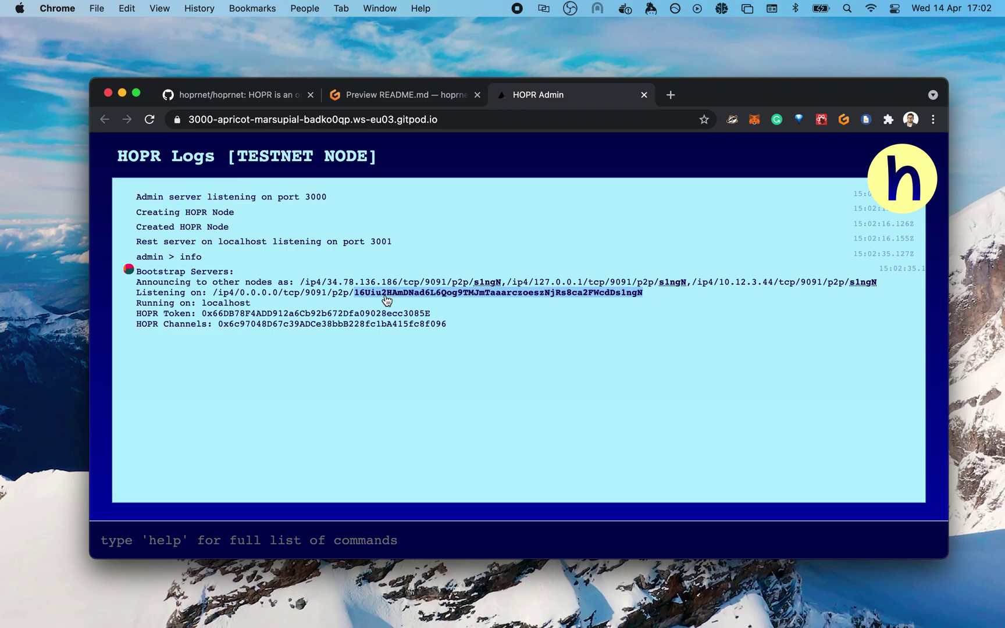
{"action": "type", "text": "a"}
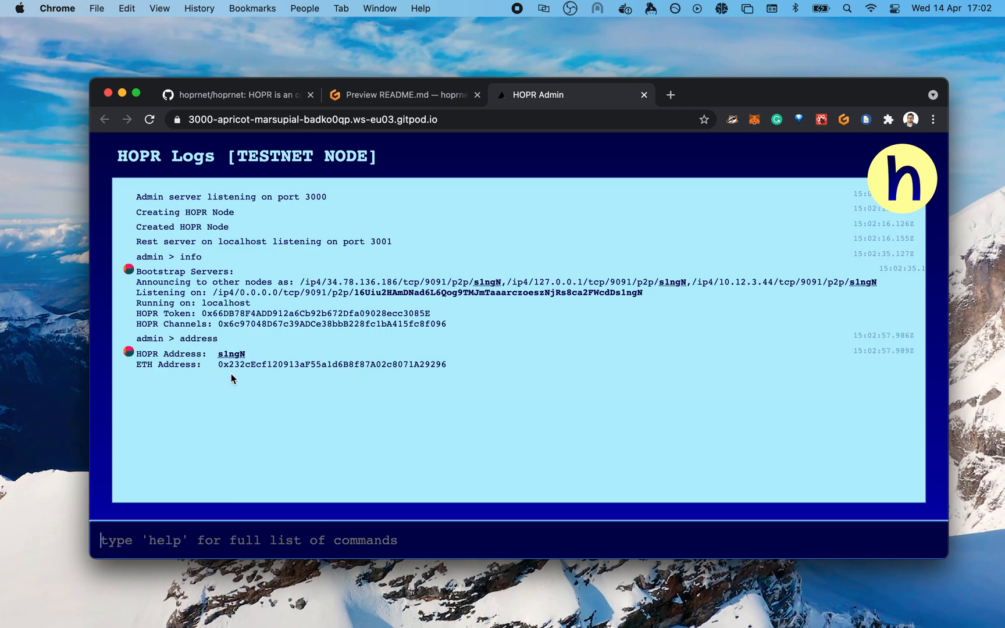
{"action": "mouse_move", "coordinate": [358, 190]}
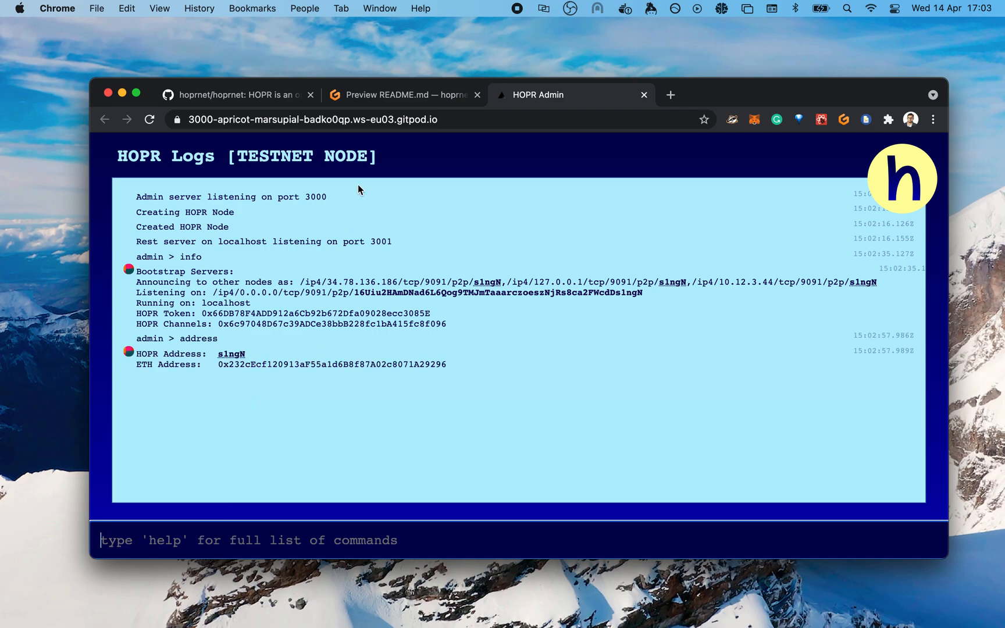
{"action": "left_click", "coordinate": [404, 94]}
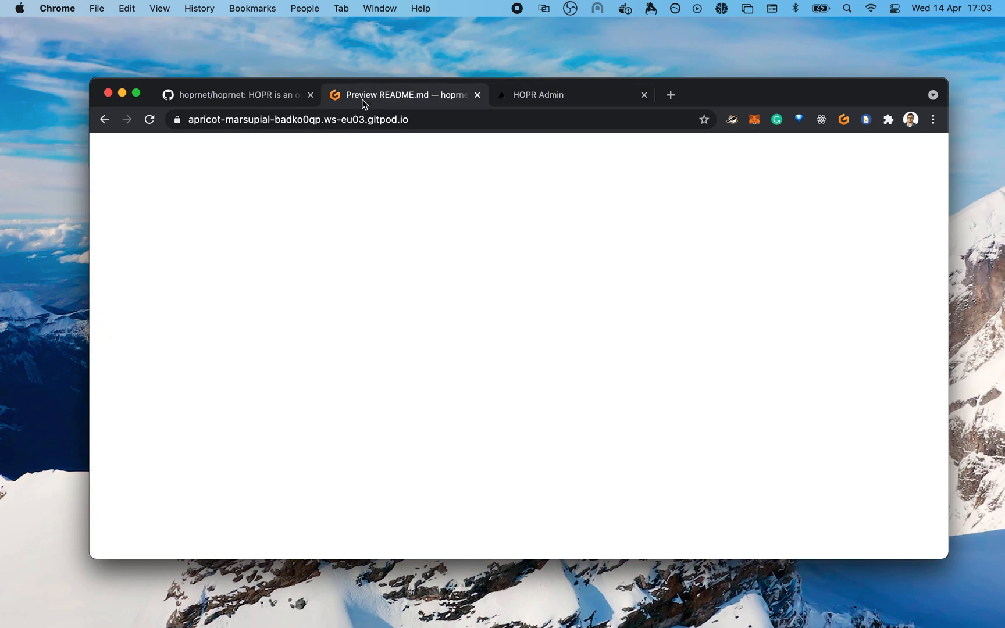
Run DEBUG=hopr* yarn run:hoprd:alice in a third terminal and open its port 3010 service in the browser.
{"action": "left_click", "coordinate": [405, 95]}
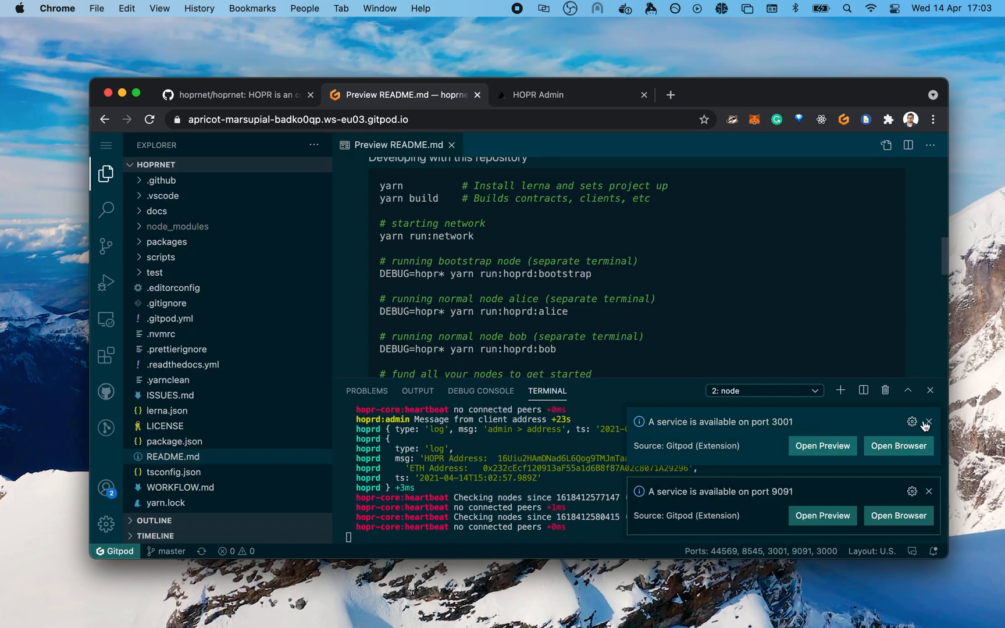
{"action": "left_click", "coordinate": [928, 422]}
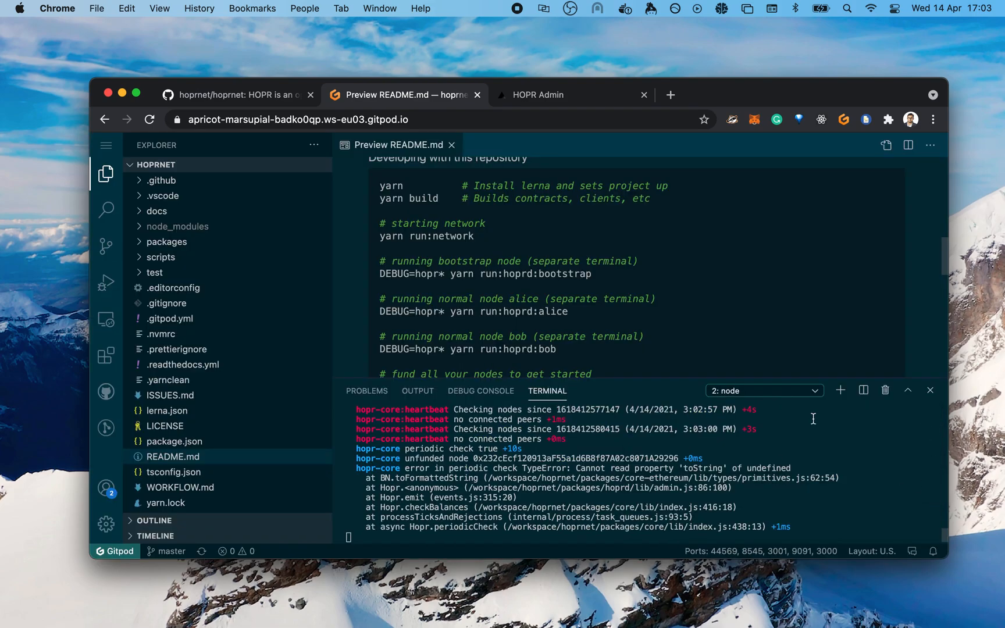
{"action": "left_click", "coordinate": [840, 390]}
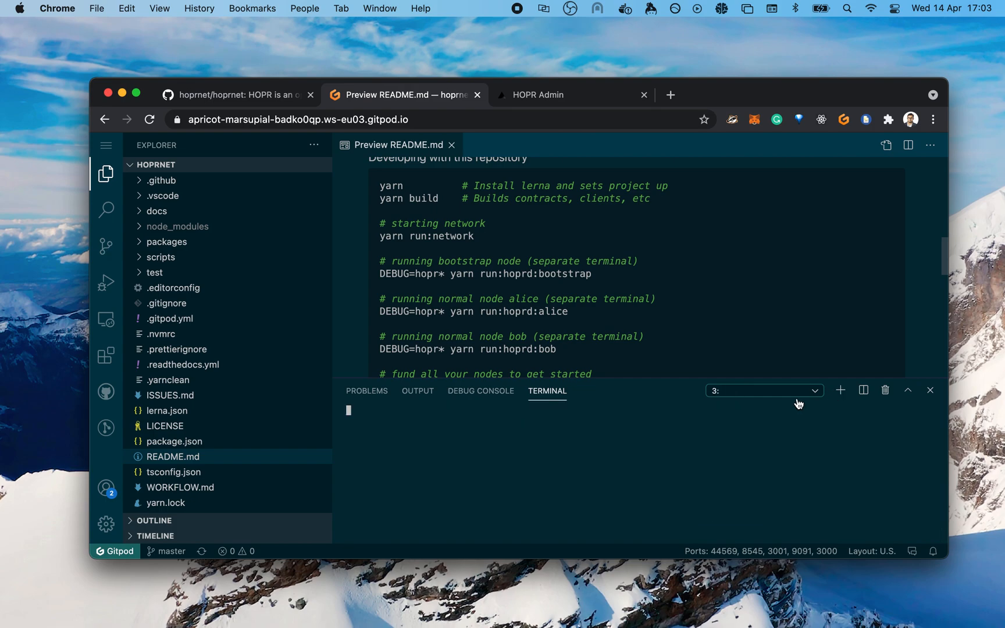
{"action": "type", "text": "DEBUG=hopr"}
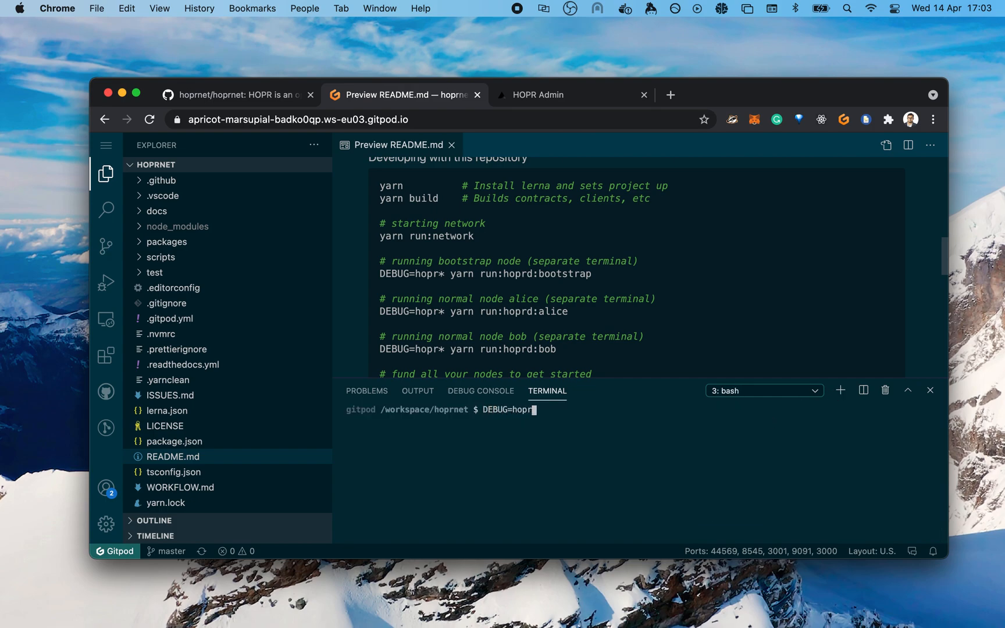
{"action": "type", "text": "* yarn run"}
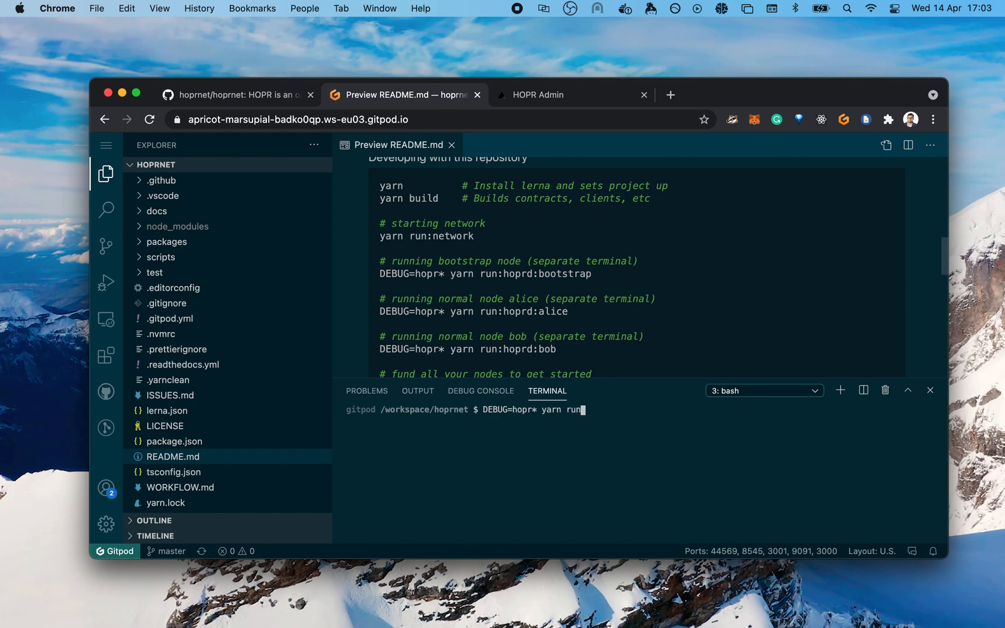
{"action": "type", "text": ":hoprd:ali"}
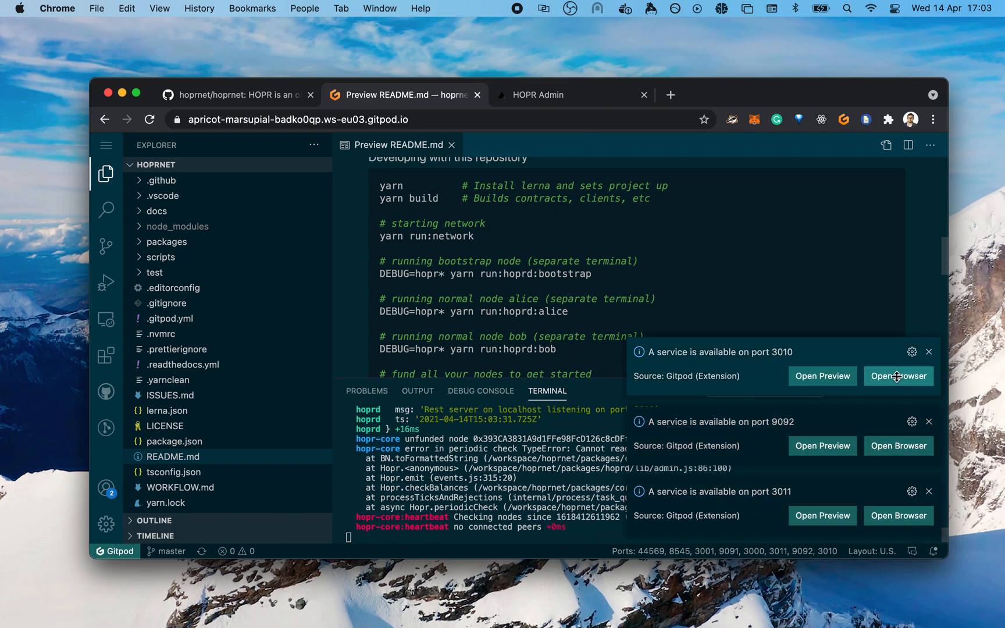
{"action": "left_click", "coordinate": [898, 376]}
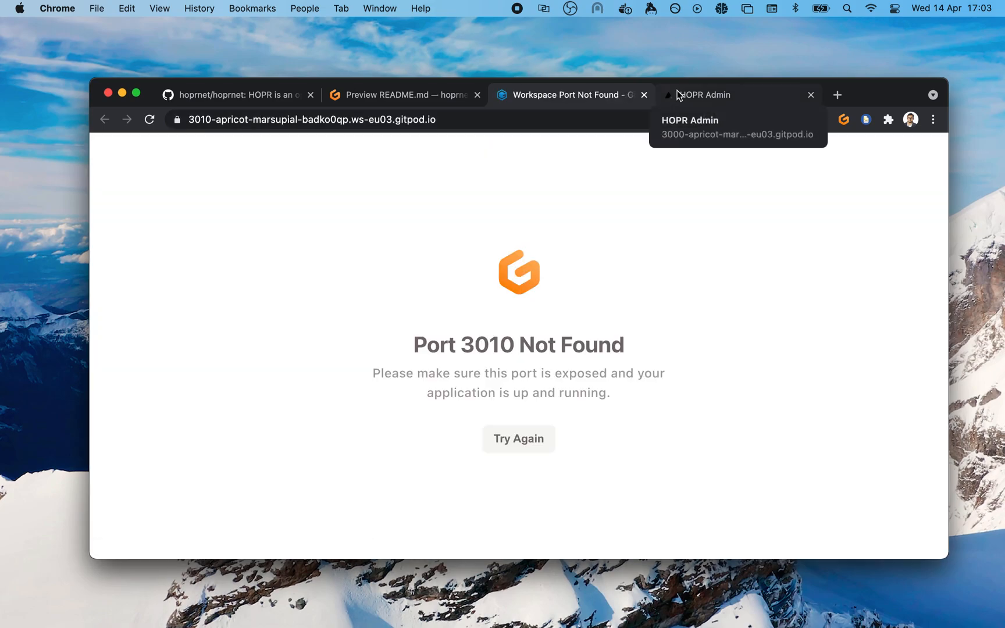
Reload Alice's HOPR Admin and ping the bootstrap node, getting a pong in 130 ms.
{"action": "left_click", "coordinate": [518, 439]}
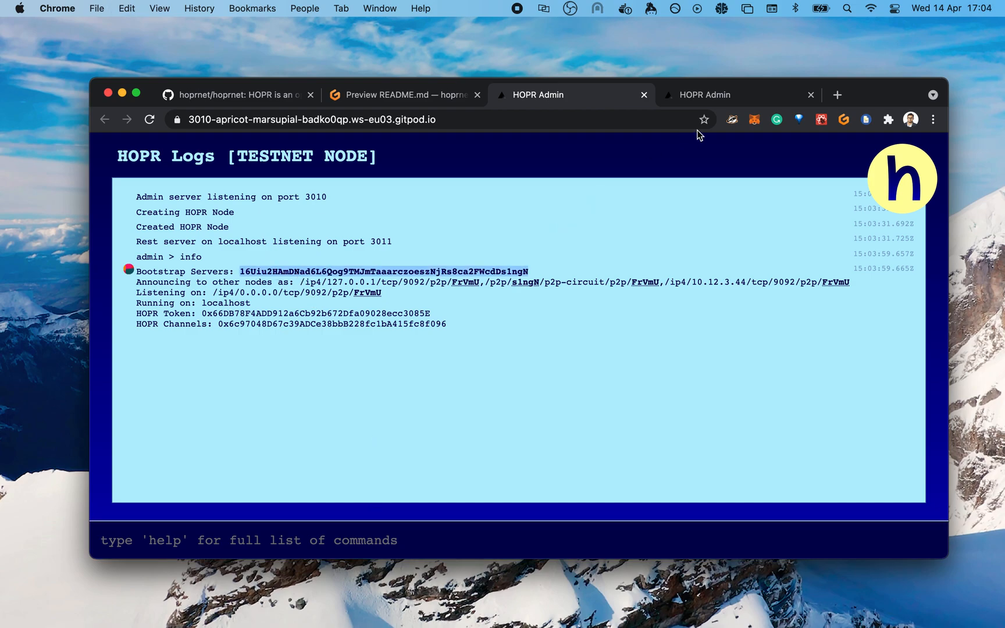
{"action": "left_click", "coordinate": [704, 95]}
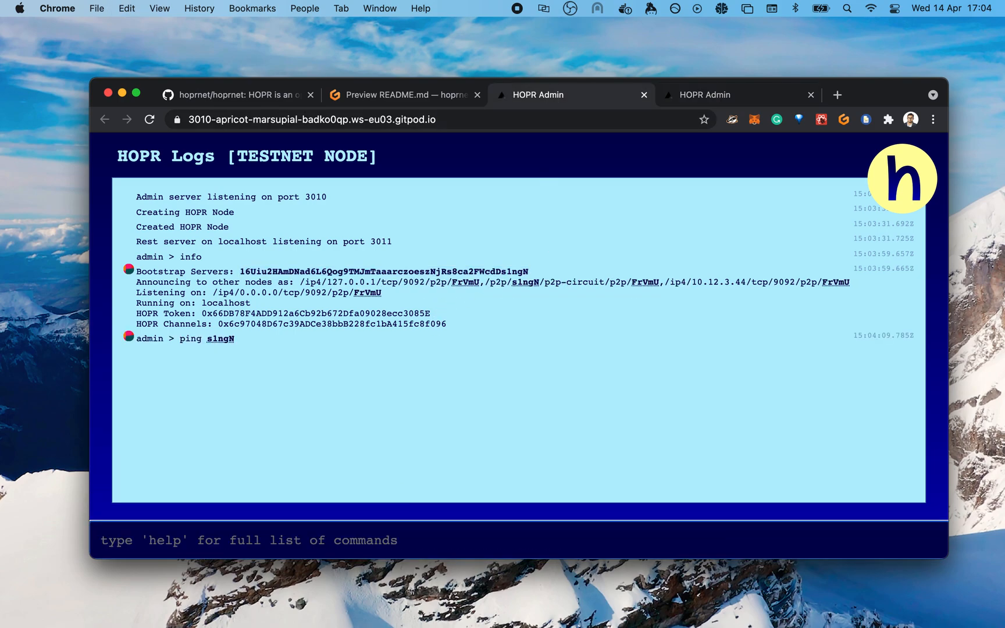
{"action": "key", "text": "Return"}
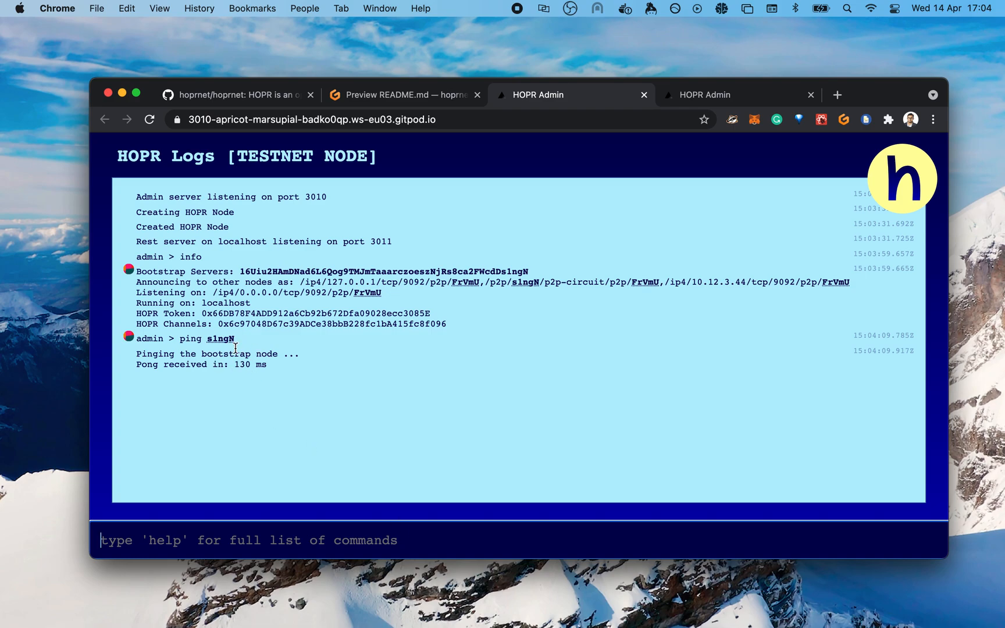
{"action": "mouse_move", "coordinate": [404, 95]}
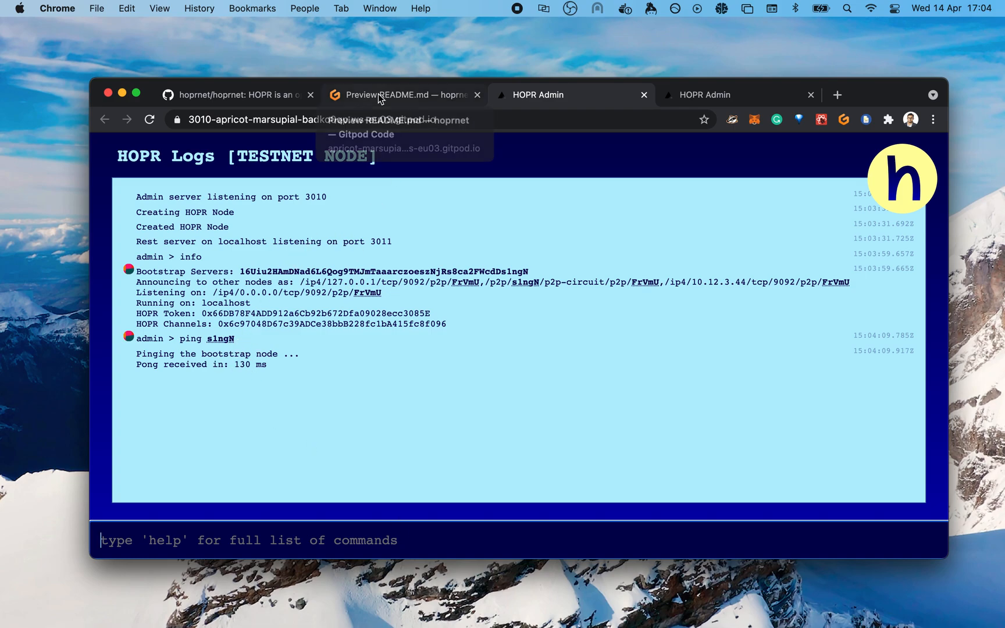
{"action": "left_click", "coordinate": [398, 94]}
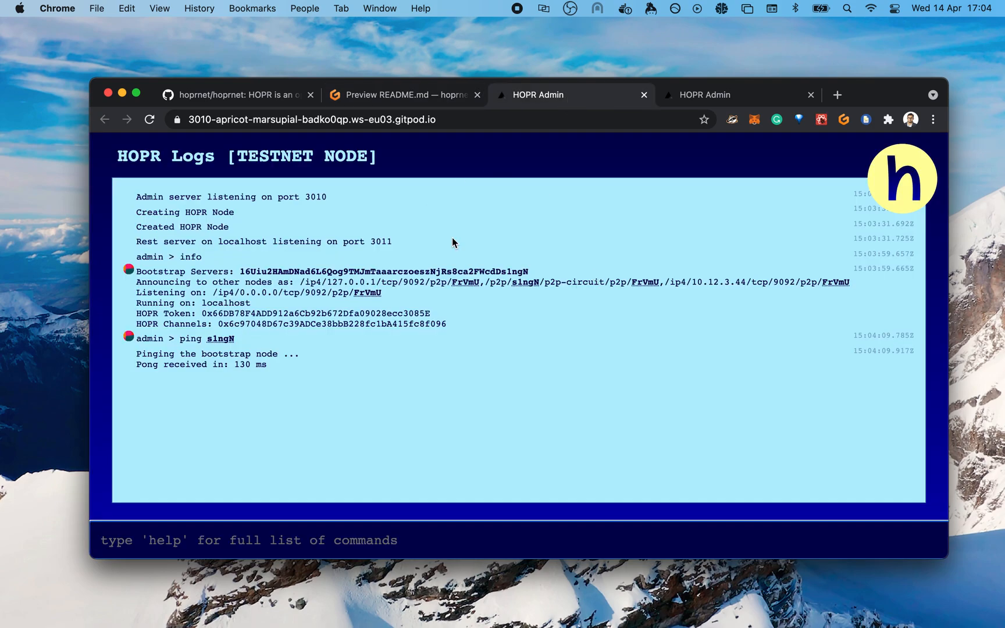
{"action": "mouse_move", "coordinate": [566, 225]}
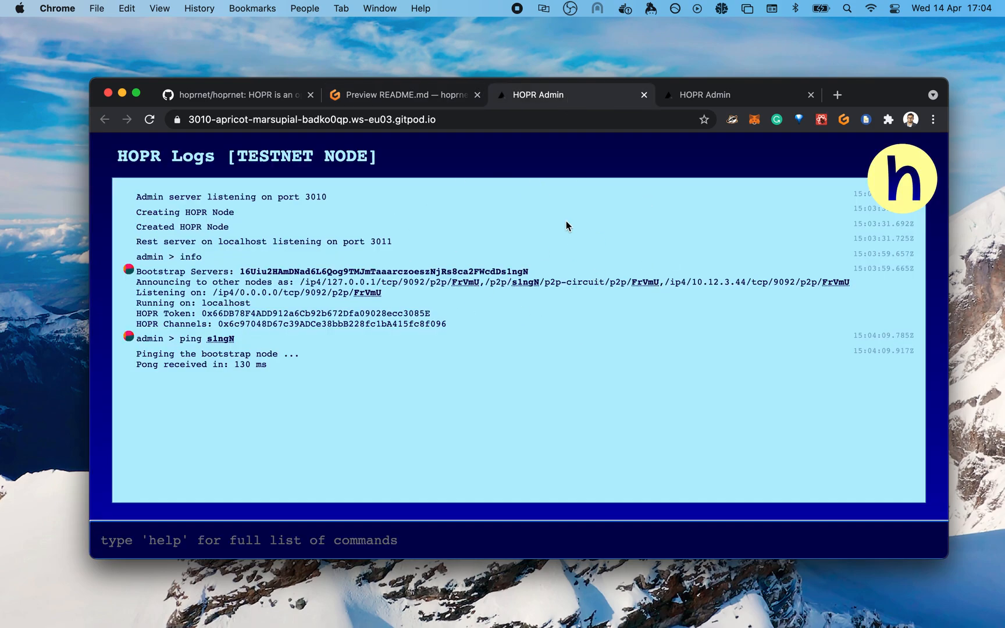
{"action": "mouse_move", "coordinate": [264, 397]}
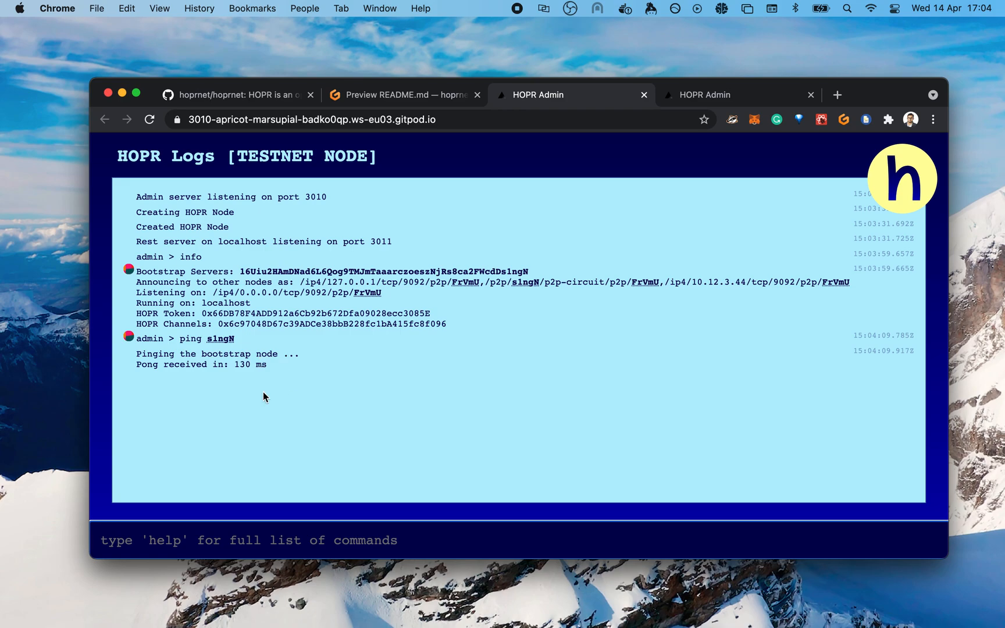
{"action": "mouse_move", "coordinate": [397, 105]}
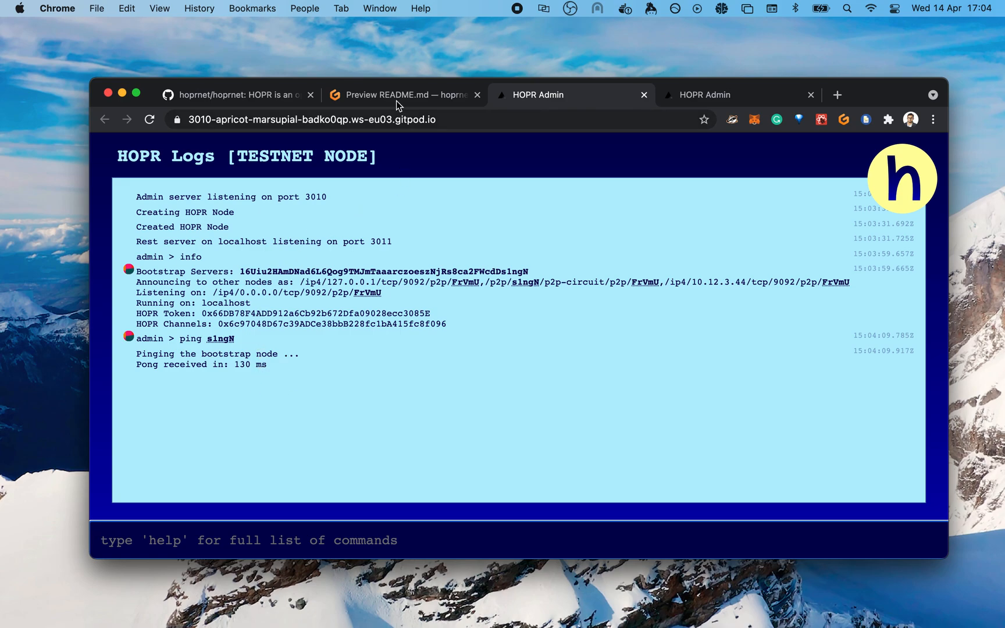
Return to the Gitpod workspace and dismiss the port 3011 and 9092 service notifications.
{"action": "left_click", "coordinate": [401, 94]}
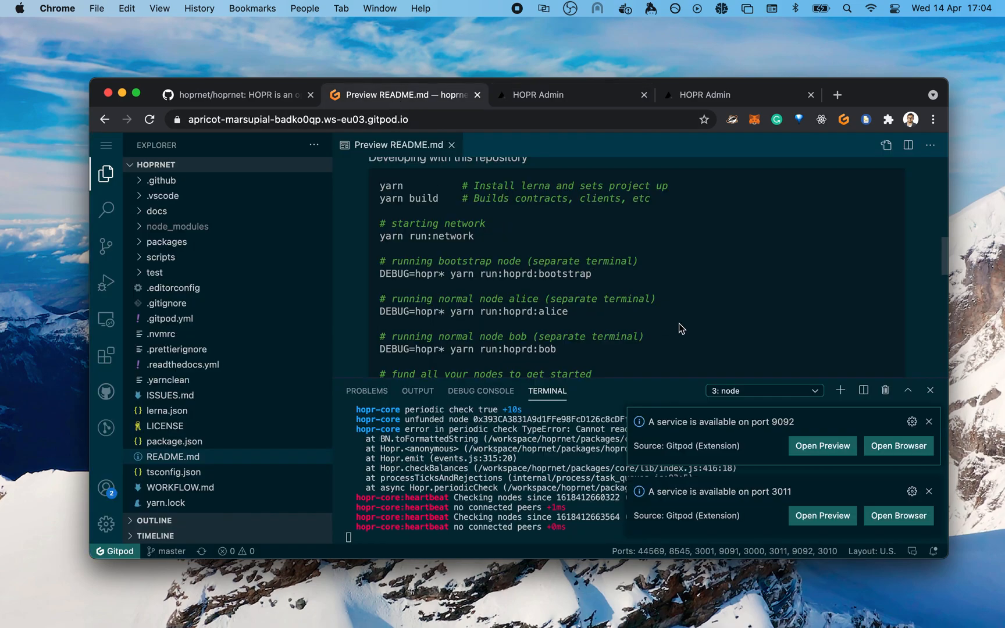
{"action": "left_click", "coordinate": [928, 492]}
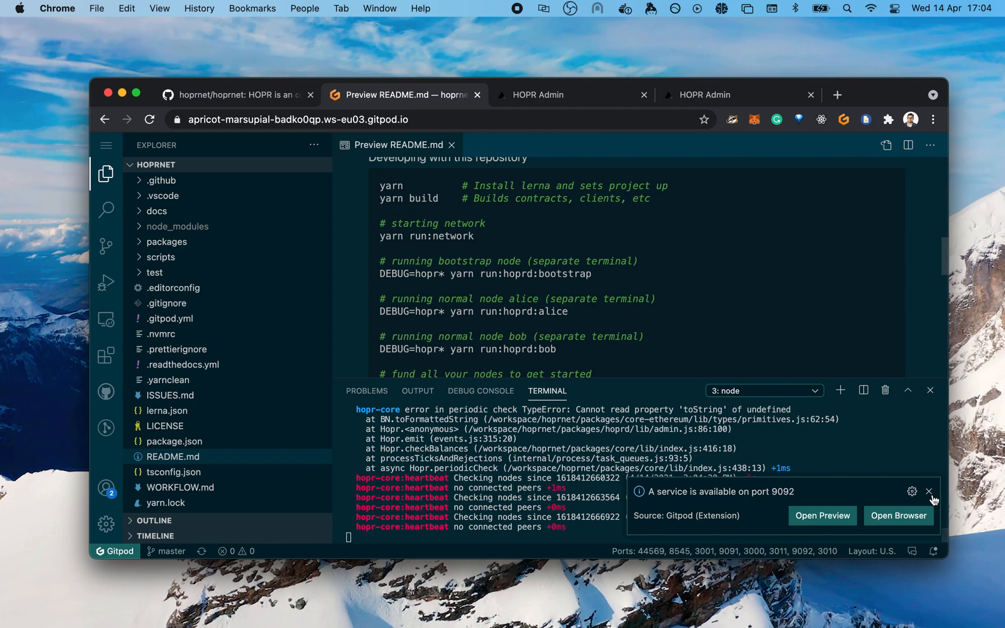
{"action": "left_click", "coordinate": [929, 491]}
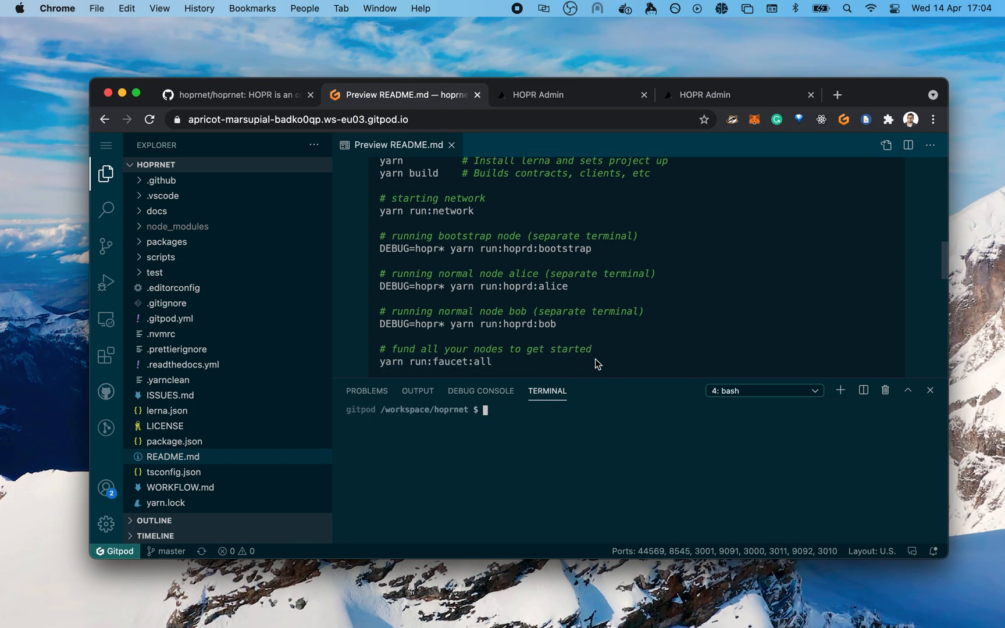
Run yarn run:faucet:bootstrap in a new terminal to fund the bootstrap node.
{"action": "type", "text": "yarn run"}
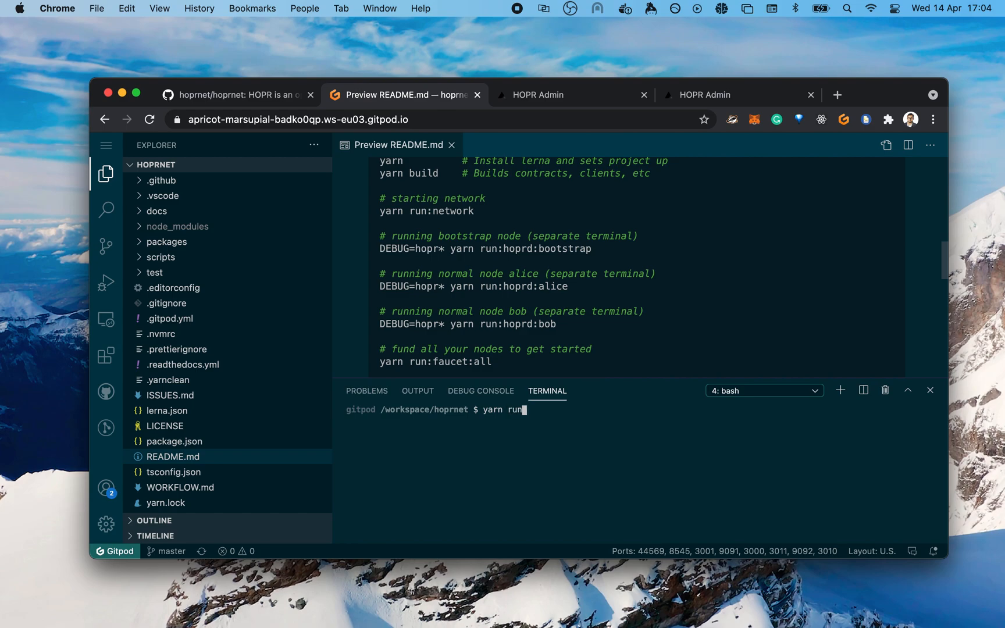
{"action": "type", "text": ":fa"}
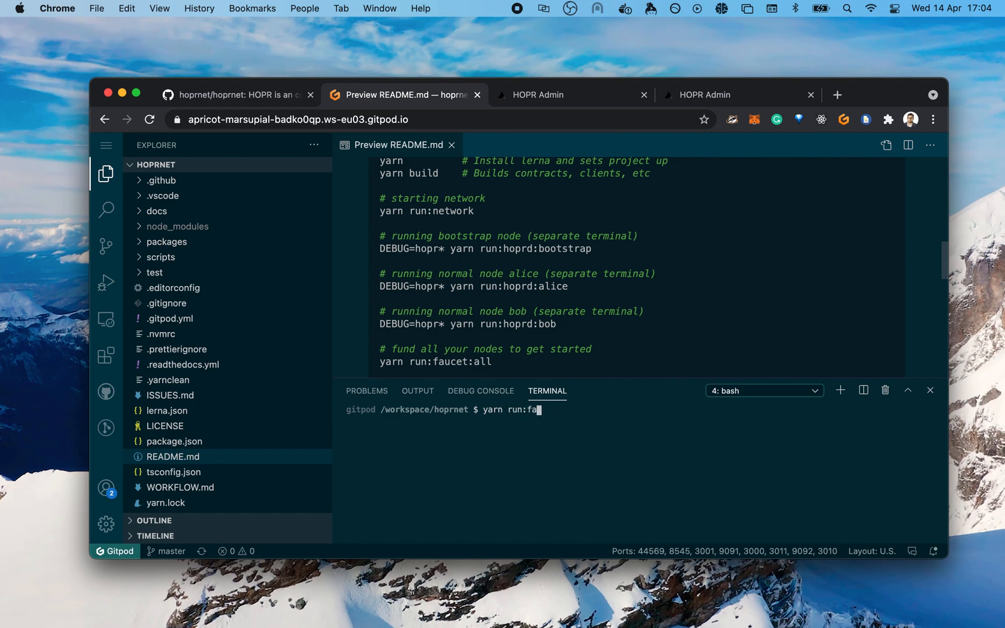
{"action": "type", "text": "ucet:bootstrap"}
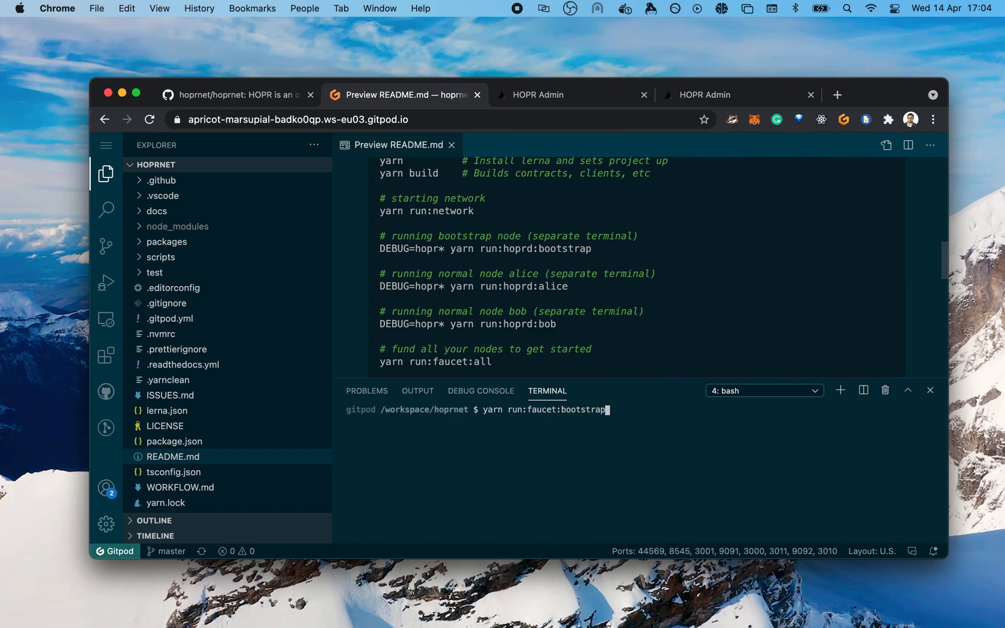
{"action": "key", "text": "Return"}
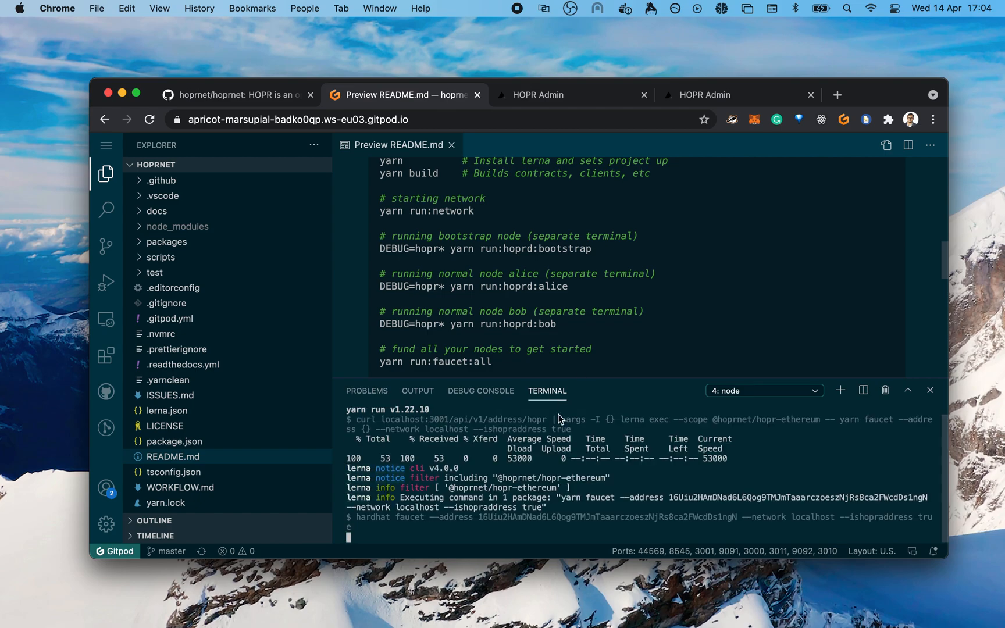
{"action": "mouse_move", "coordinate": [602, 479]}
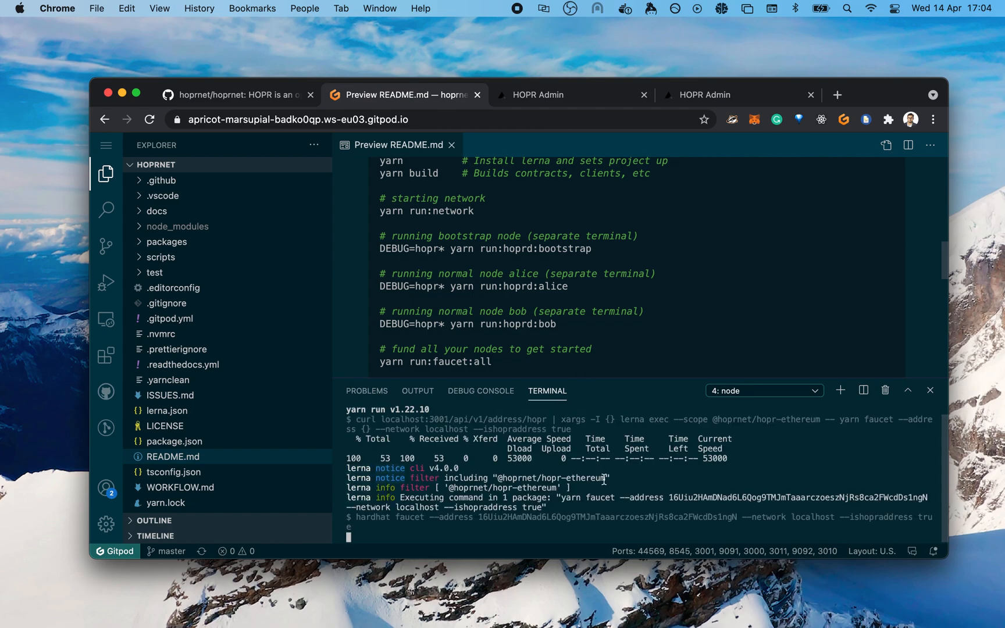
{"action": "mouse_move", "coordinate": [614, 124]}
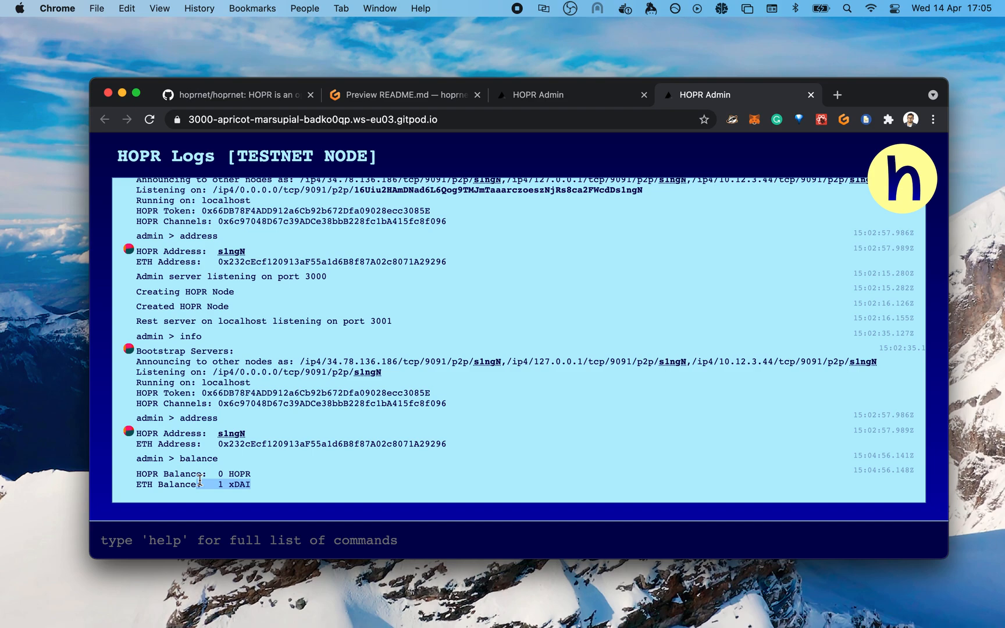
{"action": "mouse_move", "coordinate": [271, 424]}
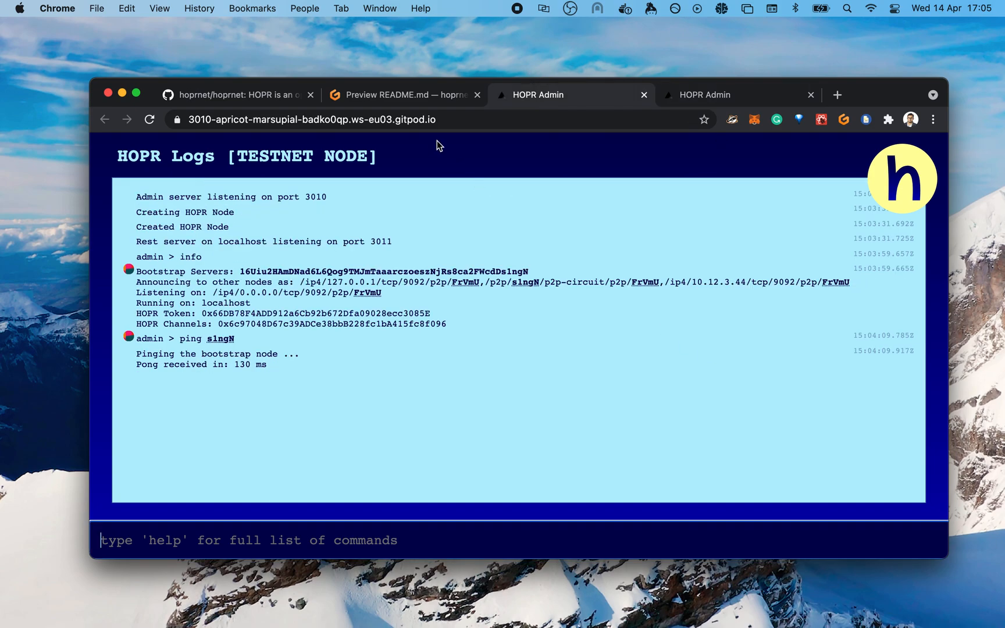
Review the HoprToken mint transaction in the '1: node' network log terminal.
{"action": "left_click", "coordinate": [404, 94]}
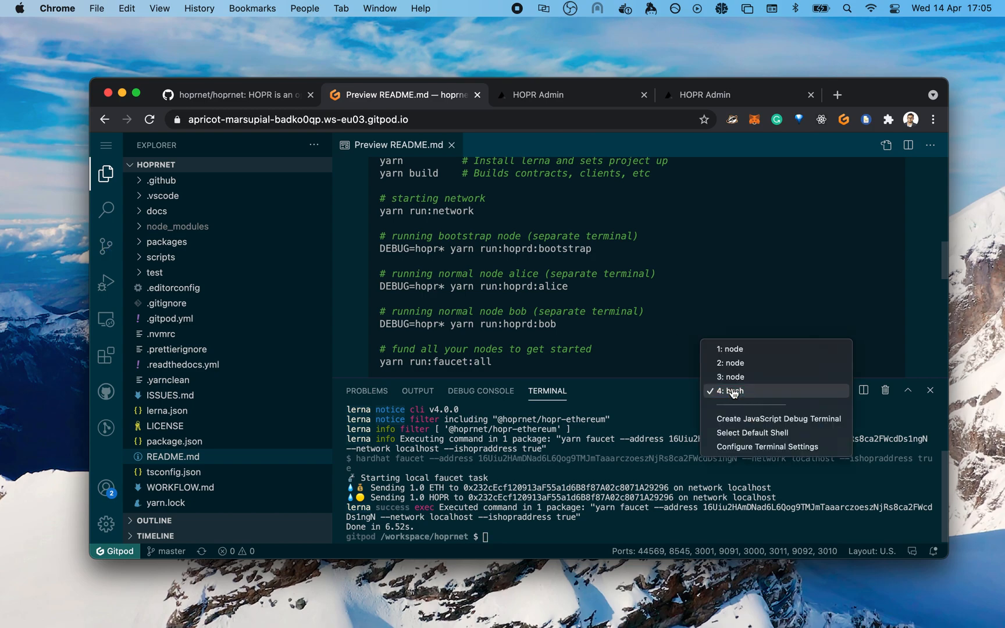
{"action": "left_click", "coordinate": [730, 349]}
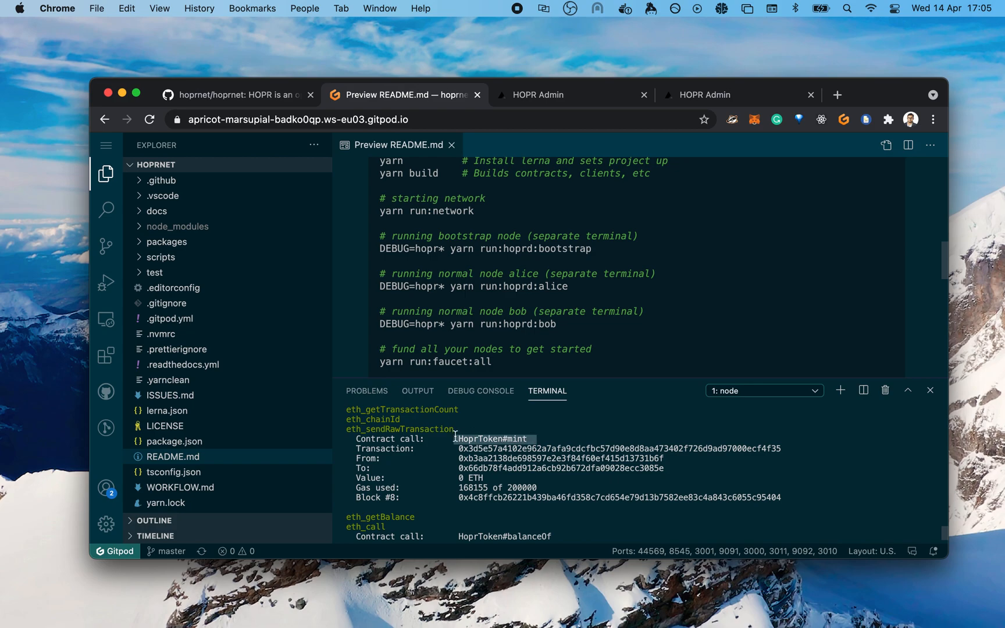
{"action": "mouse_move", "coordinate": [466, 478]}
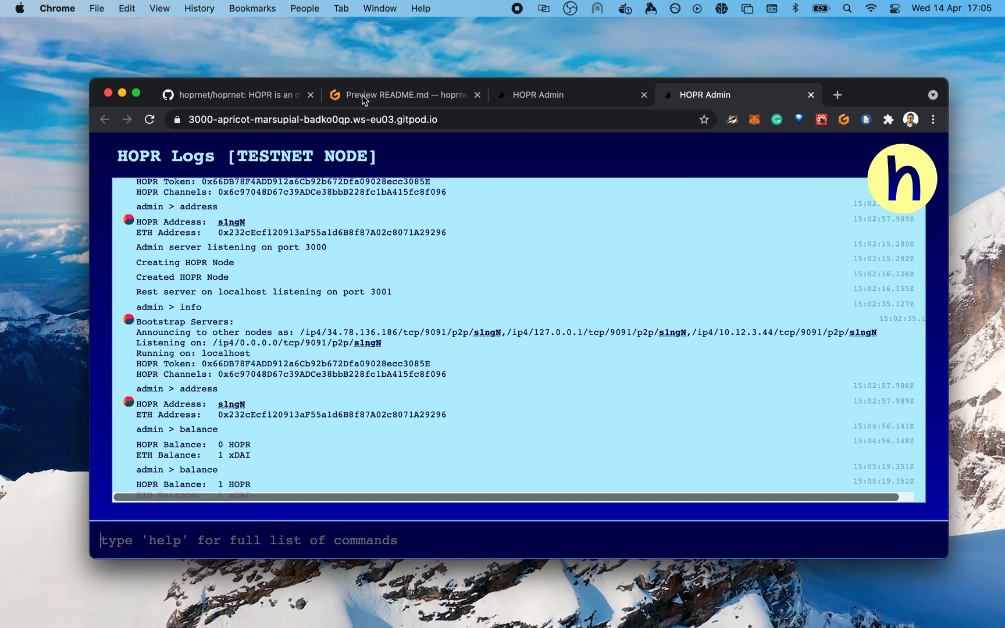
{"action": "left_click", "coordinate": [237, 94]}
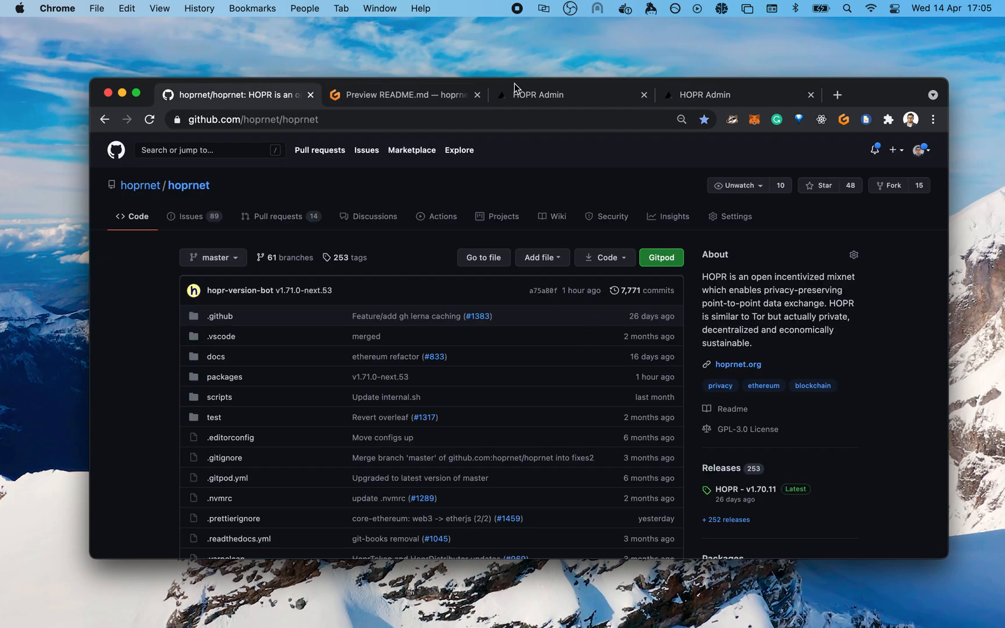
{"action": "left_click", "coordinate": [404, 94]}
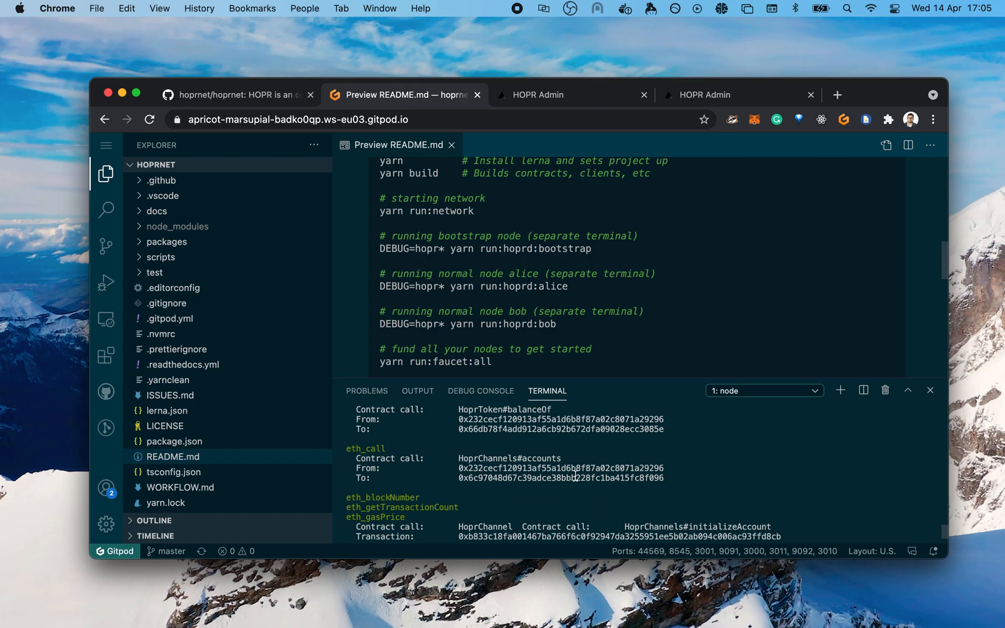
{"action": "scroll", "scroll_direction": "down", "scroll_amount": 3}
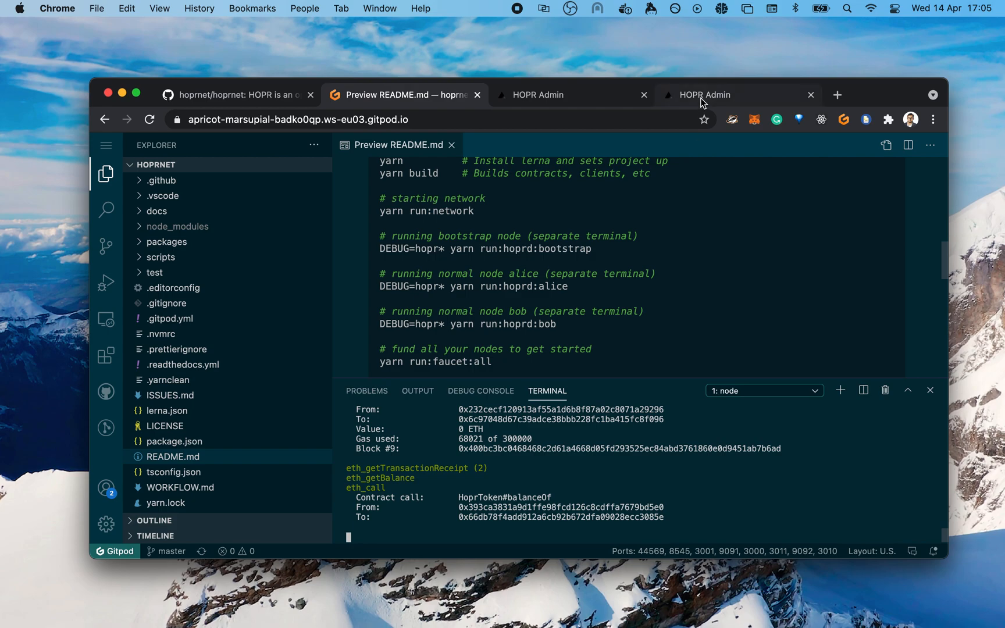
Check the balance shown in the bootstrap node's port-3000 HOPR Admin page.
{"action": "left_click", "coordinate": [705, 94]}
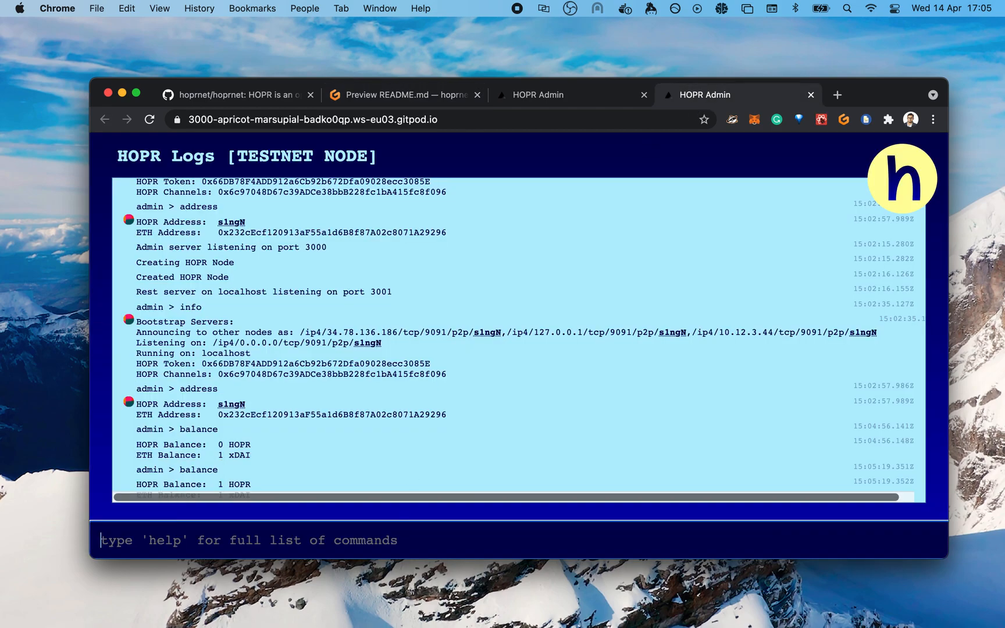
{"action": "scroll", "scroll_direction": "down", "scroll_amount": 3}
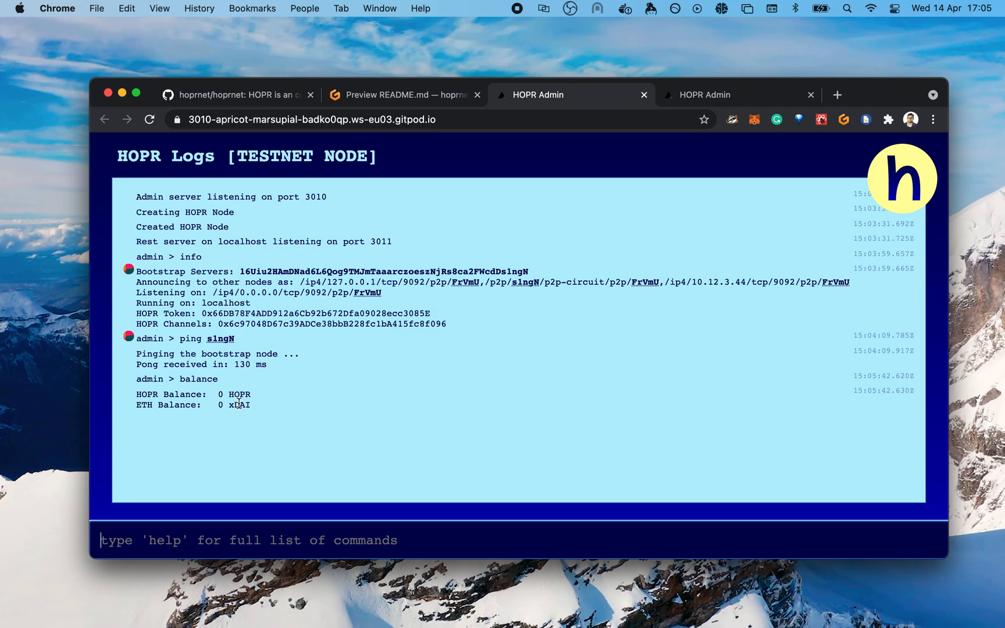
{"action": "mouse_move", "coordinate": [337, 205]}
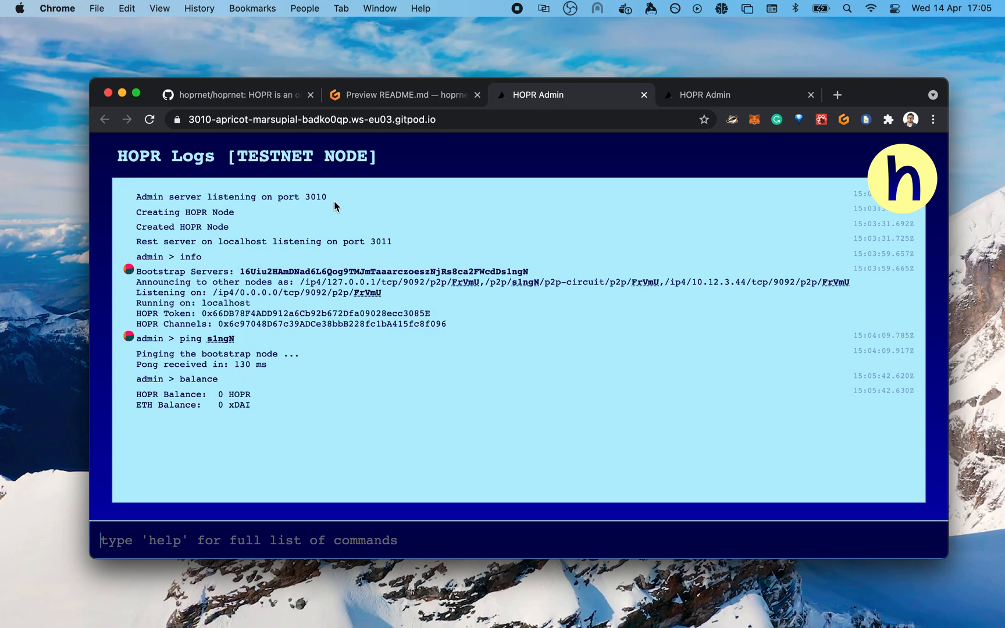
Run yarn run:faucet:alice from the workspace shell, then watch the network log for the mint.
{"action": "left_click", "coordinate": [404, 94]}
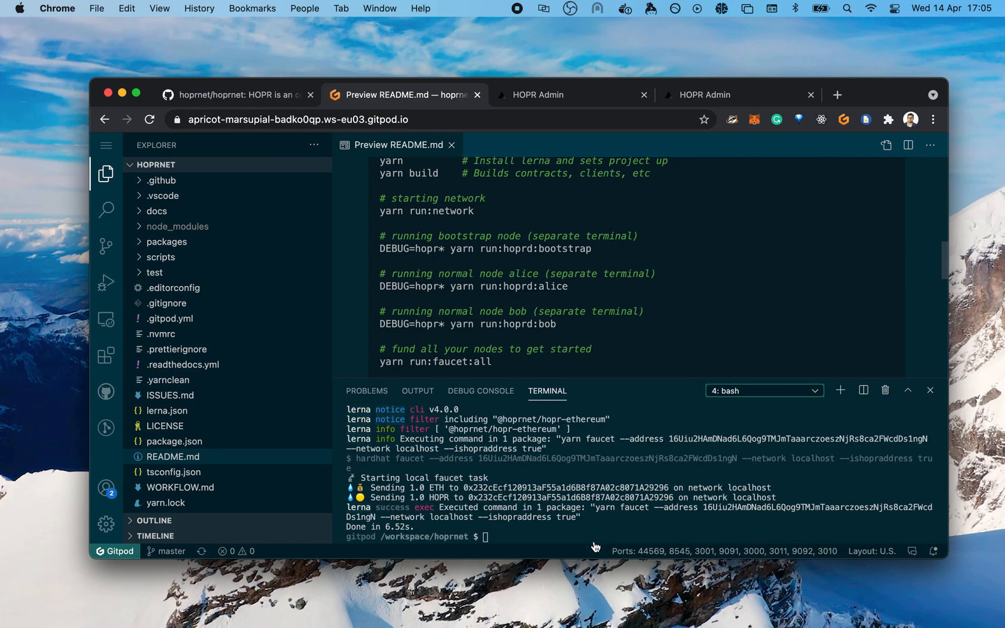
{"action": "type", "text": "yarn f"}
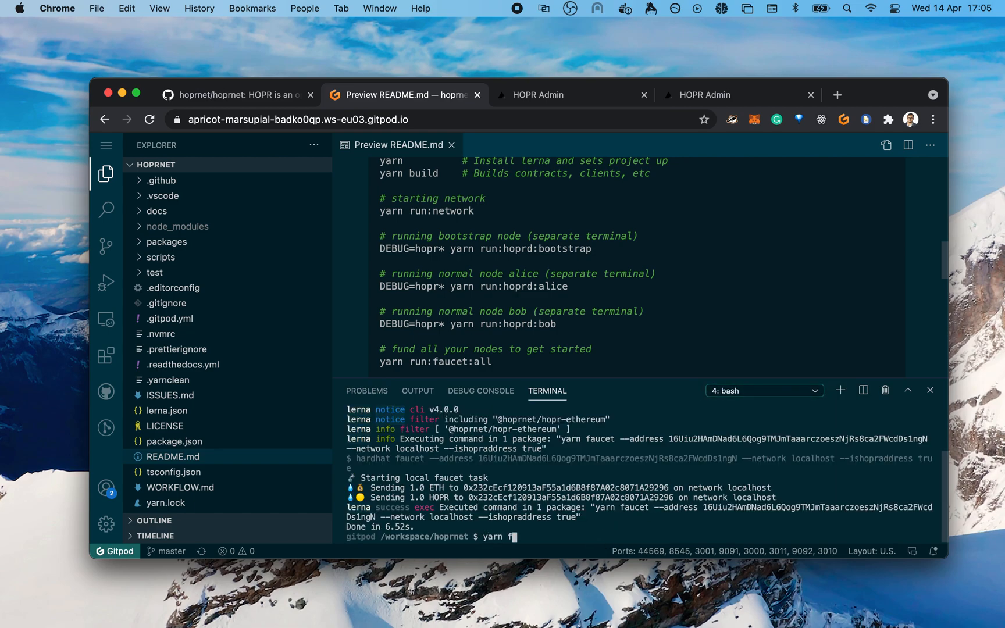
{"action": "type", "text": "run:fauct:alice"}
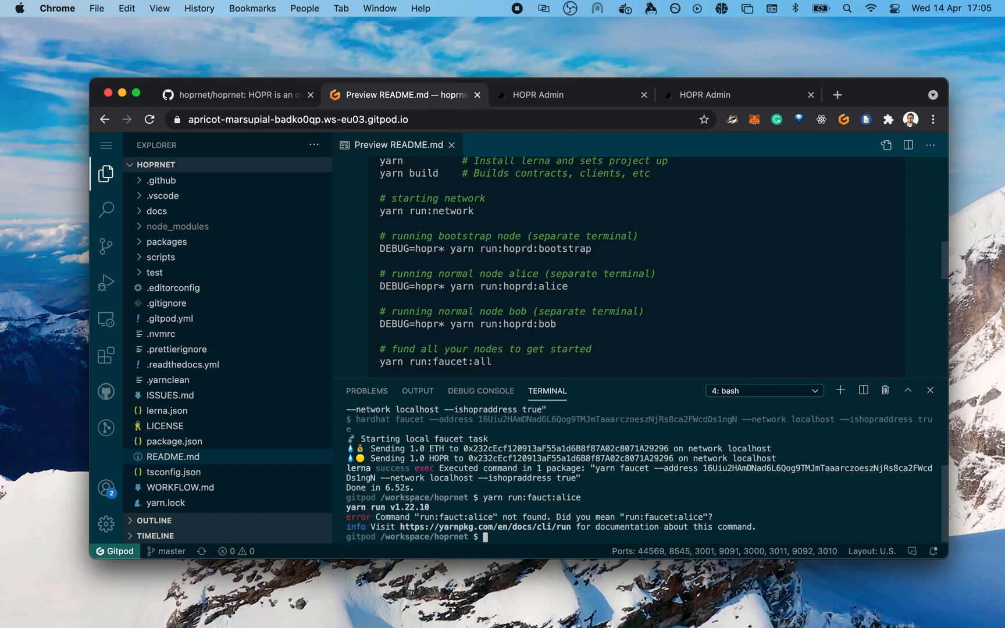
{"action": "type", "text": "yarn run:fauct:alice"}
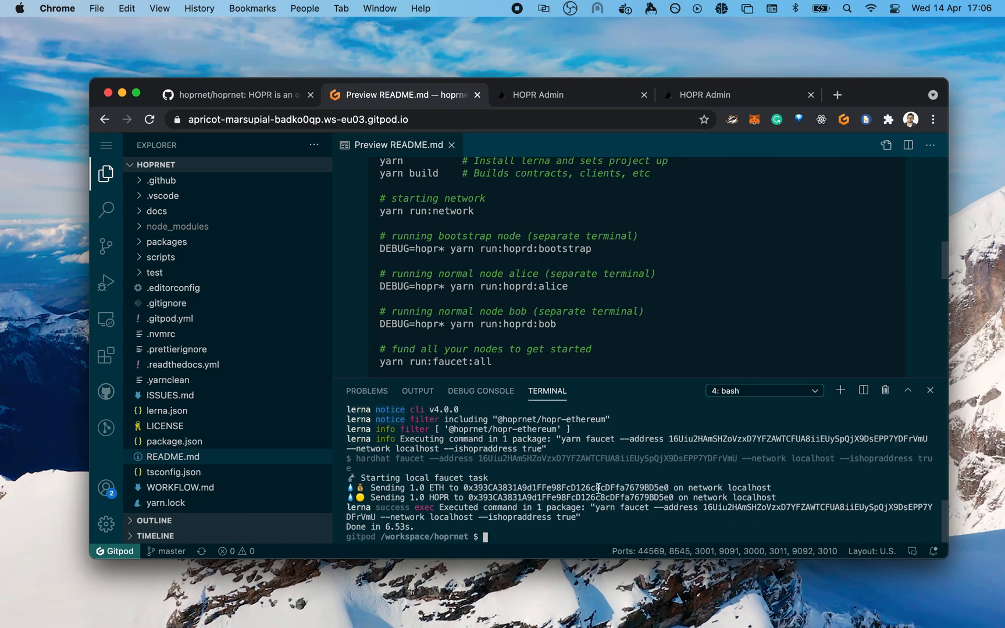
{"action": "mouse_move", "coordinate": [780, 436]}
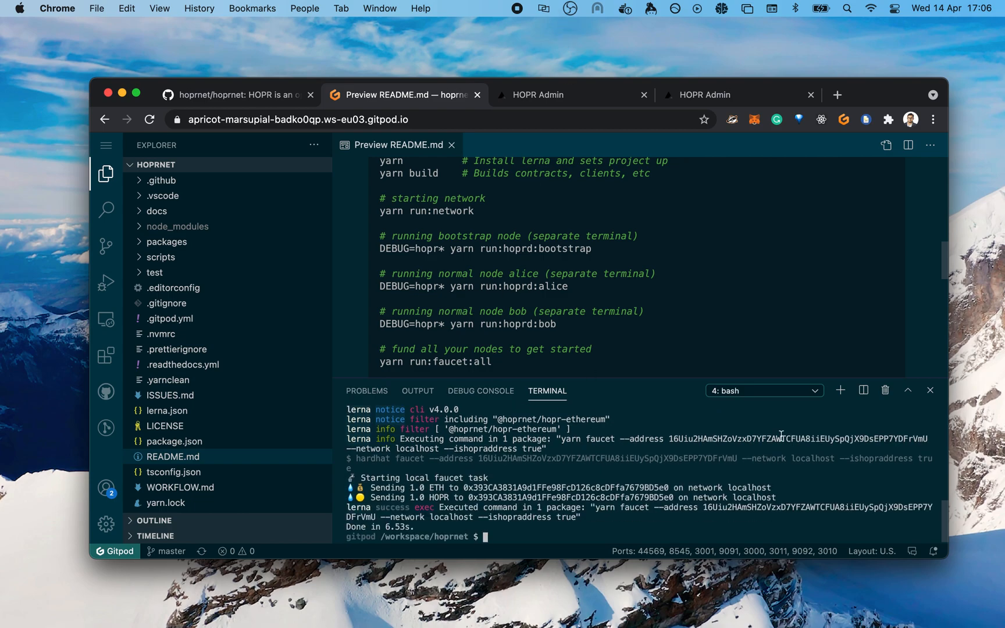
{"action": "left_click", "coordinate": [763, 390]}
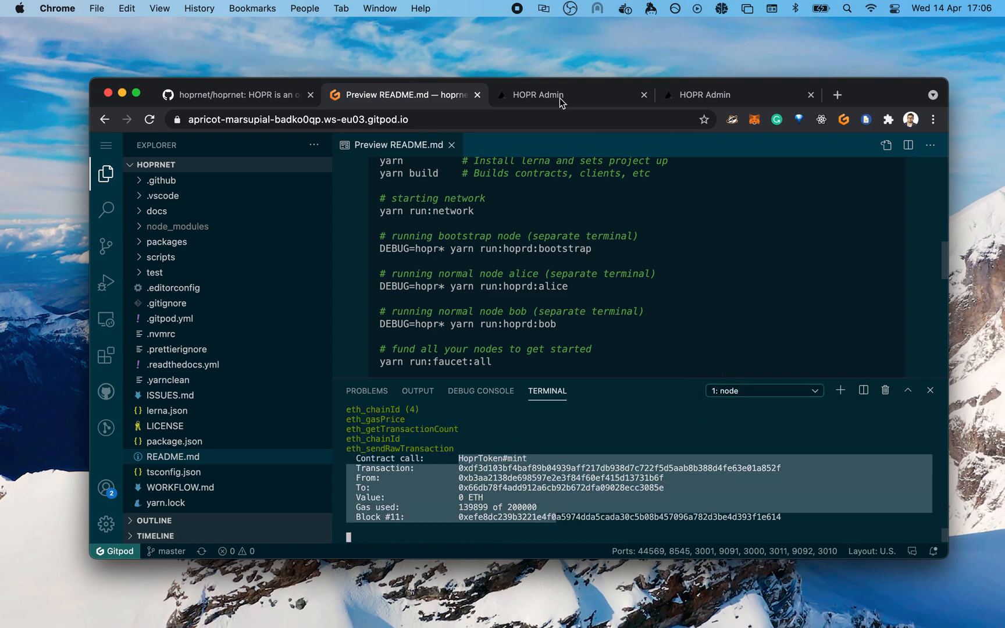
Alternate between the network log and Alice's port-3010 HOPR Admin until her balance shows 1 HOPR and 0.999 xDAI.
{"action": "left_click", "coordinate": [538, 95]}
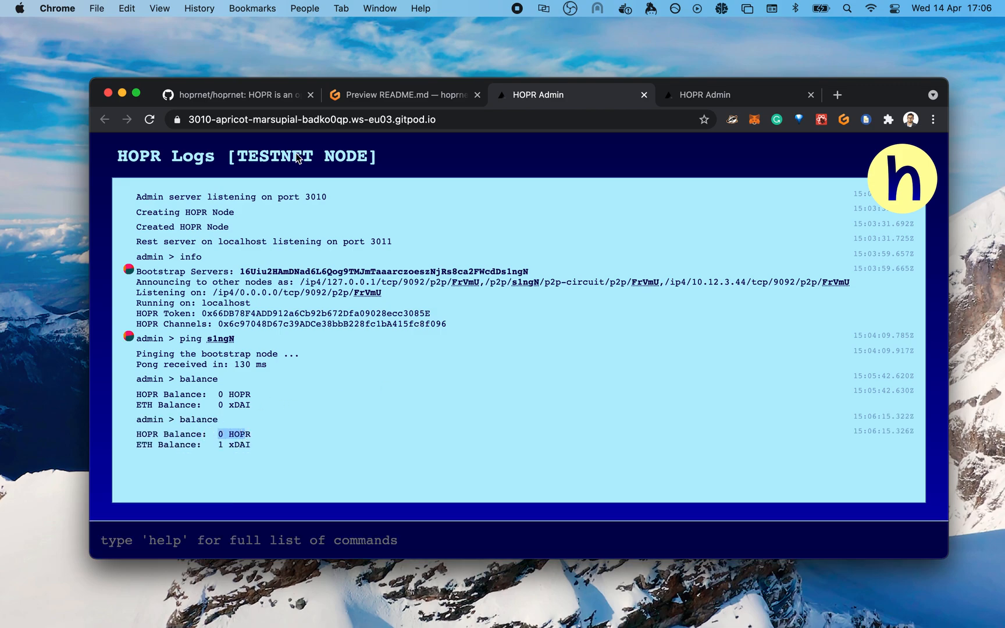
{"action": "left_click", "coordinate": [404, 94]}
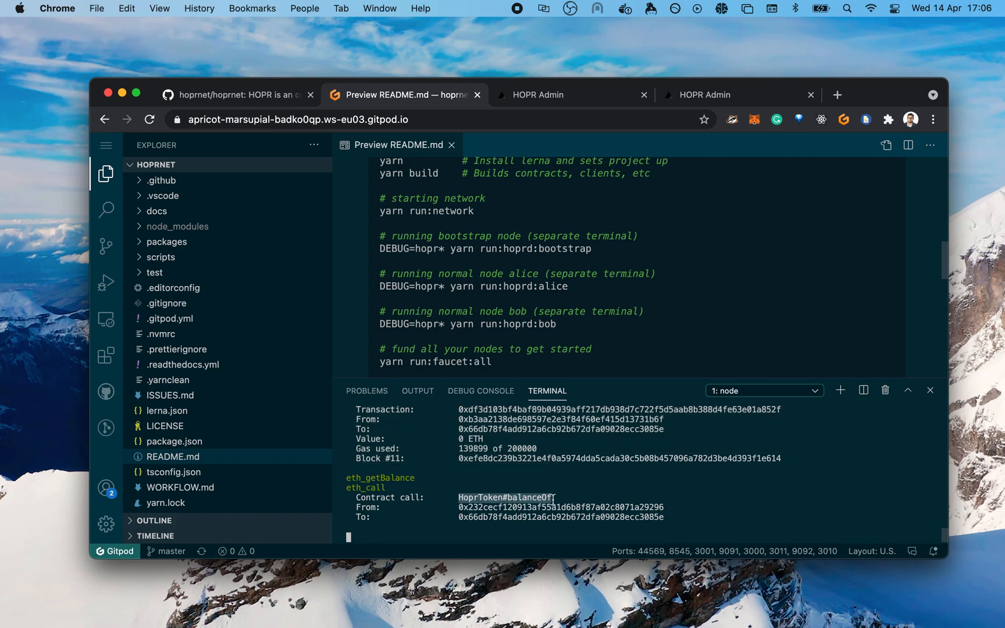
{"action": "left_click", "coordinate": [540, 94]}
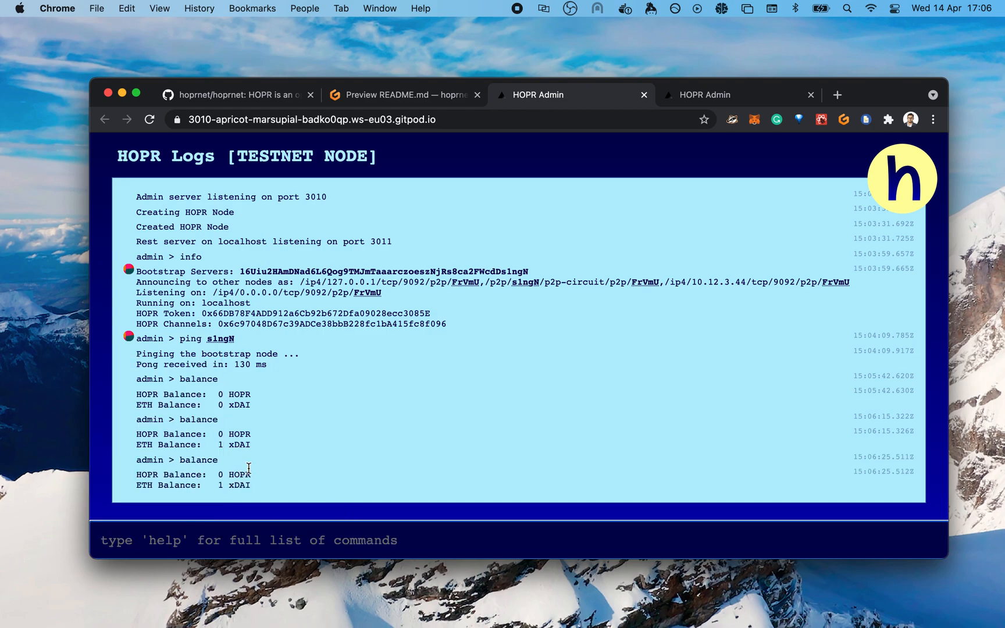
{"action": "left_click", "coordinate": [404, 95]}
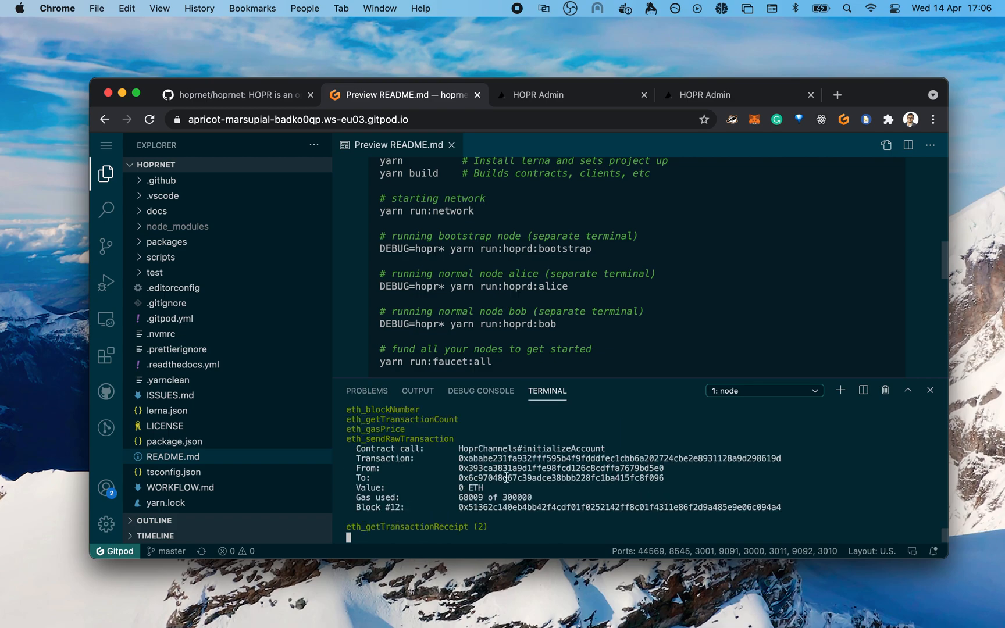
{"action": "left_click", "coordinate": [541, 94]}
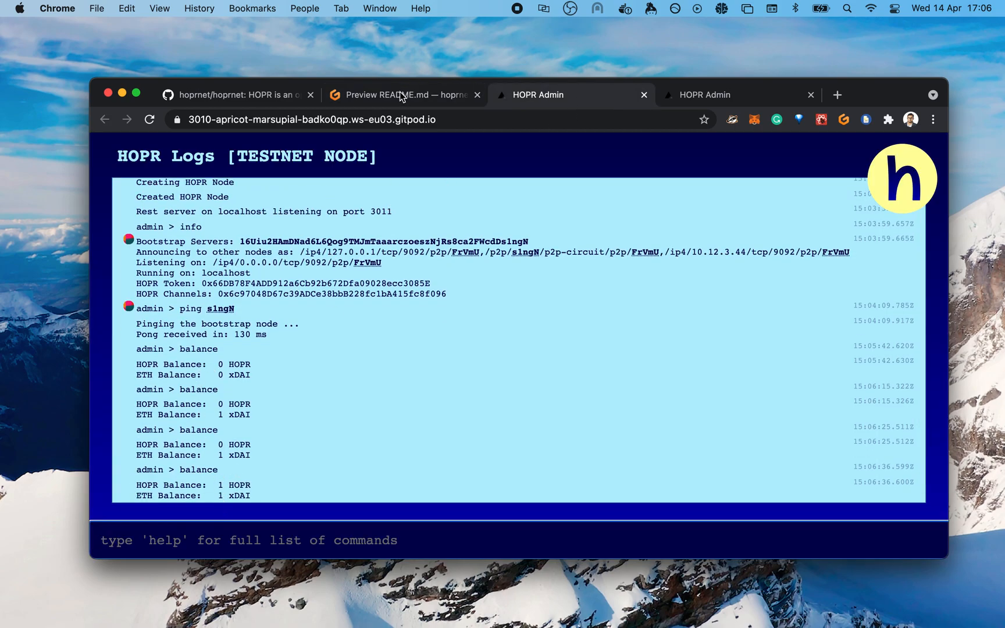
{"action": "left_click", "coordinate": [403, 94]}
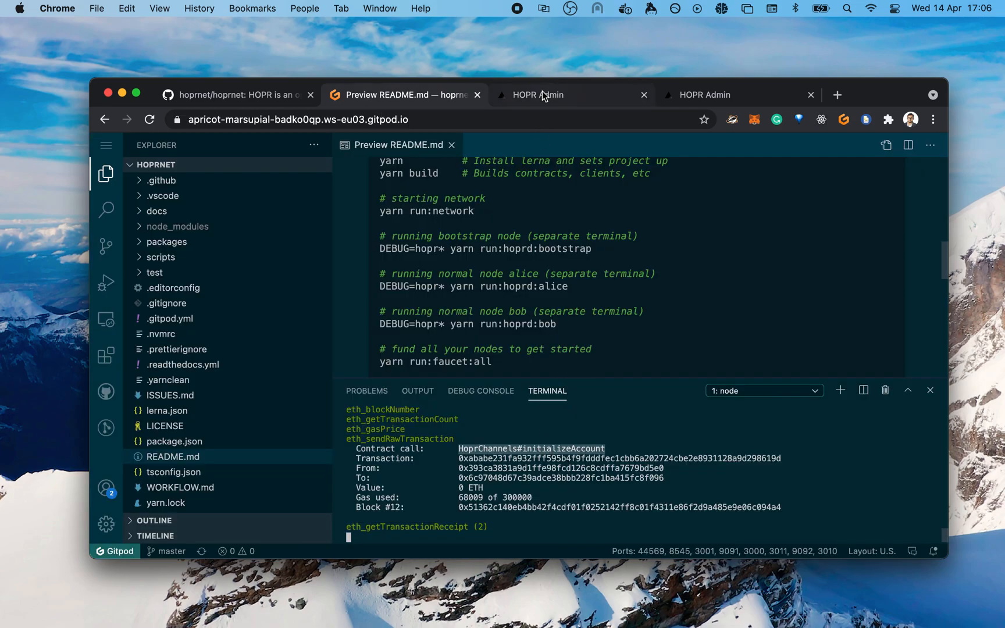
{"action": "mouse_move", "coordinate": [543, 94]}
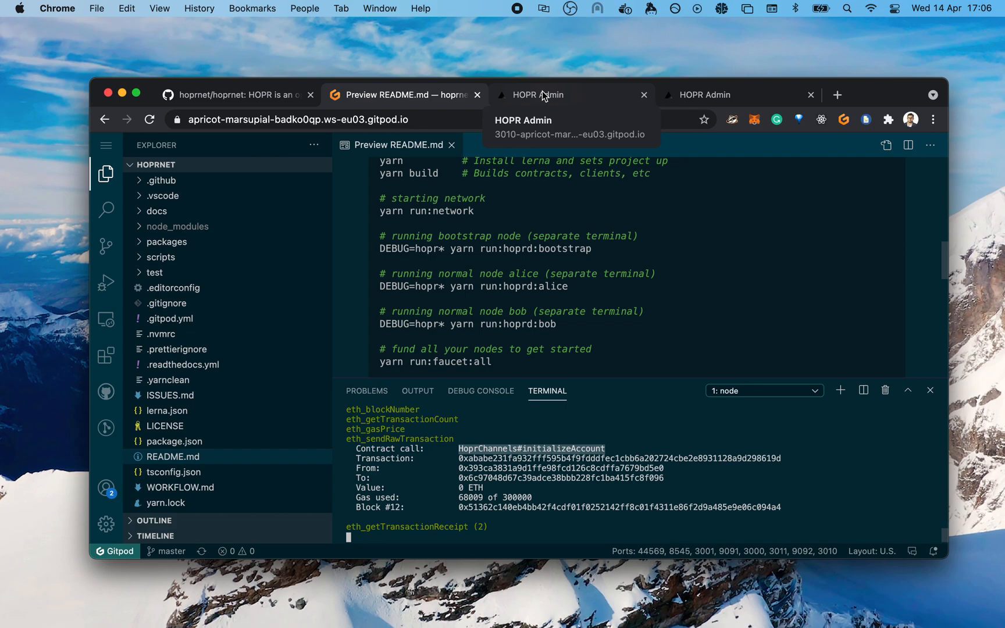
{"action": "left_click", "coordinate": [538, 95]}
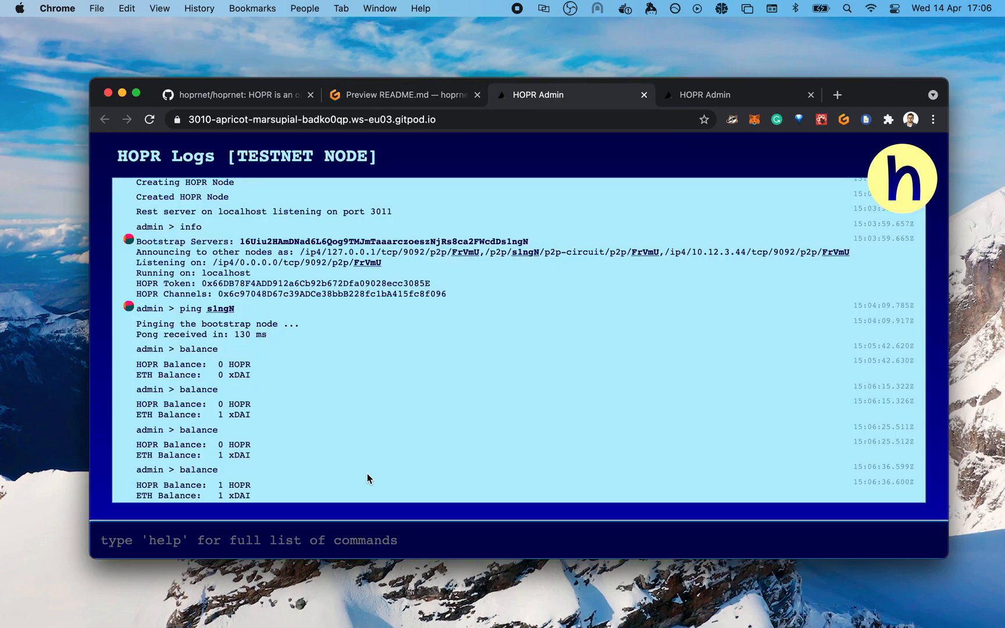
{"action": "mouse_move", "coordinate": [411, 102]}
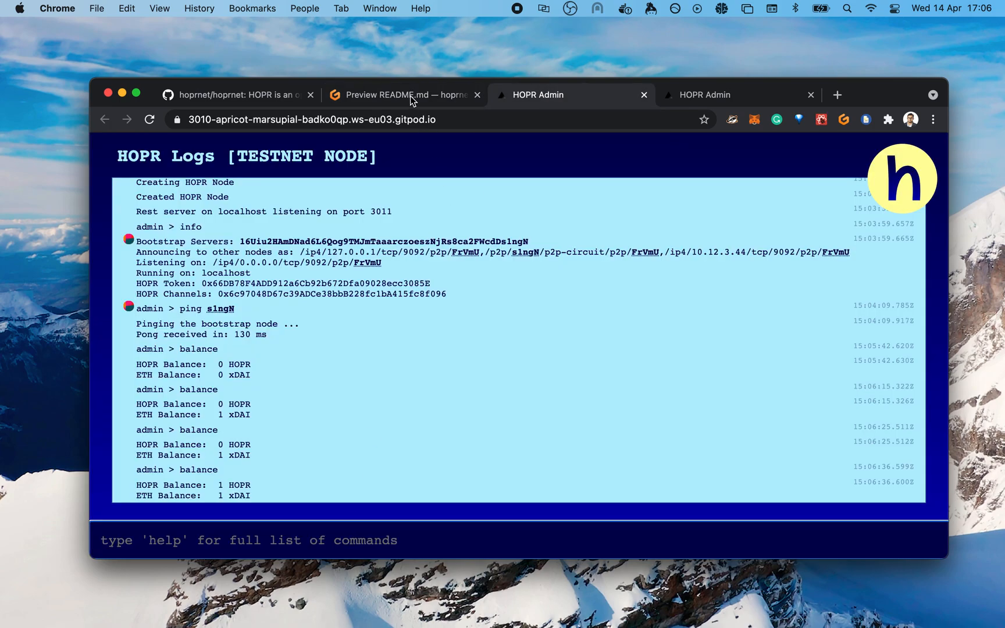
{"action": "mouse_move", "coordinate": [396, 534]}
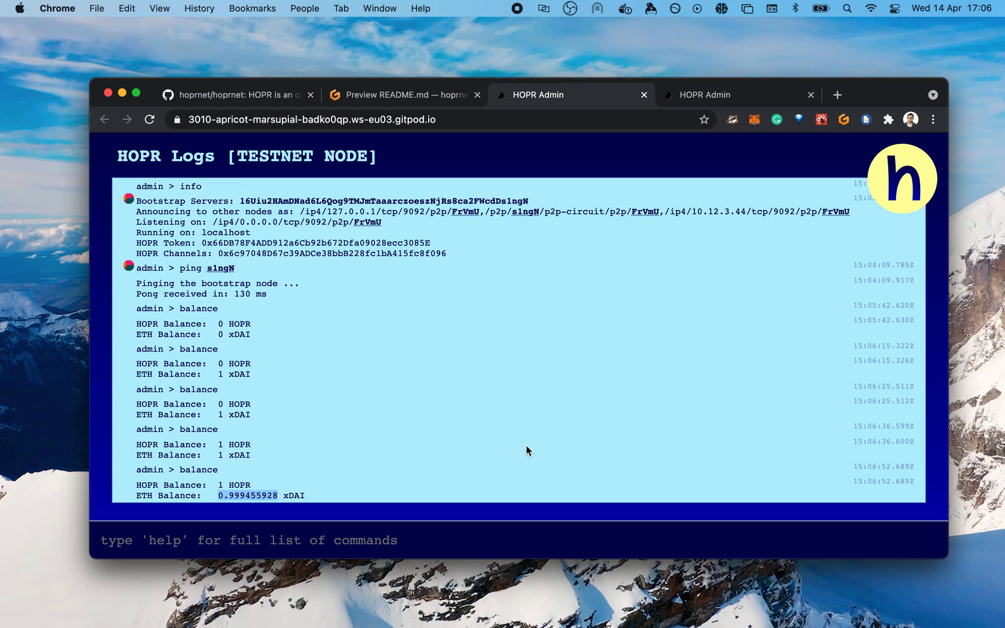
{"action": "left_click", "coordinate": [404, 94]}
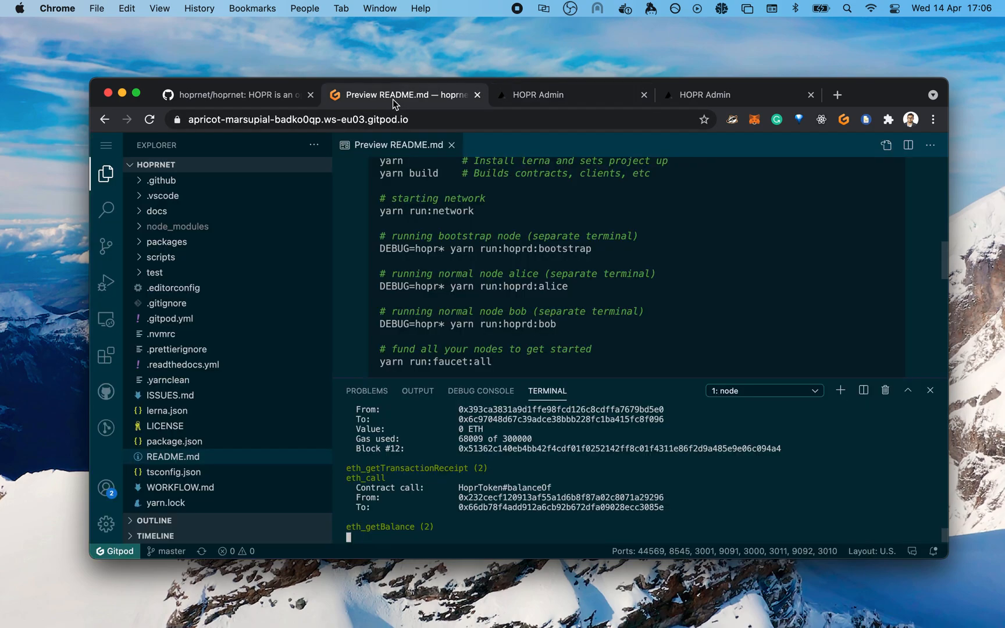
{"action": "mouse_move", "coordinate": [225, 257]}
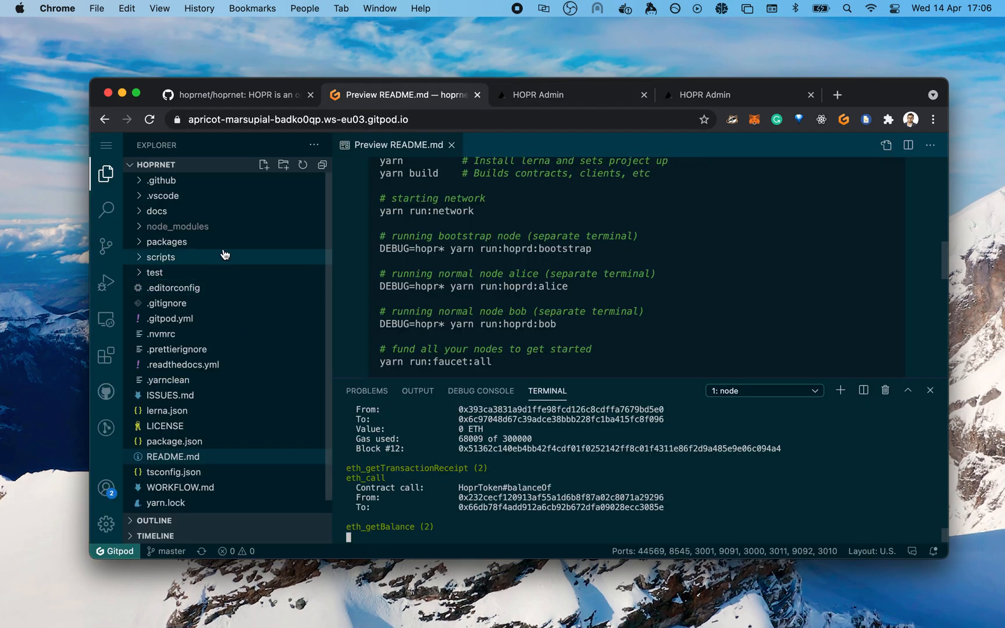
{"action": "mouse_move", "coordinate": [326, 275]}
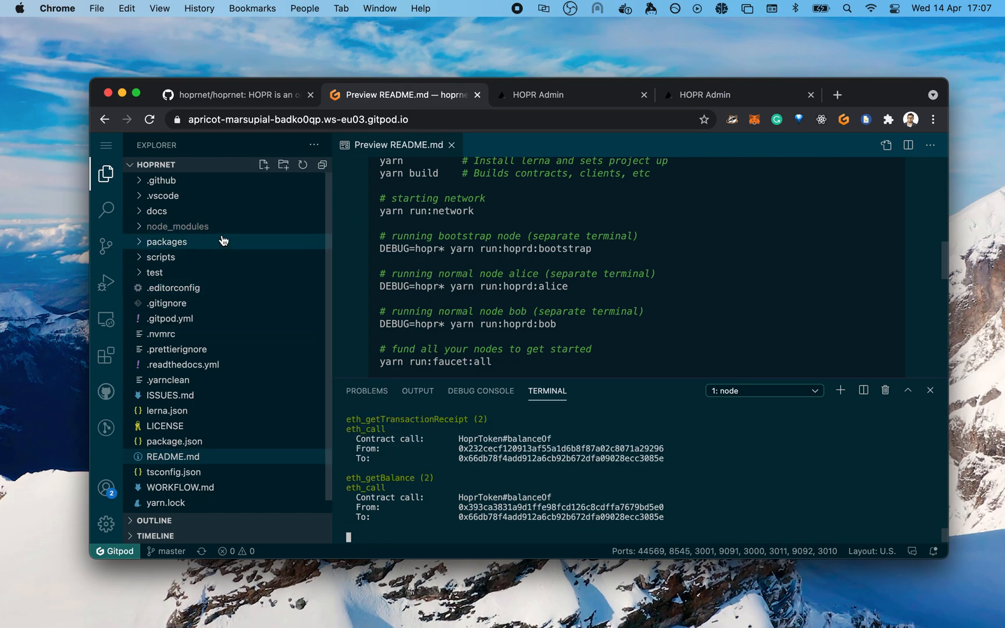
{"action": "mouse_move", "coordinate": [257, 257]}
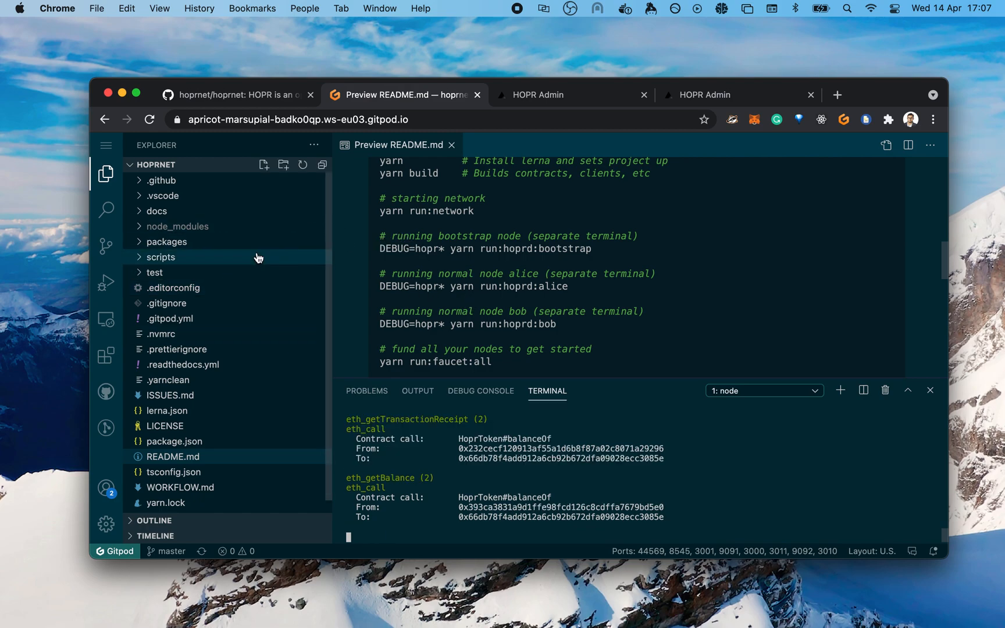
{"action": "mouse_move", "coordinate": [258, 257]}
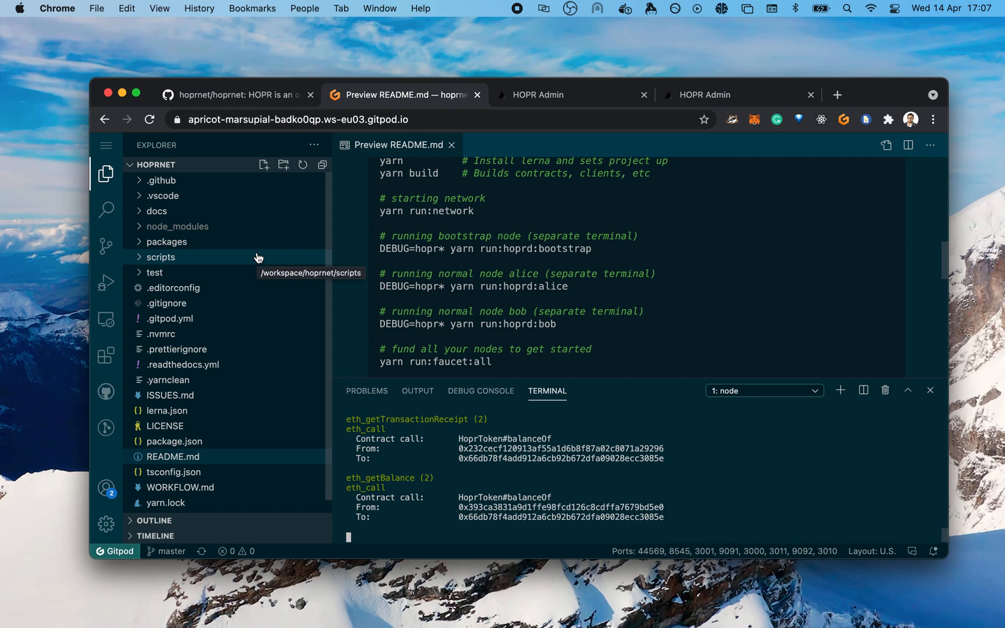
{"action": "mouse_move", "coordinate": [278, 250]}
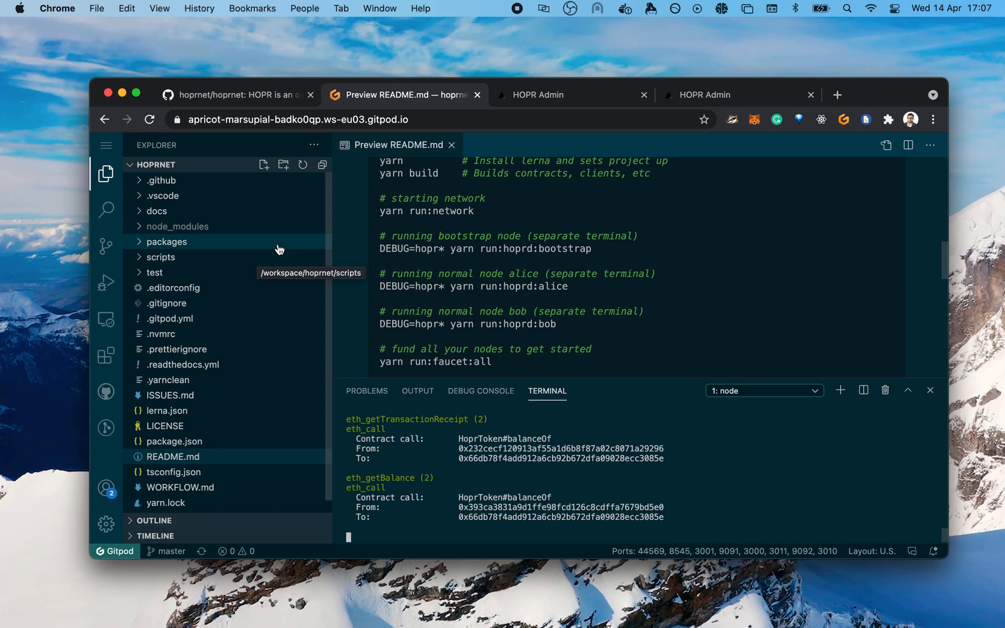